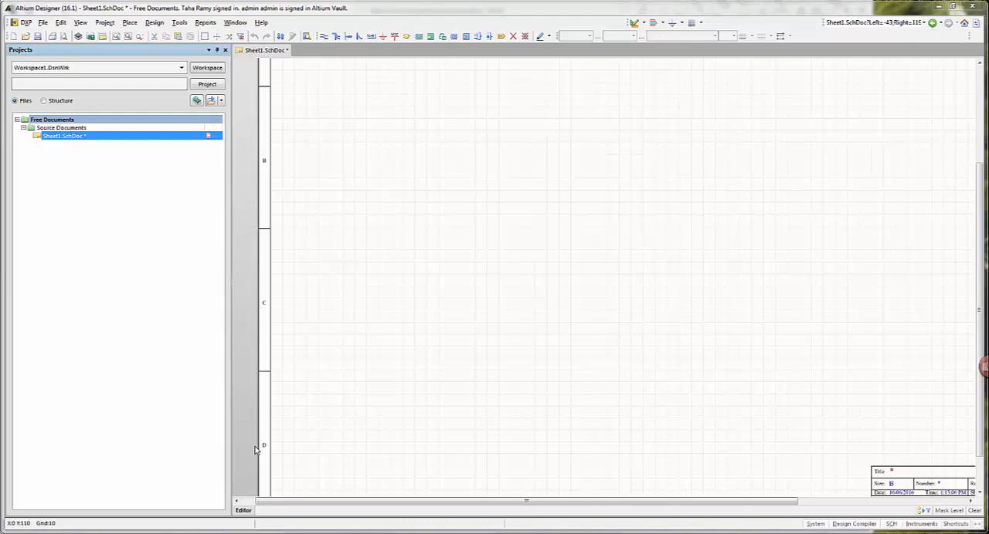
mouse_move(296, 414)
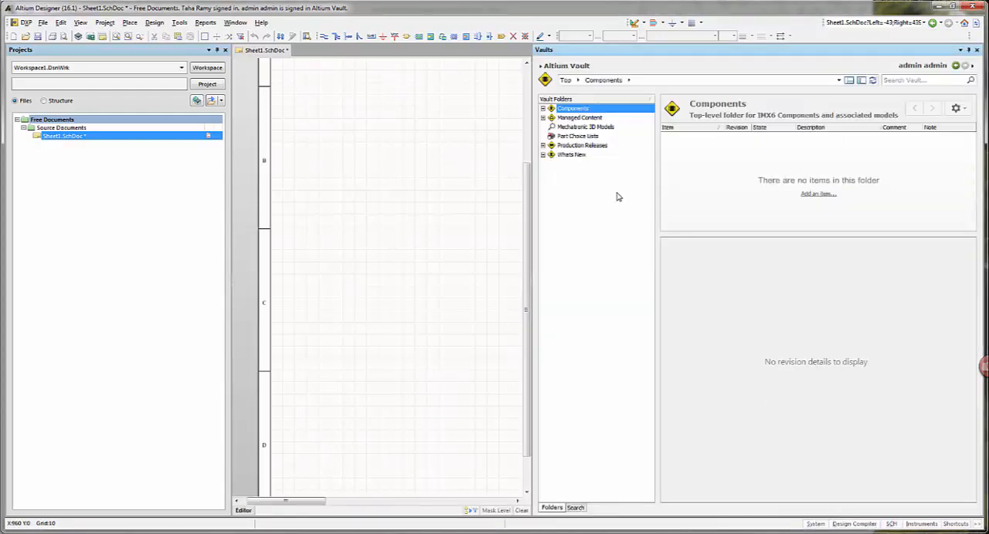
mouse_move(627, 202)
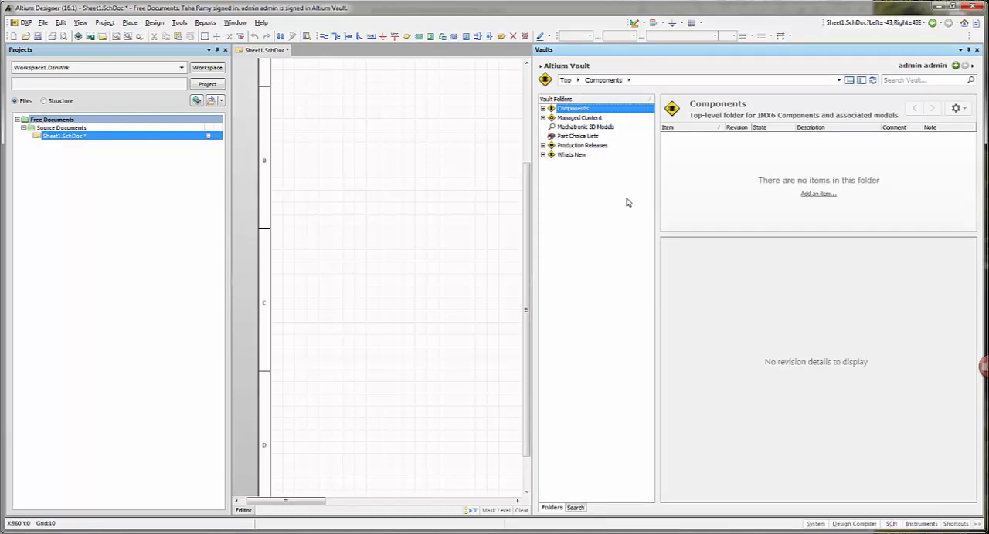
mouse_move(723, 180)
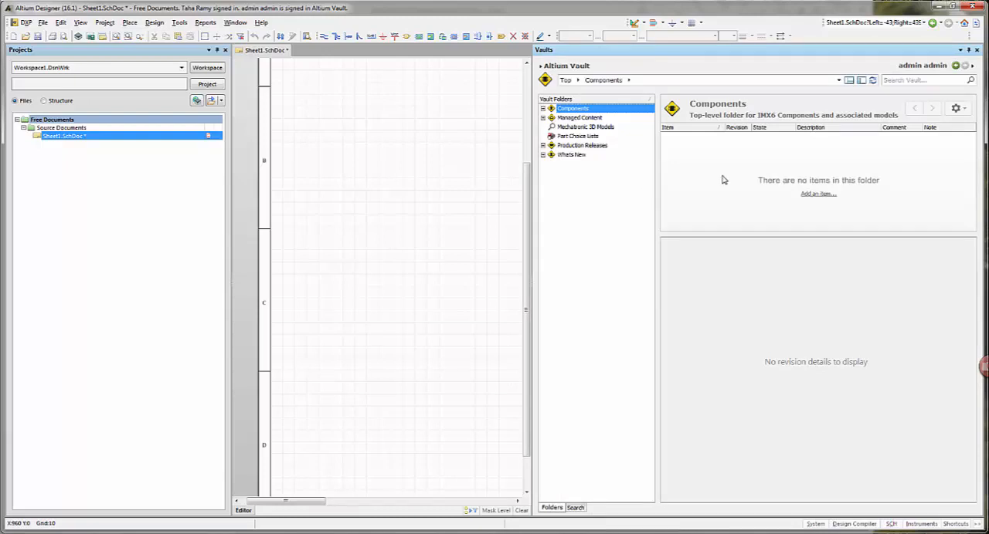
mouse_move(708, 155)
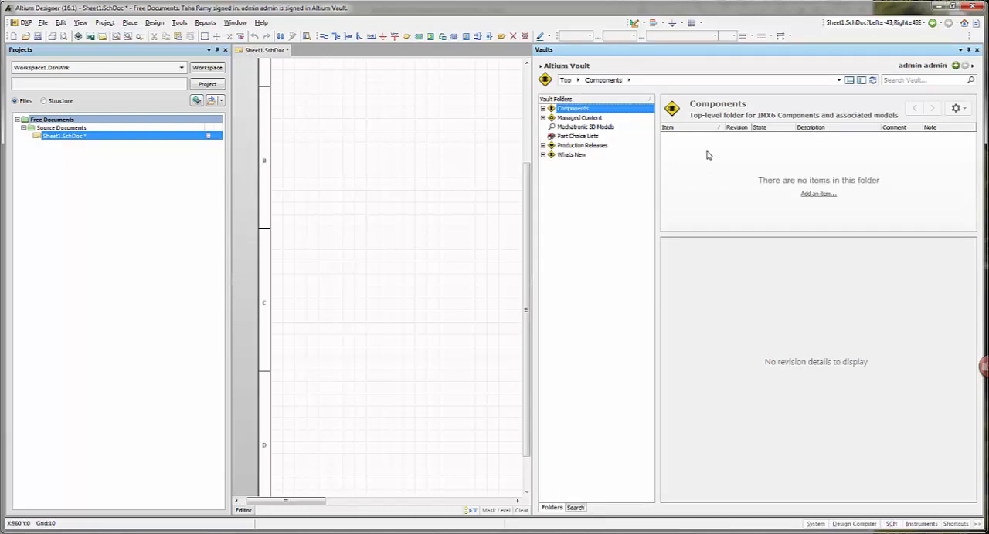
mouse_move(701, 217)
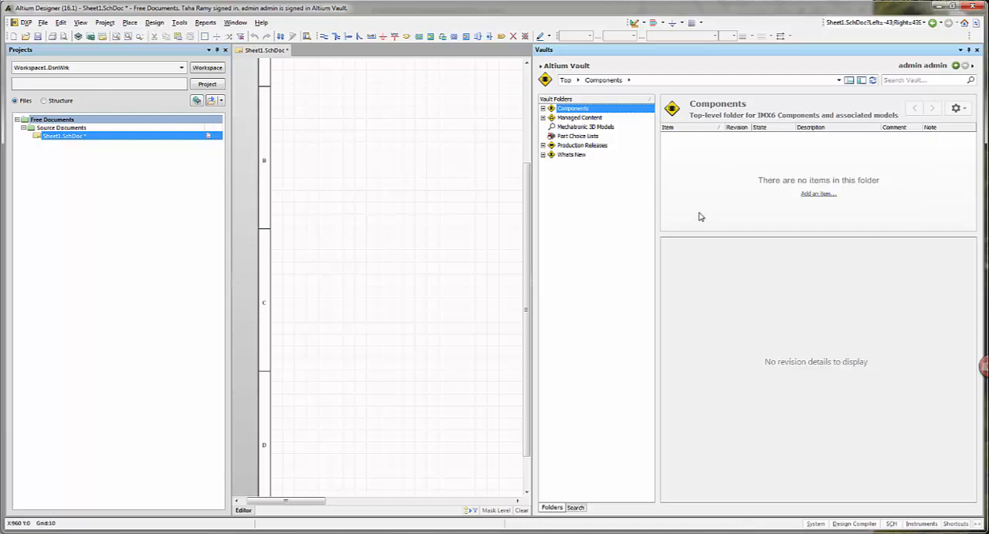
mouse_move(818, 256)
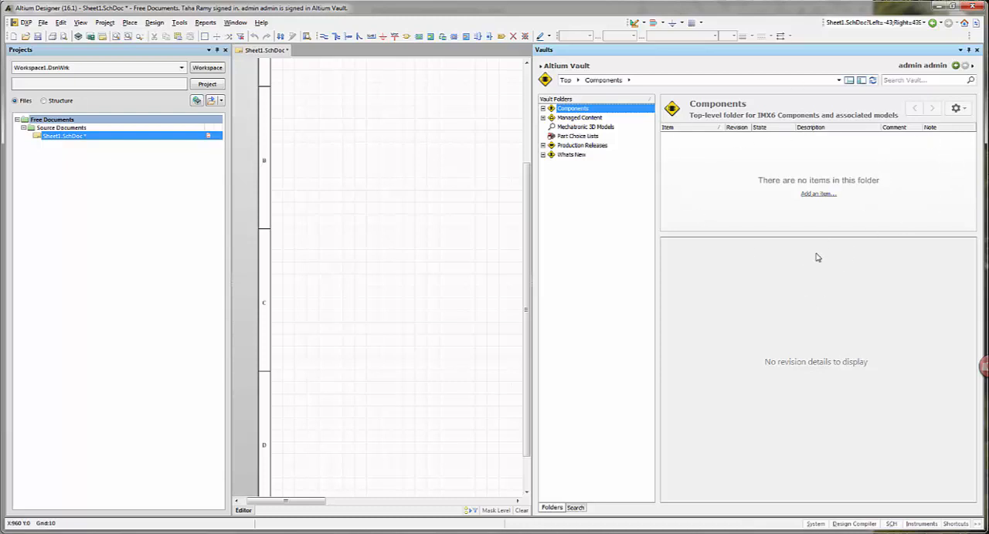
mouse_move(818, 379)
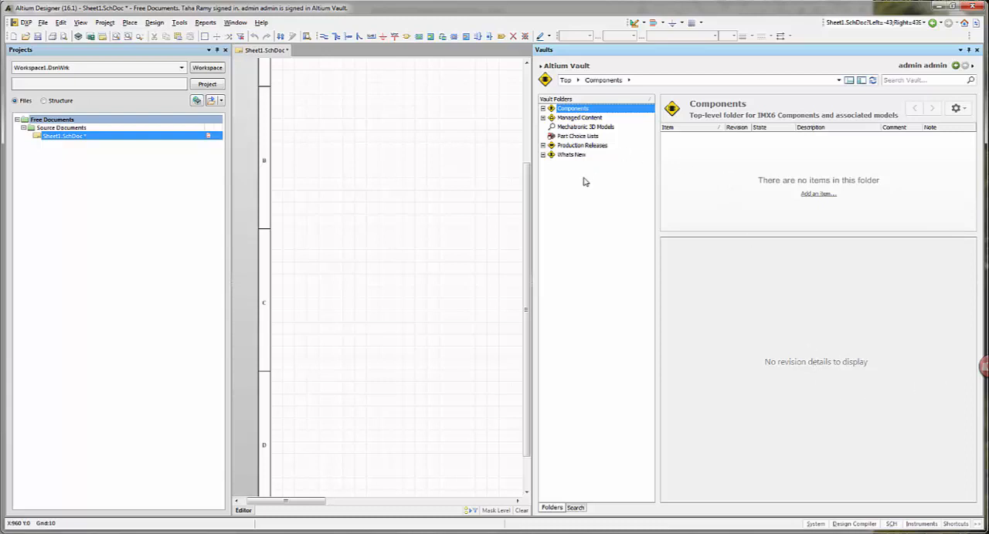
mouse_move(563, 120)
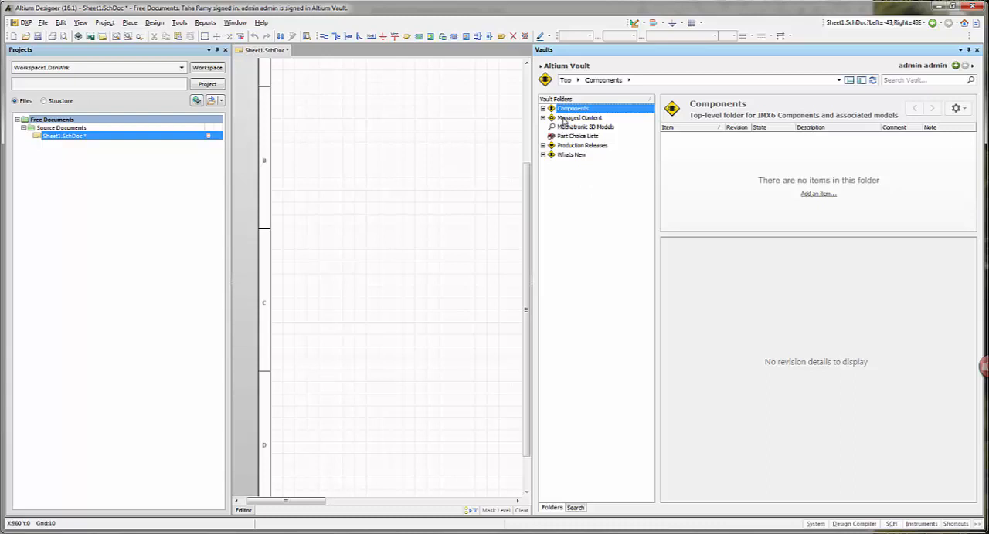
mouse_move(565, 119)
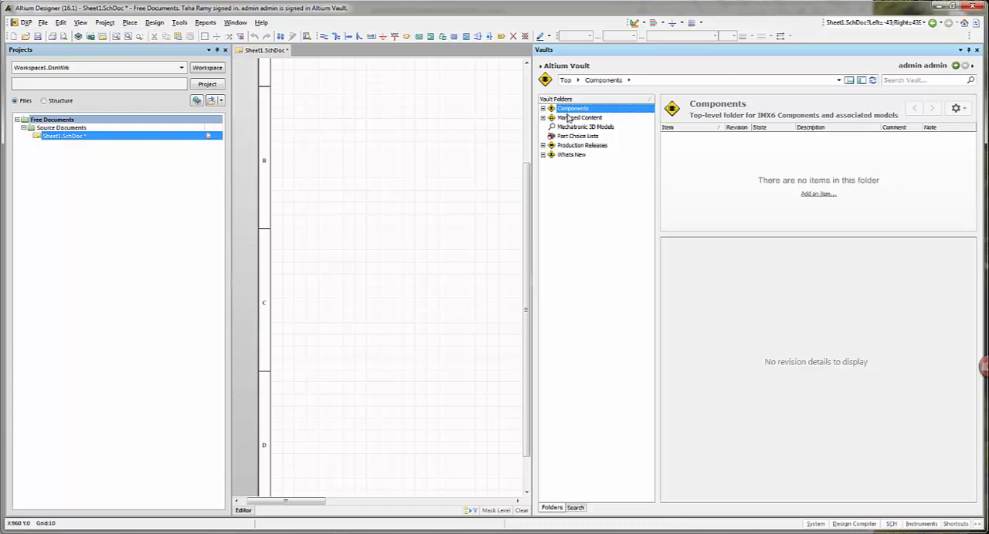
Browse the Managed Content and Production Releases vault folders, then return to the Components folder
click(579, 117)
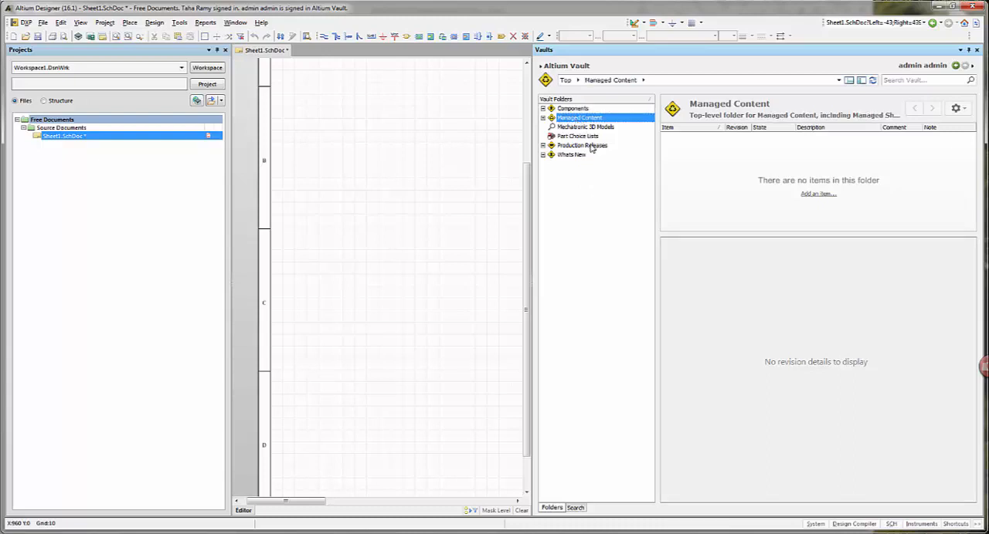
click(580, 145)
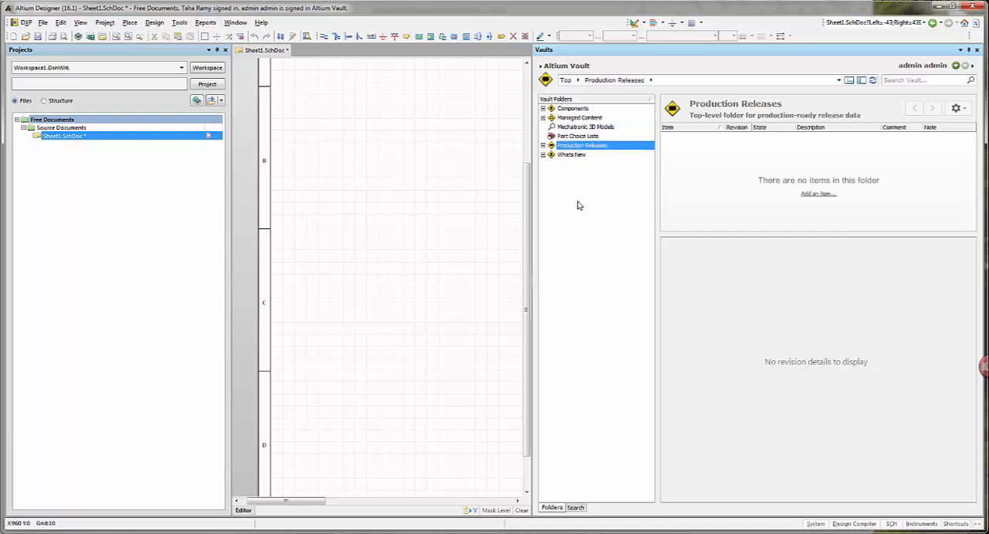
mouse_move(559, 194)
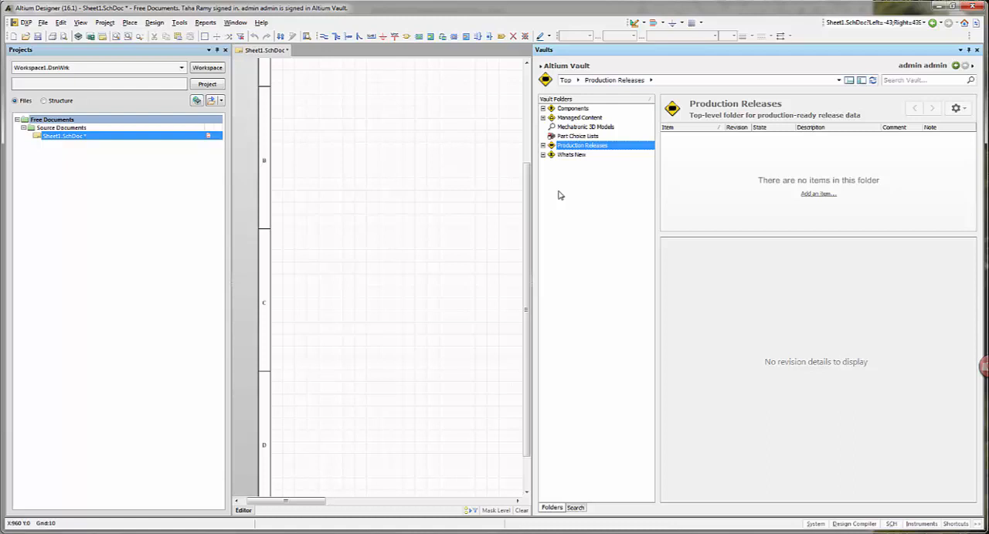
right_click(581, 145)
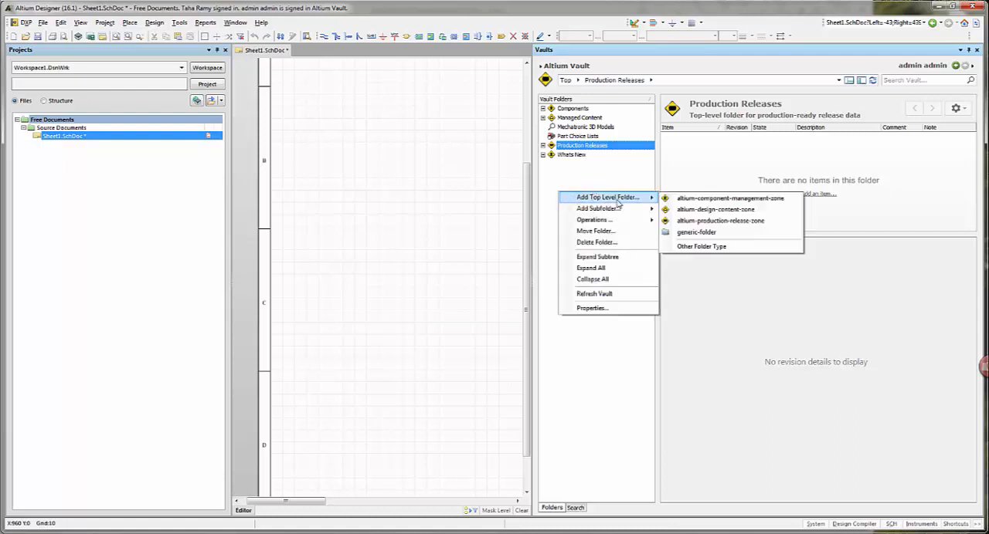
mouse_move(720, 221)
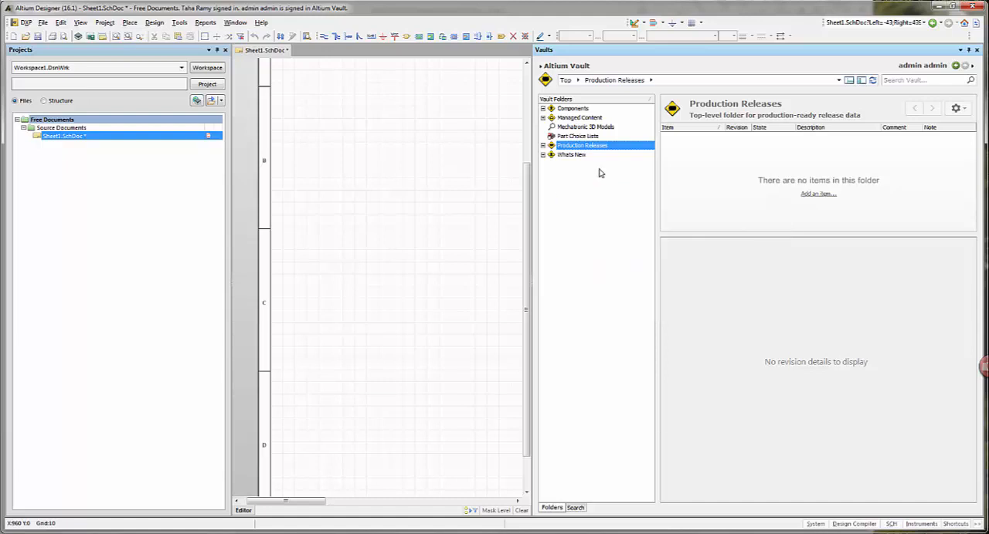
click(571, 108)
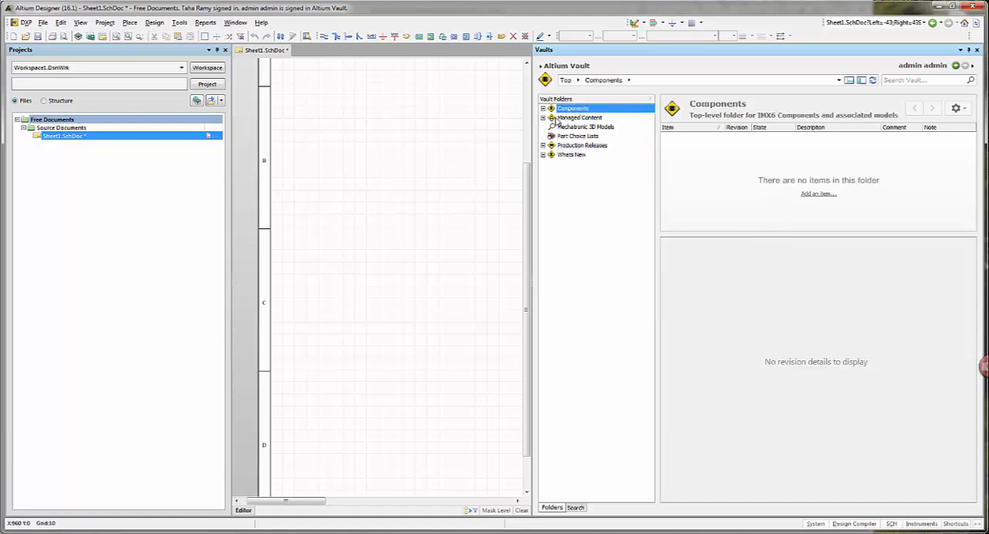
Expand Components, view the pcb, sim and sym model folders, then list the Capacitors category
click(543, 108)
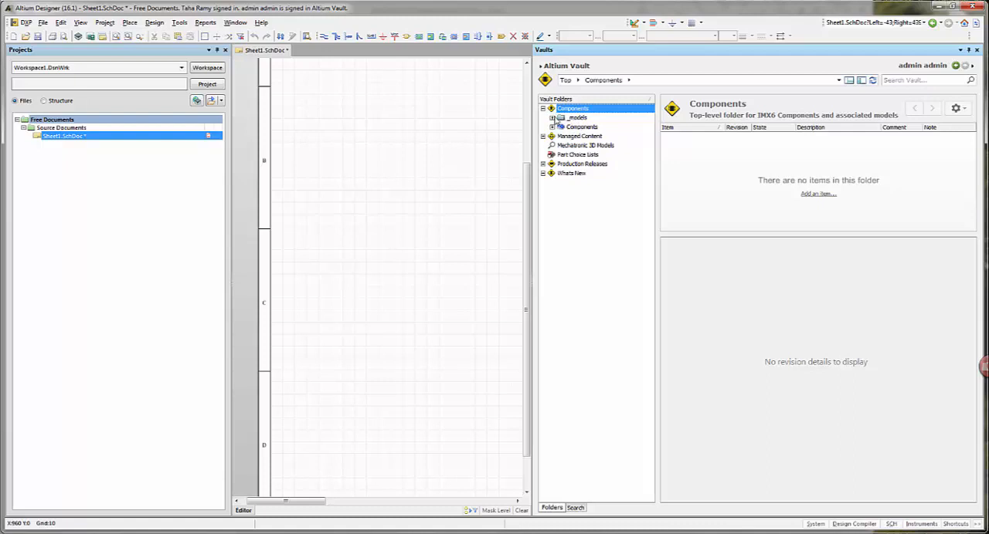
click(581, 127)
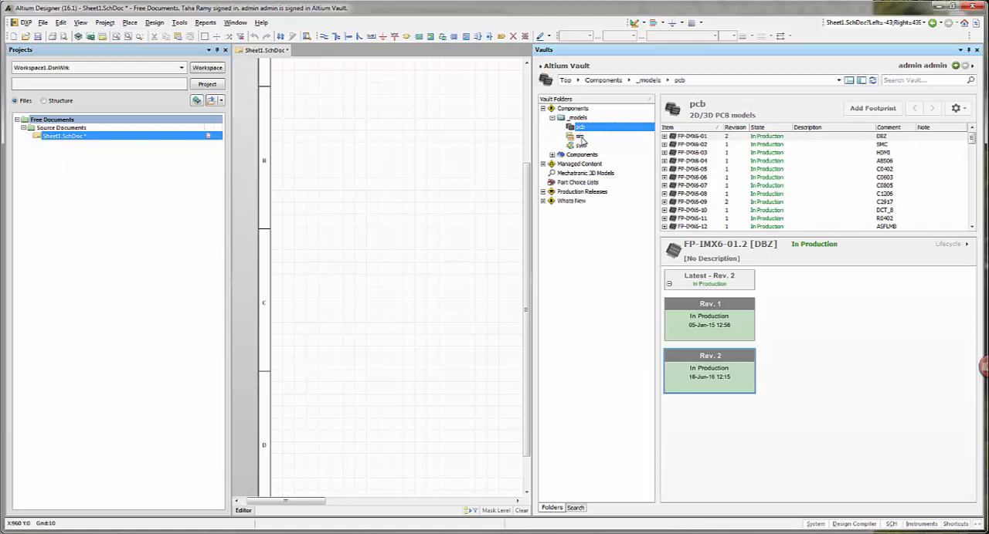
click(581, 136)
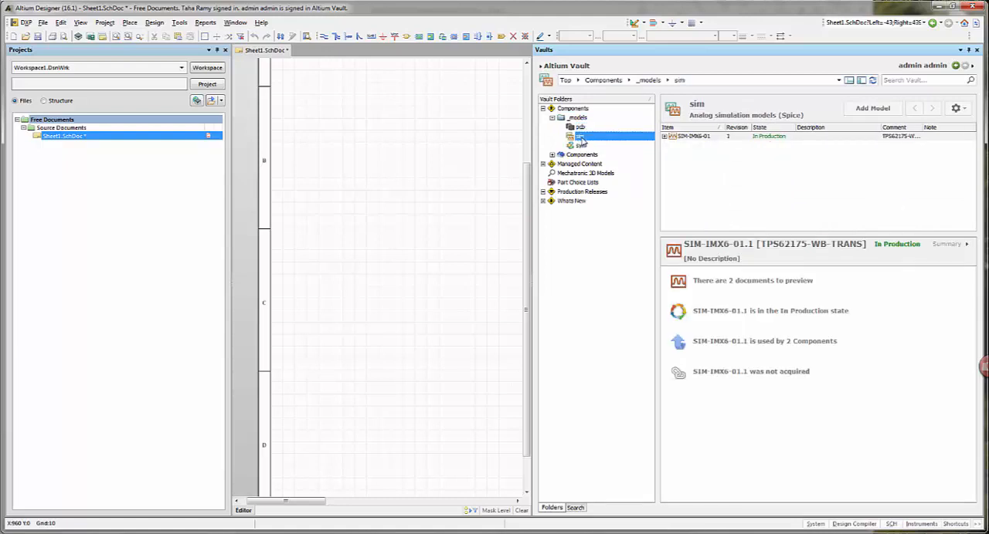
click(581, 145)
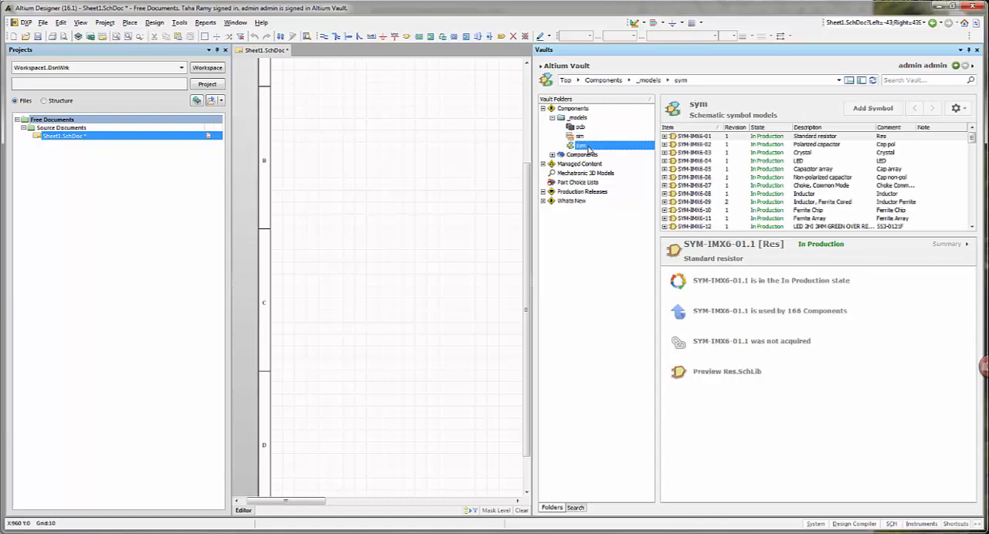
click(581, 154)
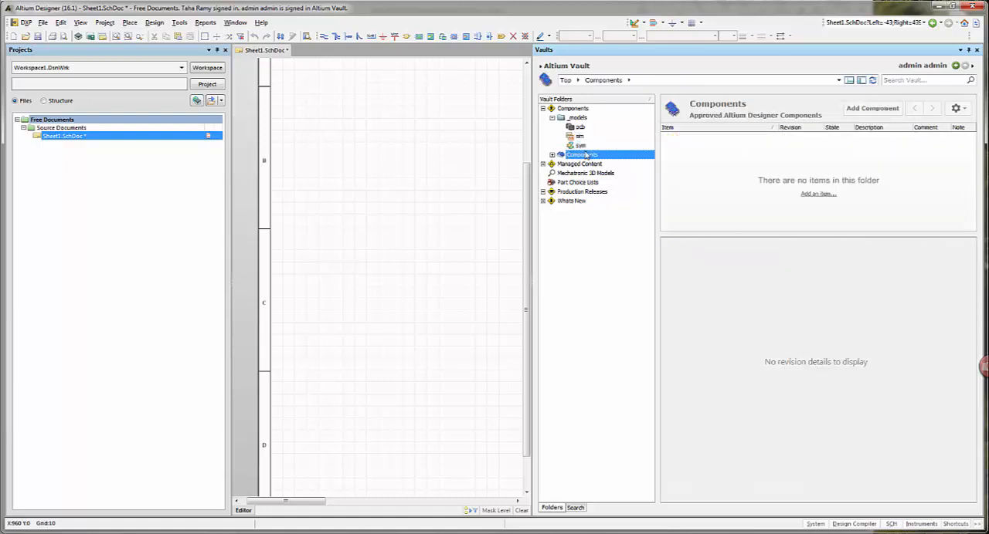
click(553, 154)
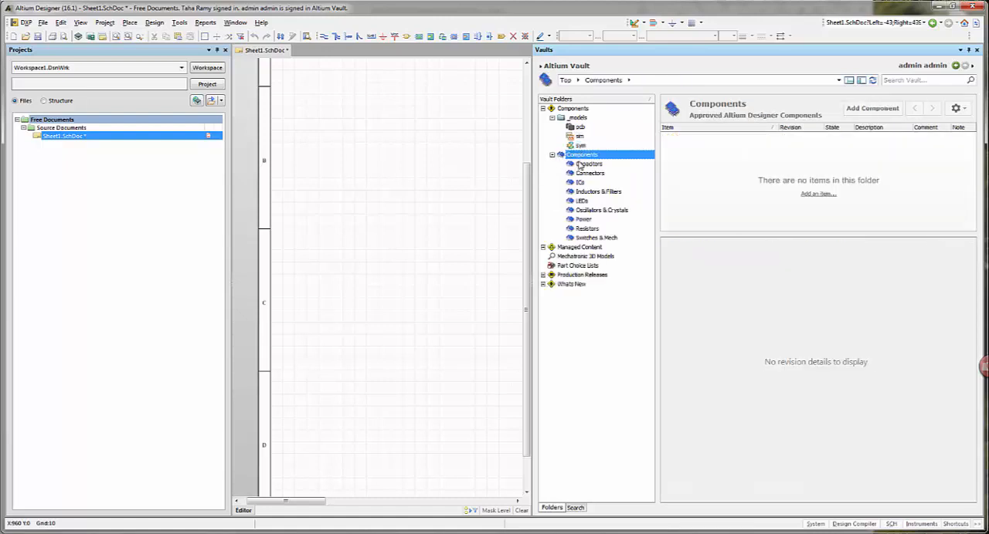
click(589, 163)
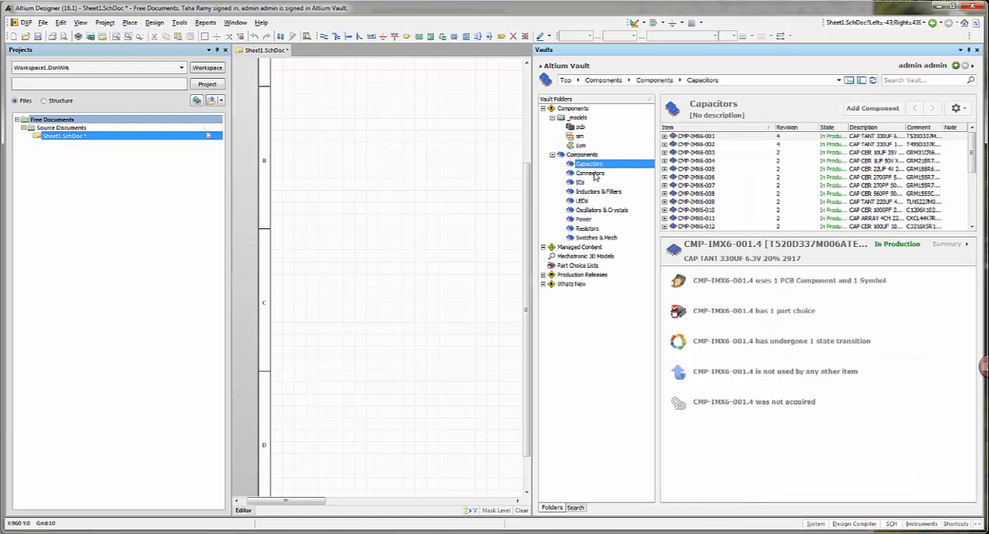
mouse_move(600, 204)
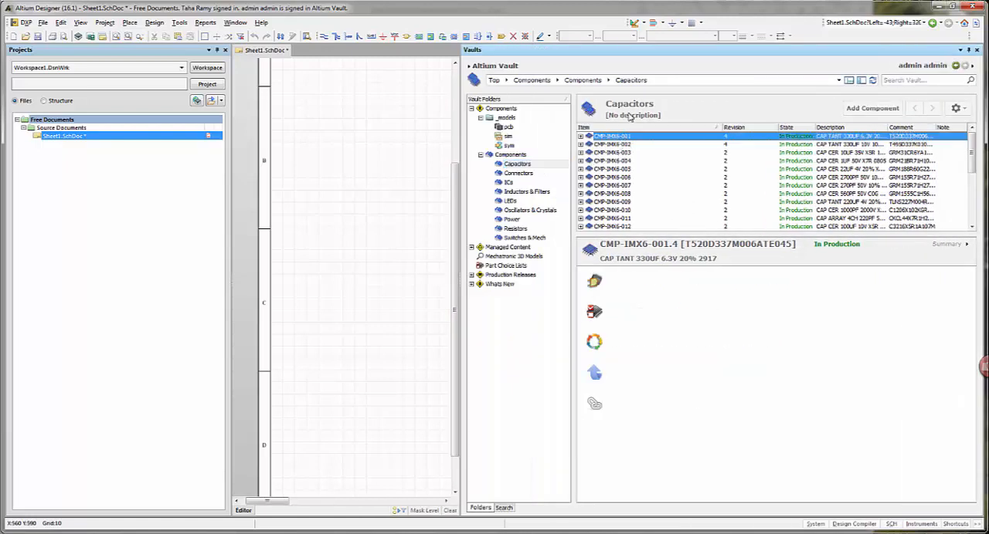
Expand capacitor CMP-IMX6-001 and show the summary of its revision CMP-IMX6-001.1
scroll(down, 3)
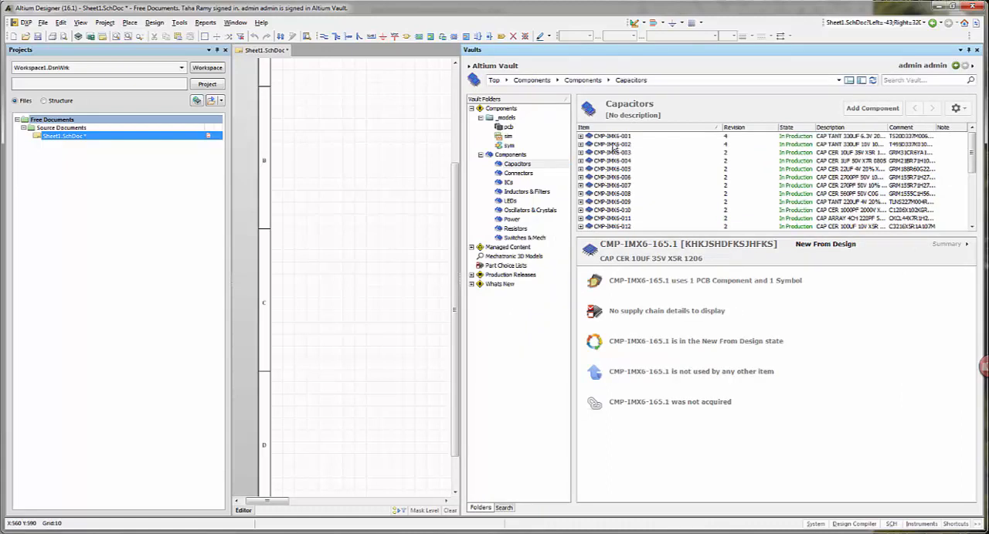
click(611, 136)
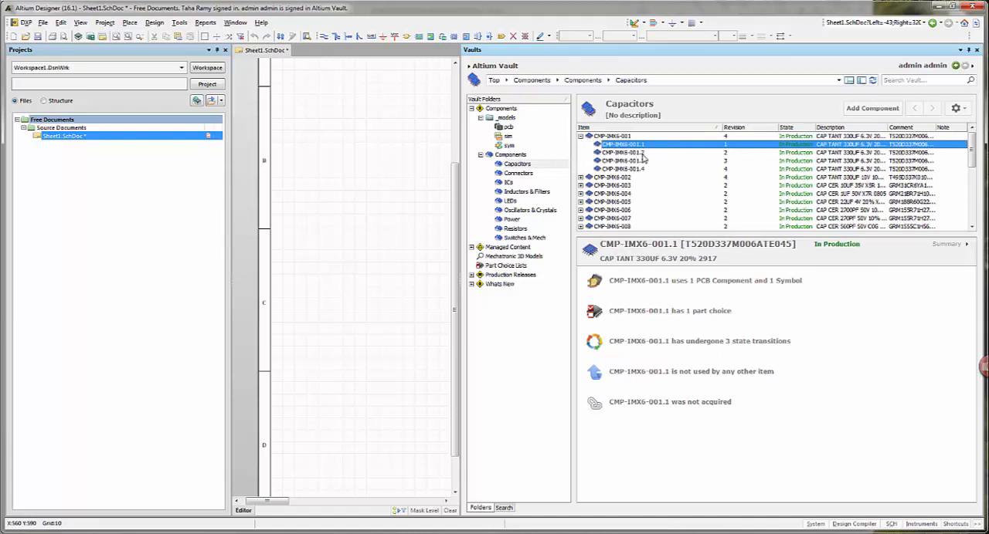
click(624, 160)
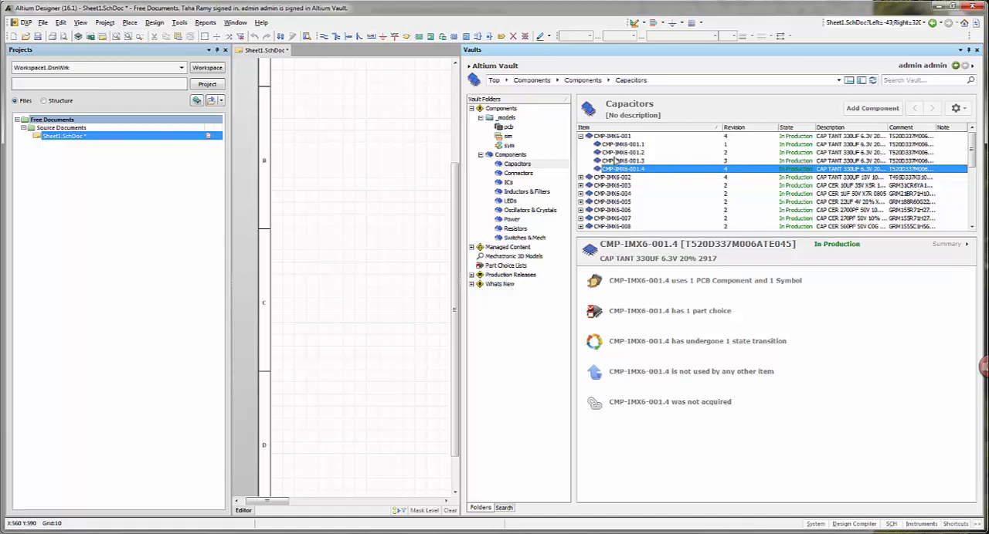
mouse_move(671, 154)
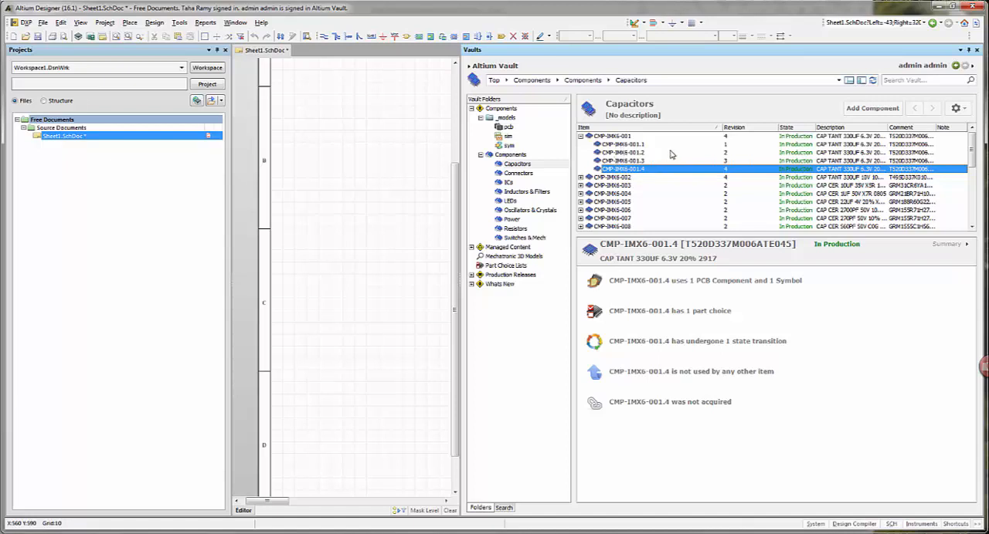
mouse_move(796, 136)
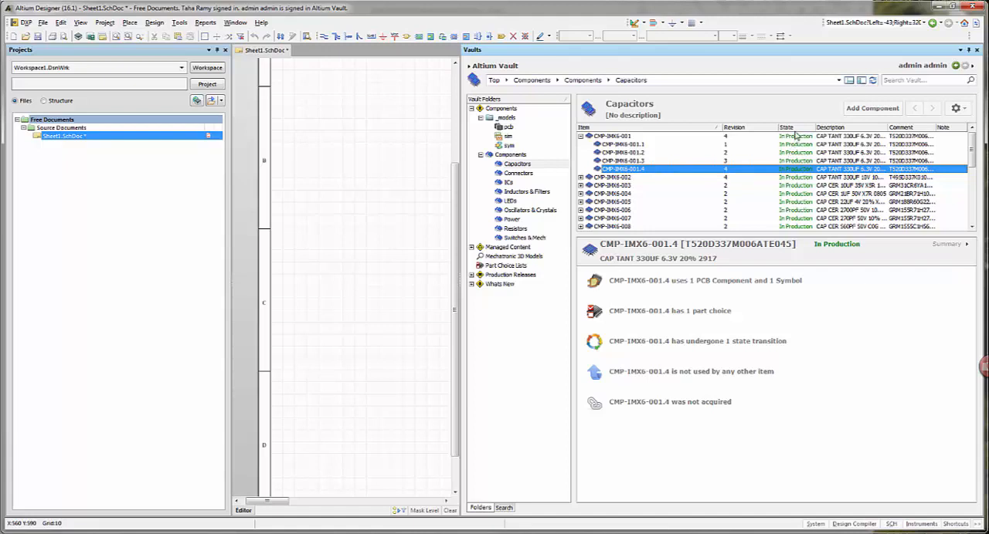
mouse_move(797, 142)
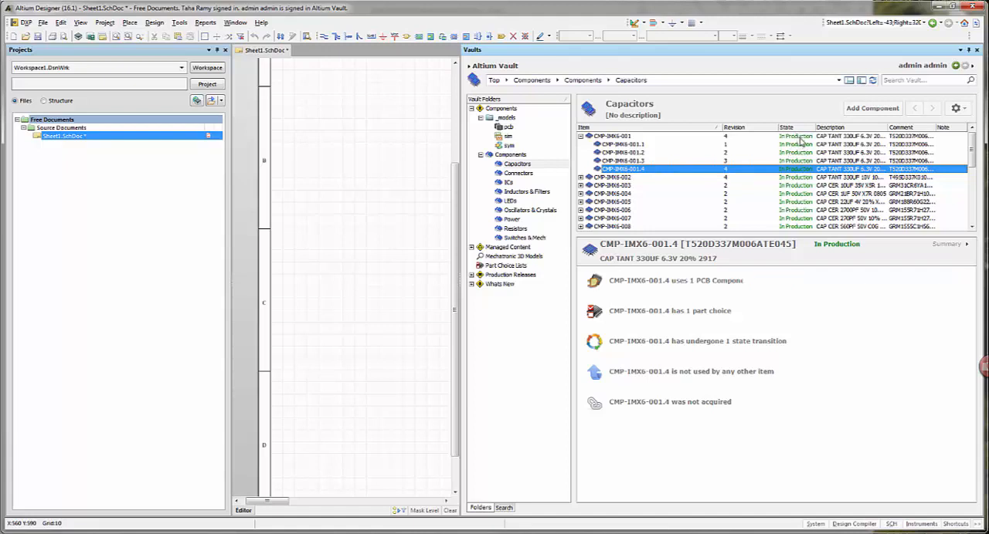
click(612, 136)
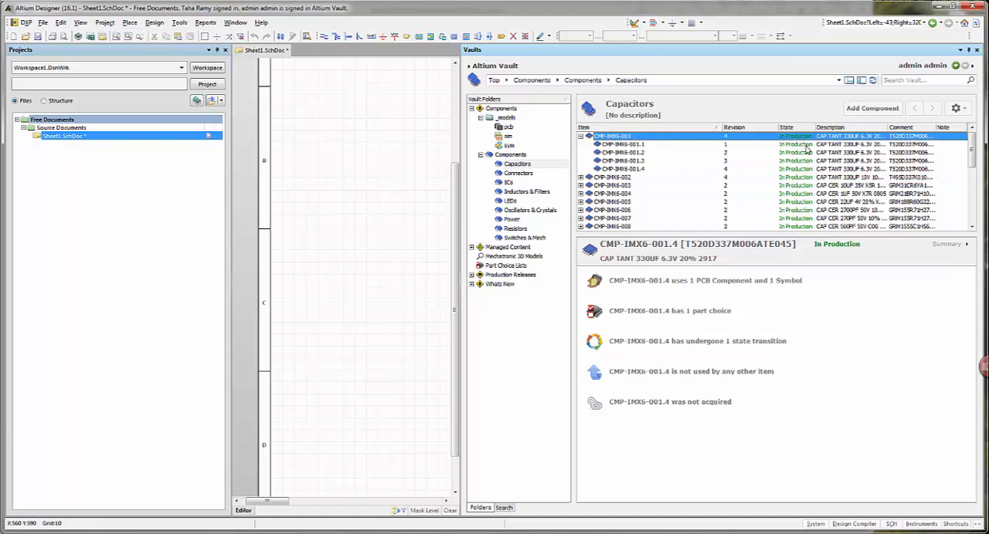
click(624, 146)
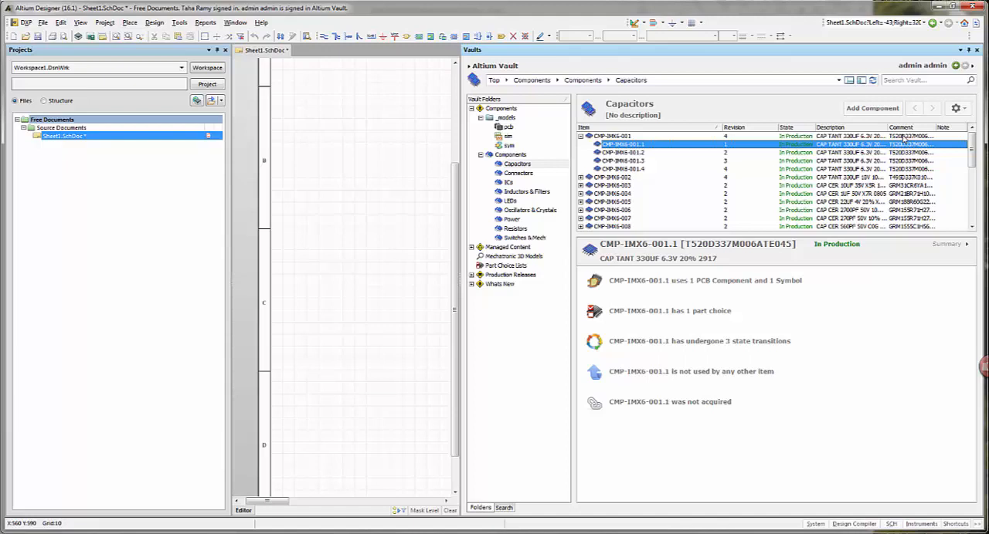
mouse_move(451, 154)
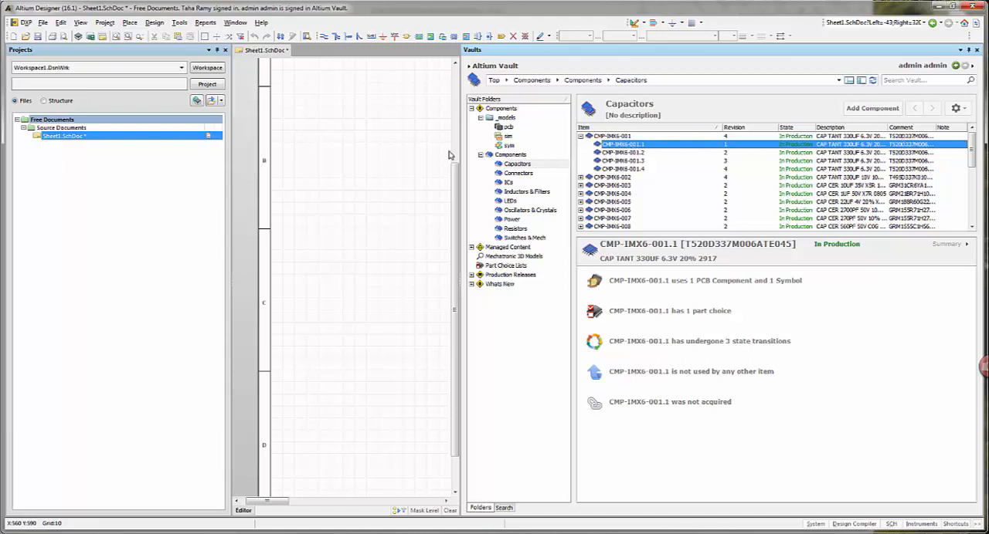
mouse_move(435, 154)
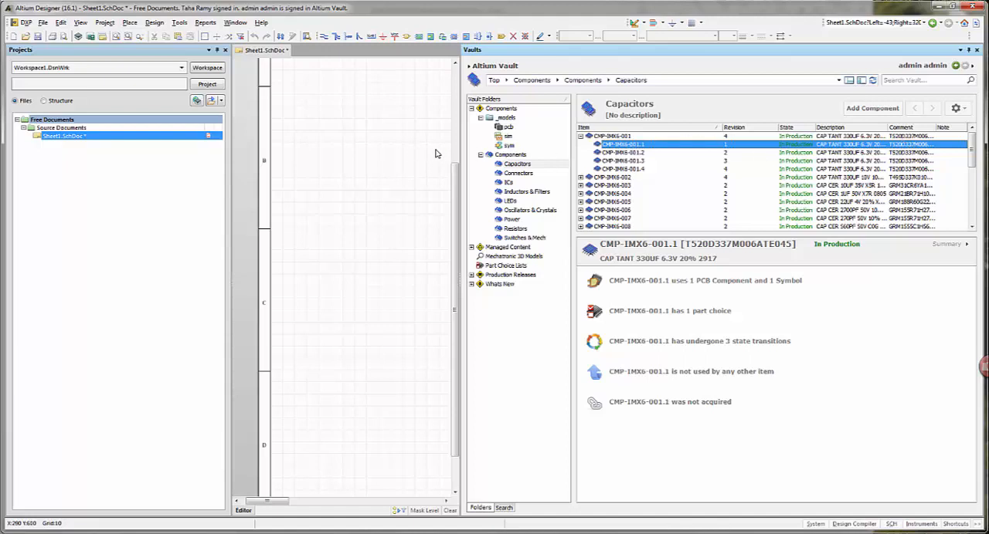
mouse_move(902, 253)
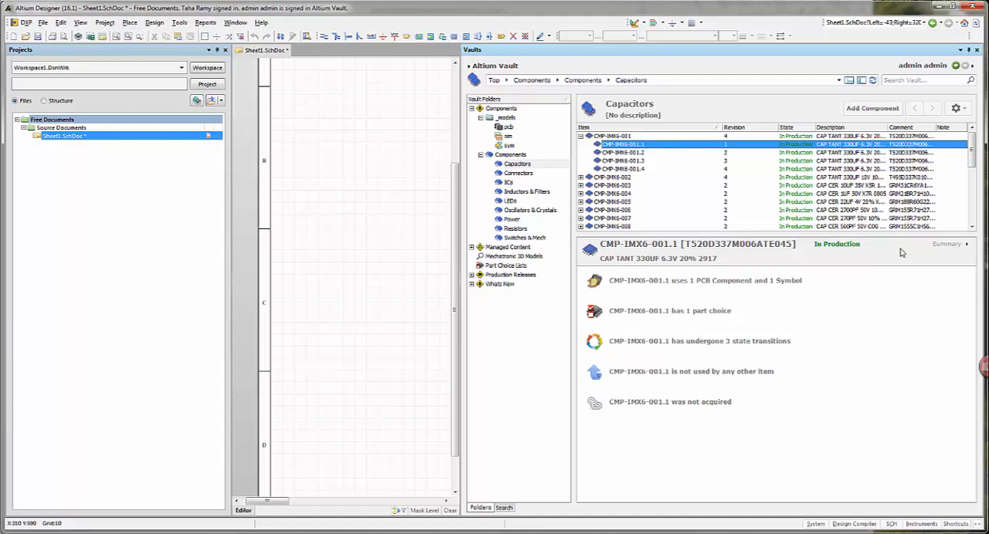
Switch the item details to Preview and inspect the capacitor's symbol and footprint models
click(949, 244)
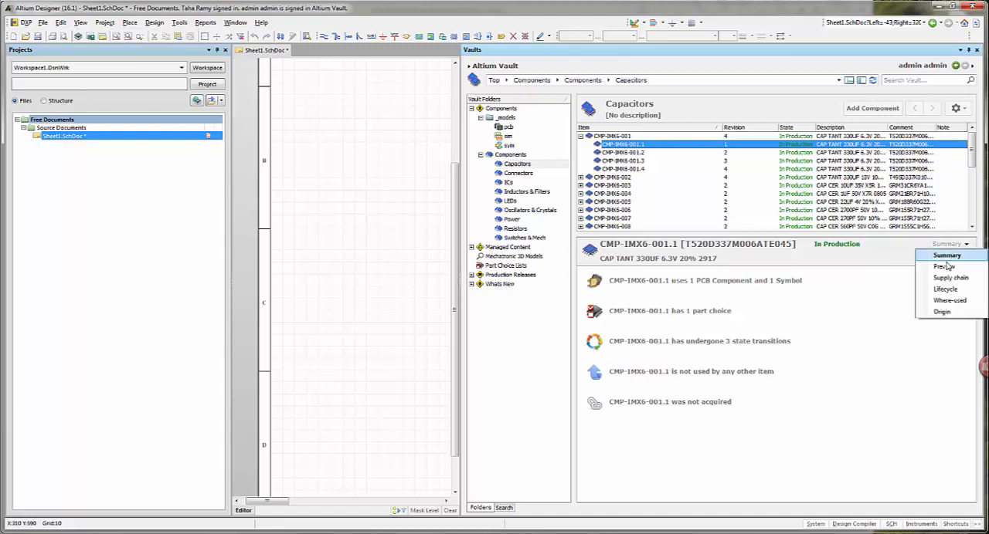
click(942, 265)
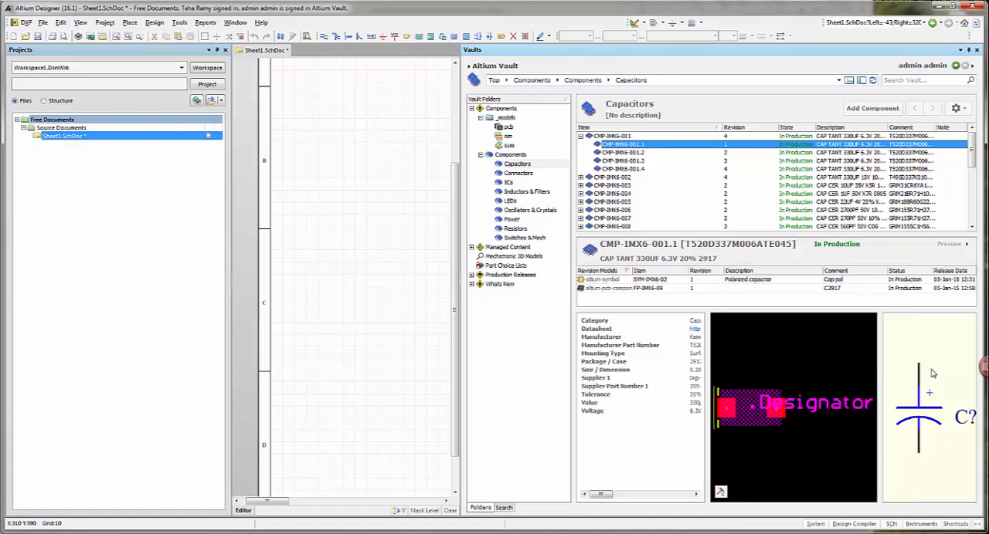
mouse_move(641, 142)
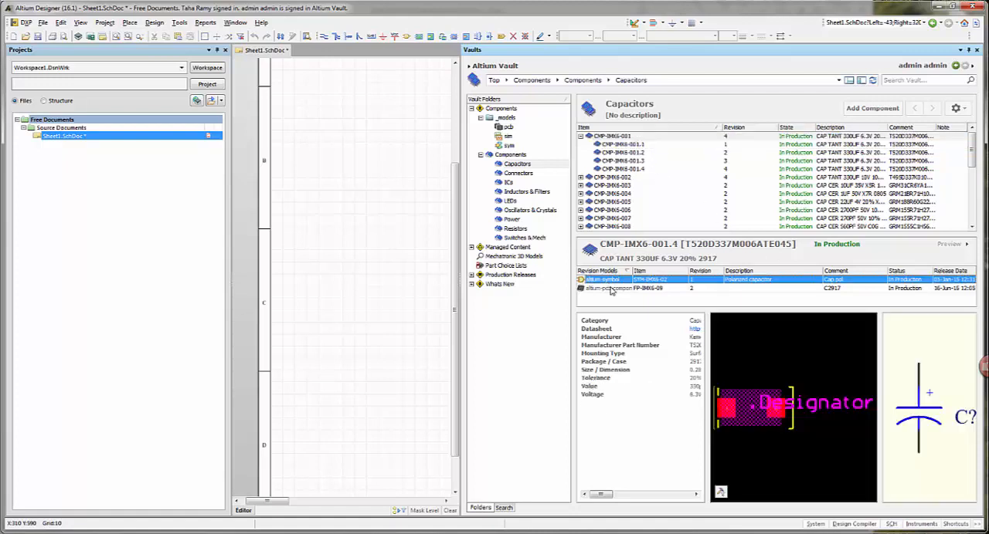
click(626, 287)
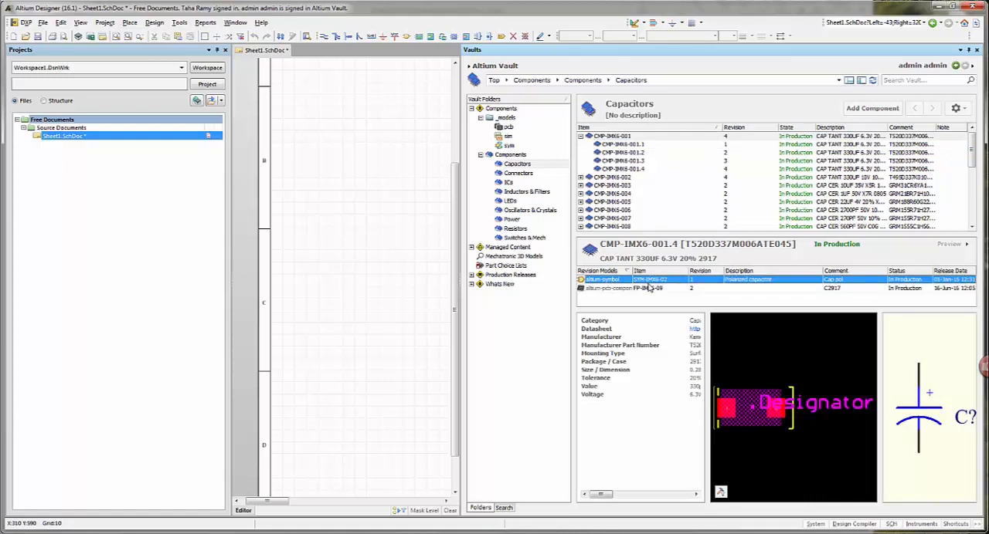
mouse_move(757, 285)
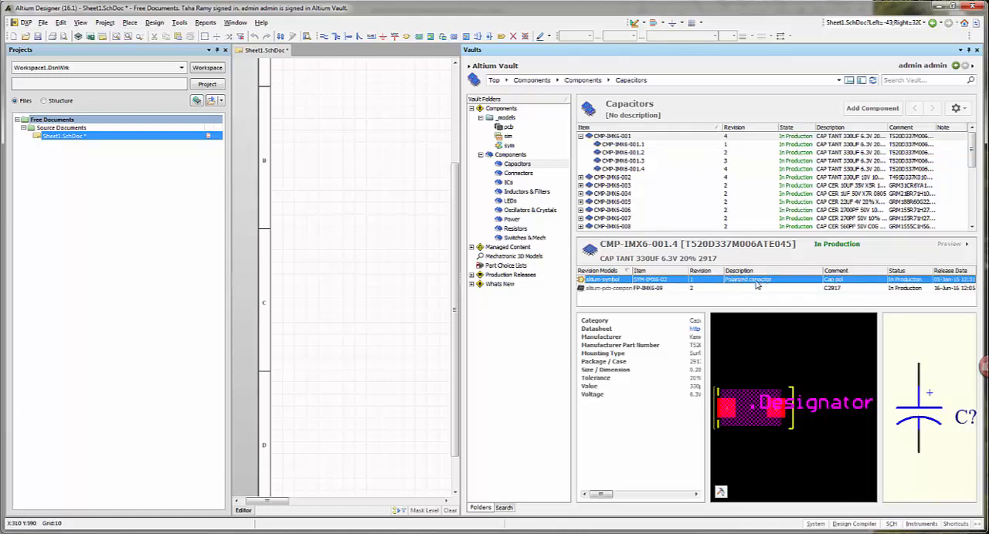
click(683, 287)
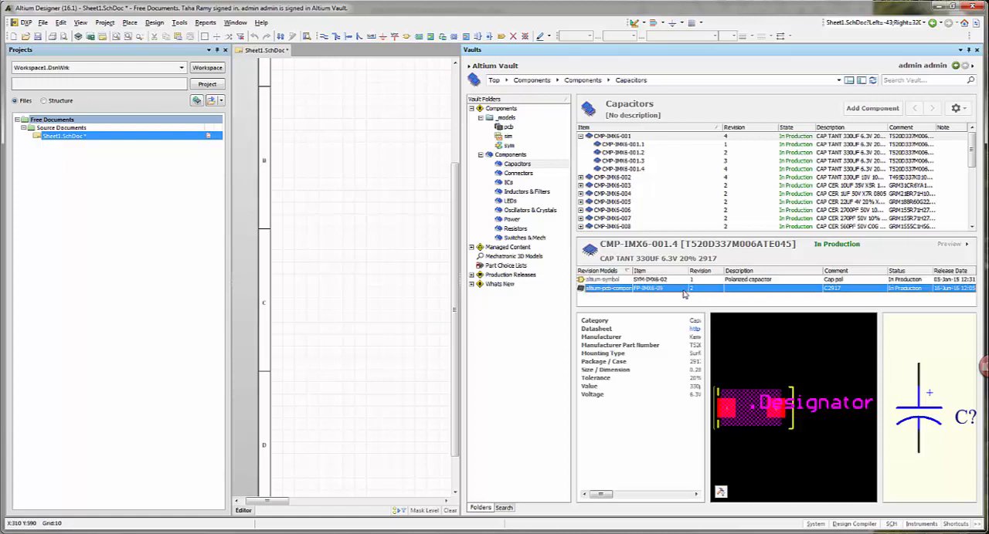
mouse_move(674, 308)
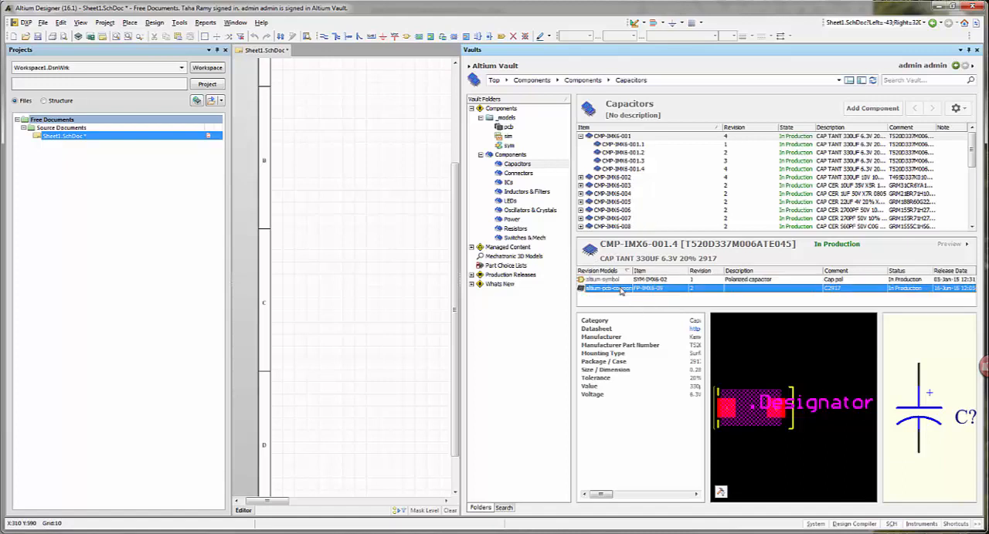
Edit footprint FP-IMX6-09.2 from the preview, opening it in the PCB library editor
right_click(609, 287)
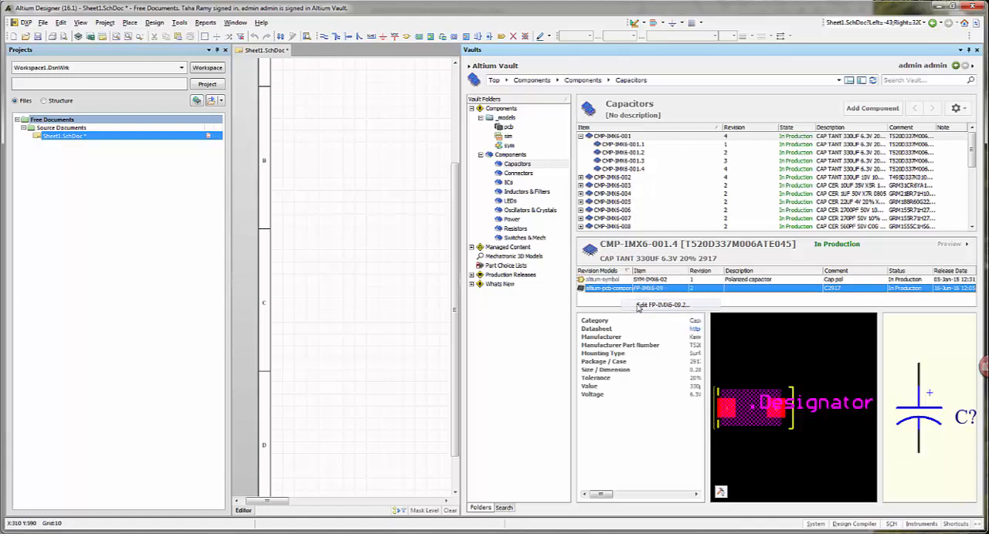
click(661, 304)
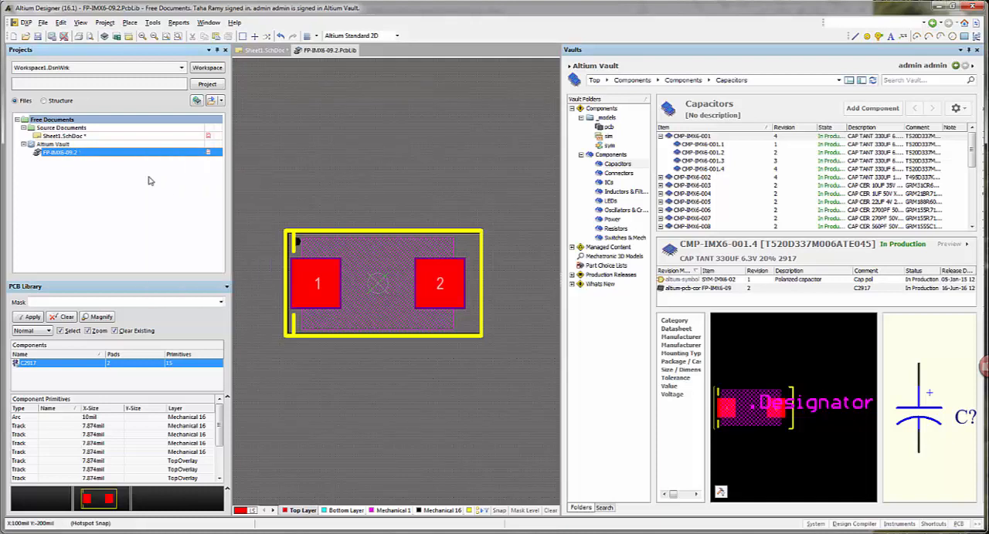
Release the PcbLib to the vault as FP-IMX6-09.3 with both related capacitor items checked for update
right_click(59, 151)
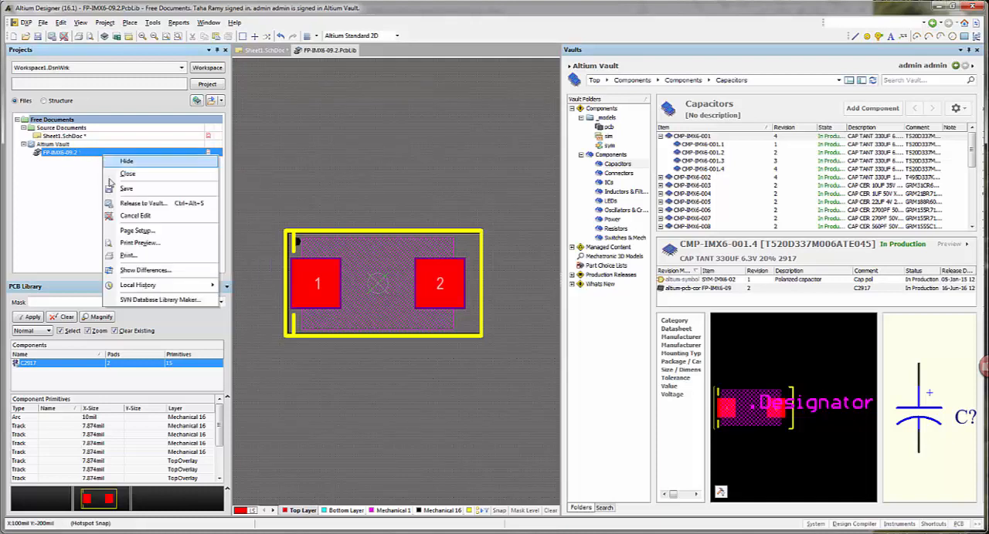
click(143, 203)
text(Moved Mechanical Line)
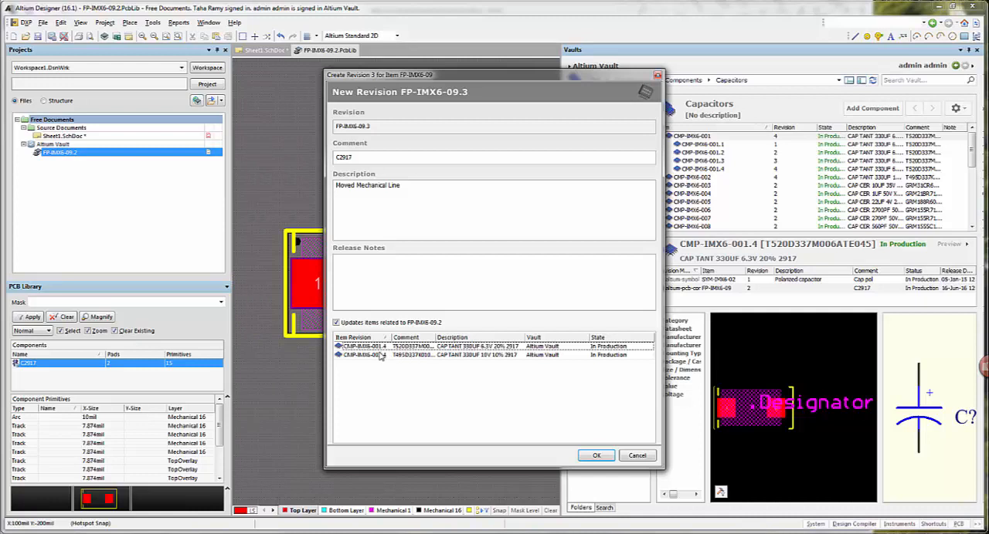
click(378, 355)
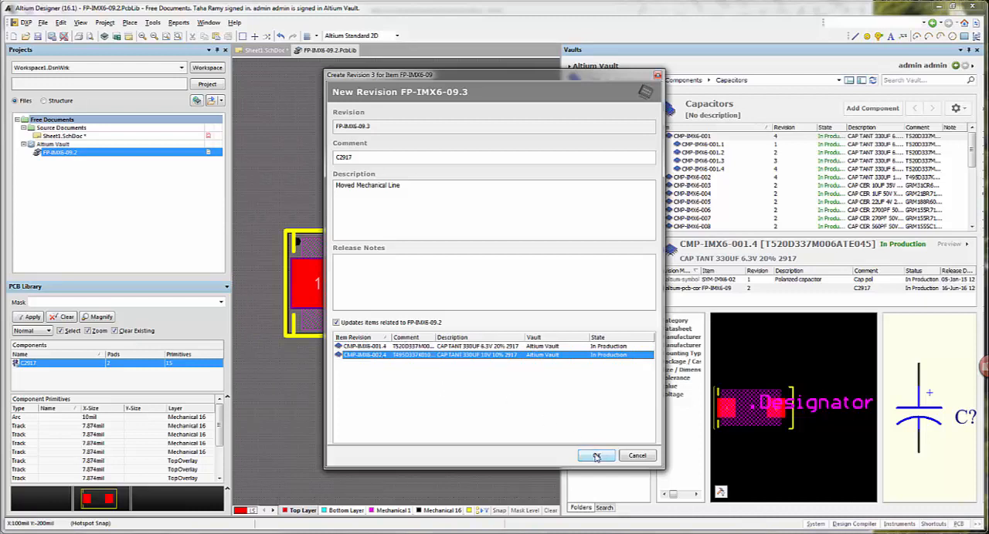
click(596, 456)
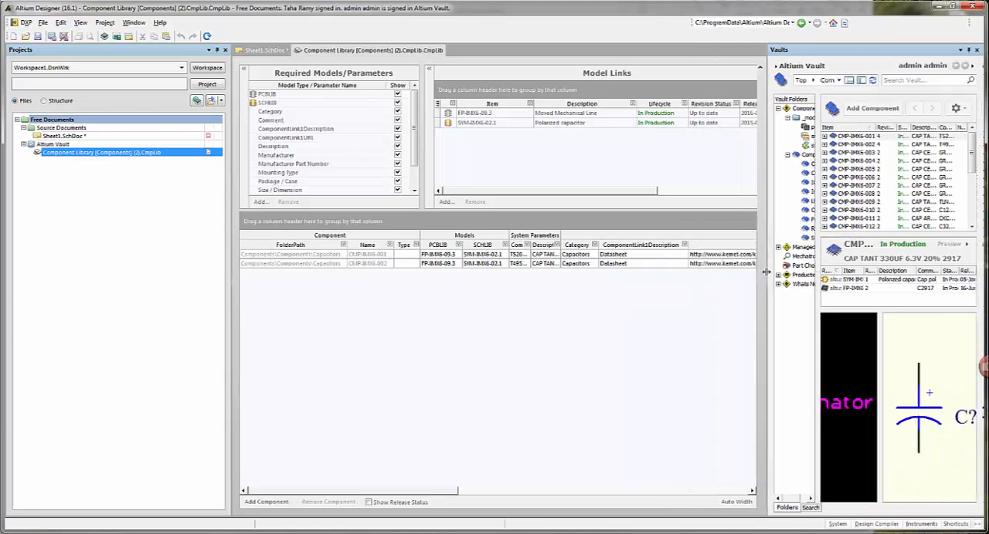
mouse_move(380, 427)
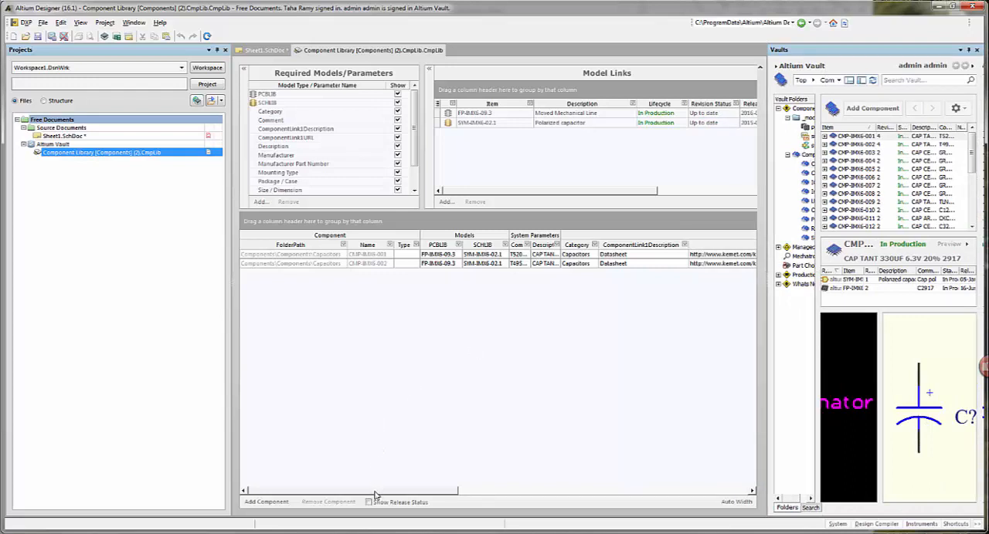
Release the capacitor component library to the vault from the Projects panel
right_click(100, 152)
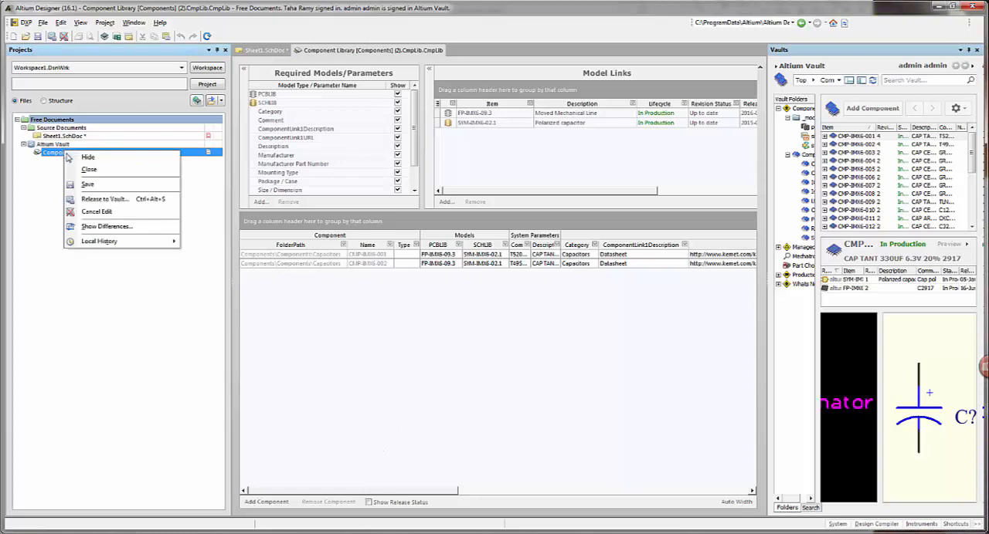
click(99, 152)
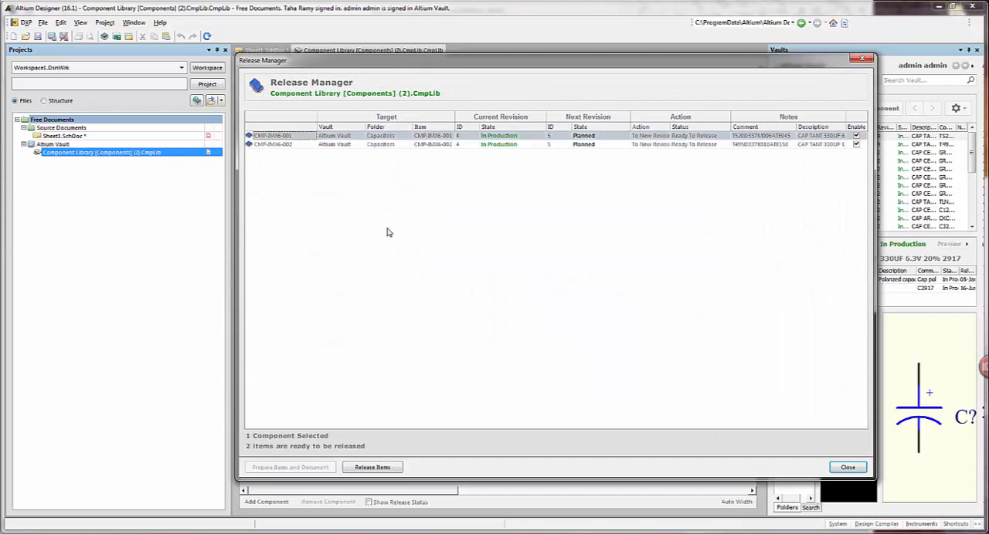
mouse_move(373, 155)
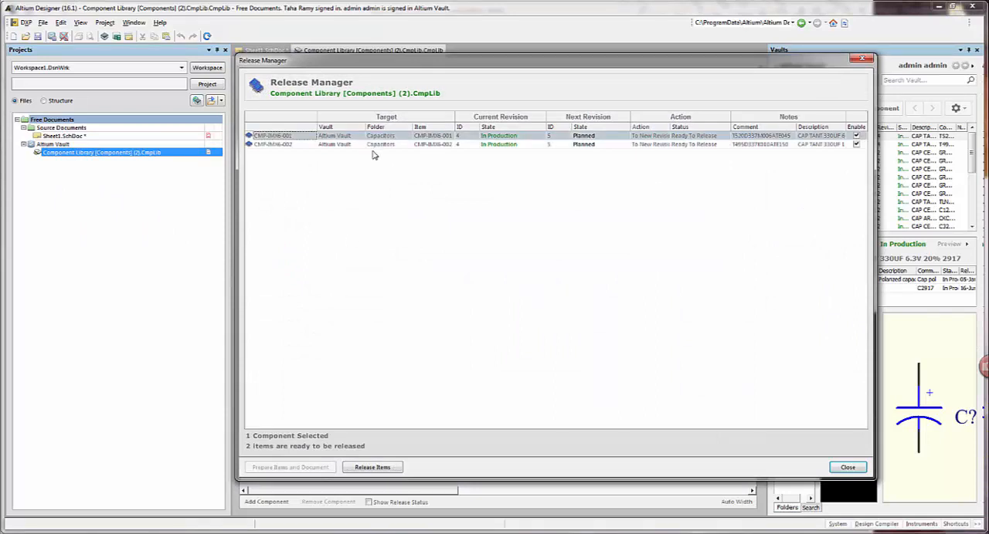
mouse_move(377, 151)
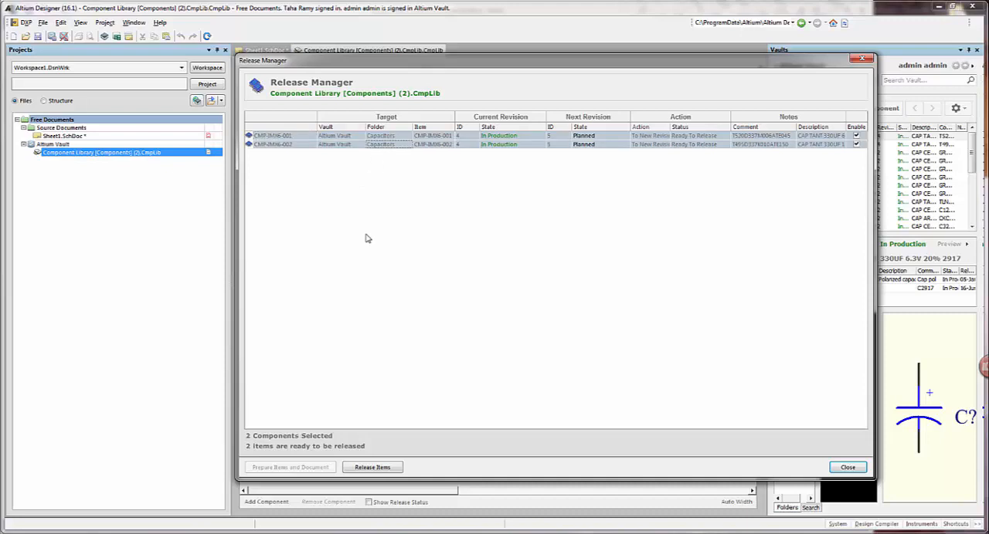
Review the release details, confirm both capacitor revisions, and close the Release Manager
click(371, 467)
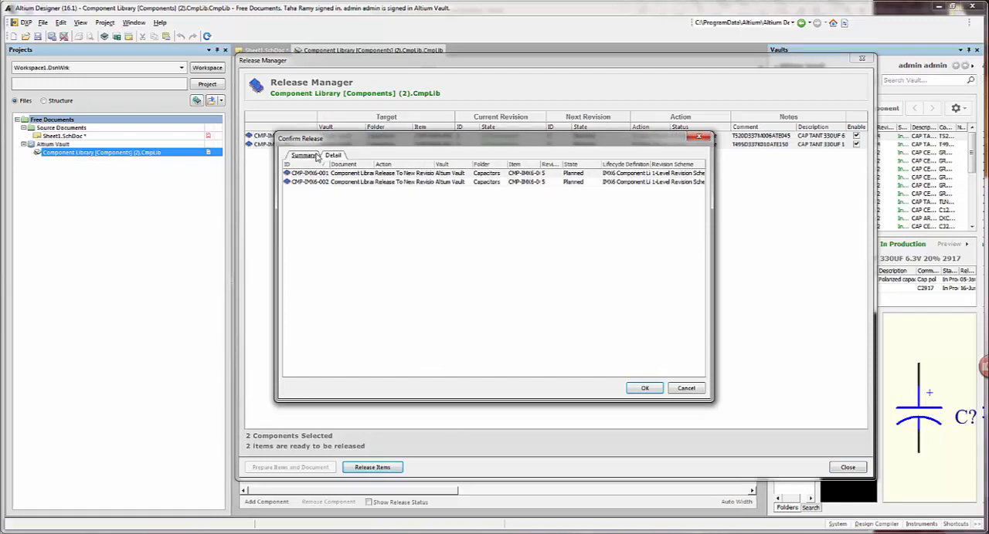
click(303, 155)
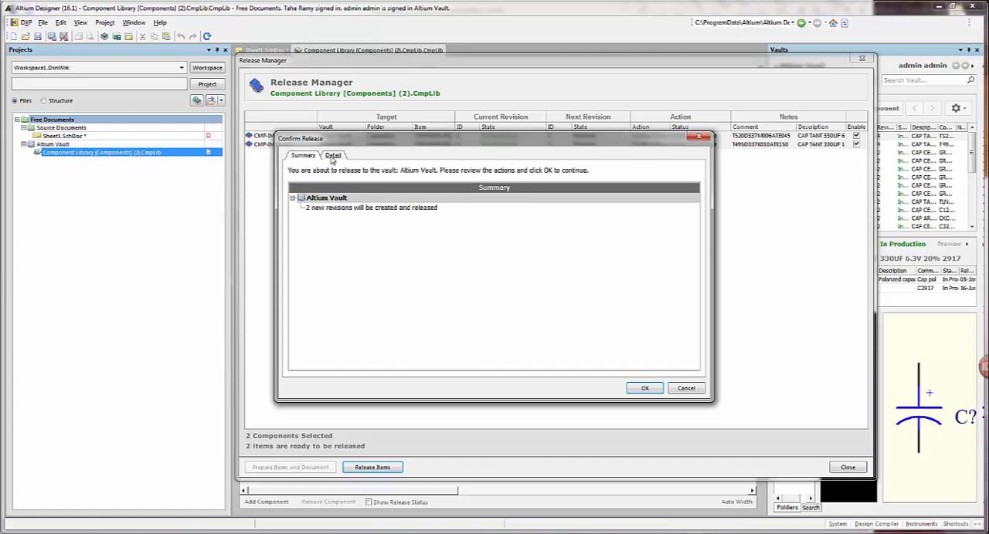
click(334, 154)
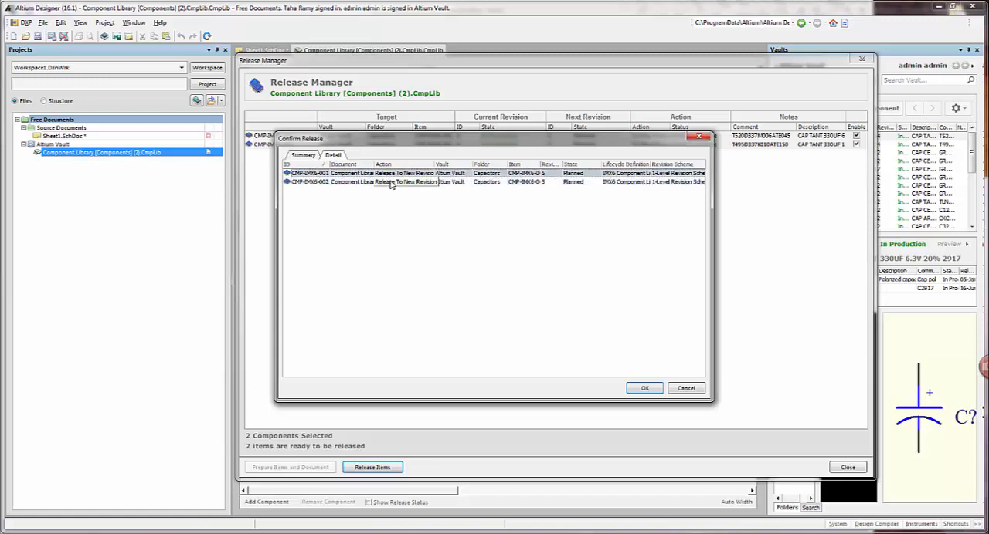
click(386, 182)
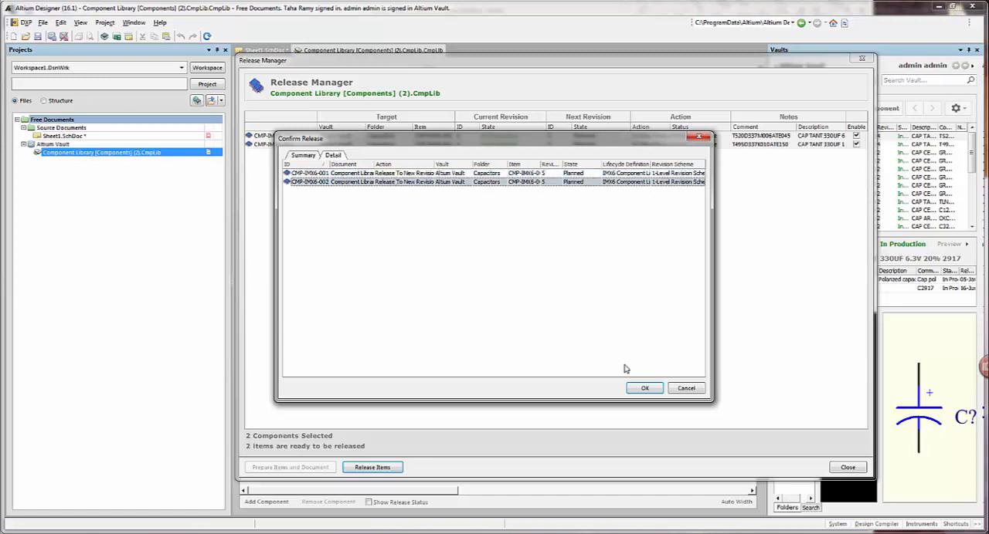
click(645, 387)
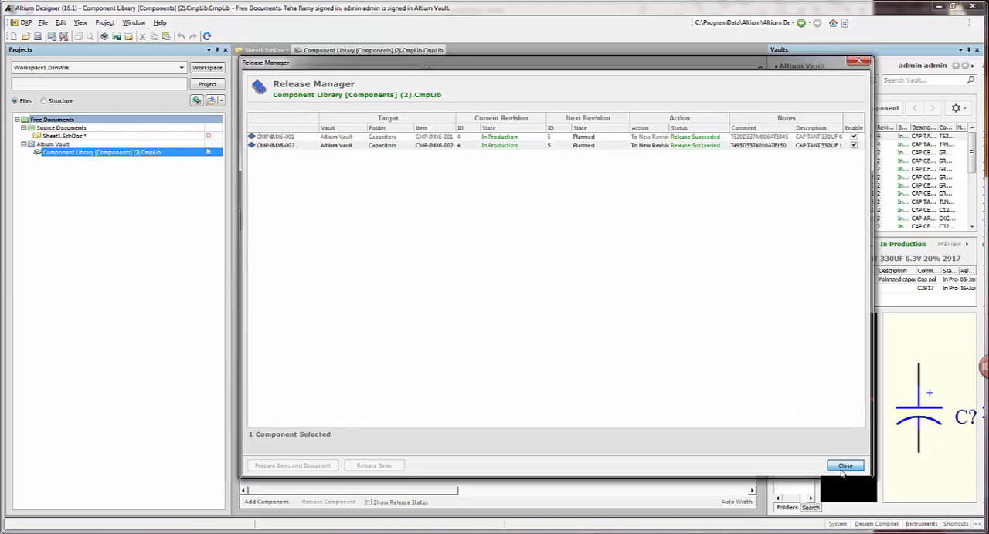
click(845, 466)
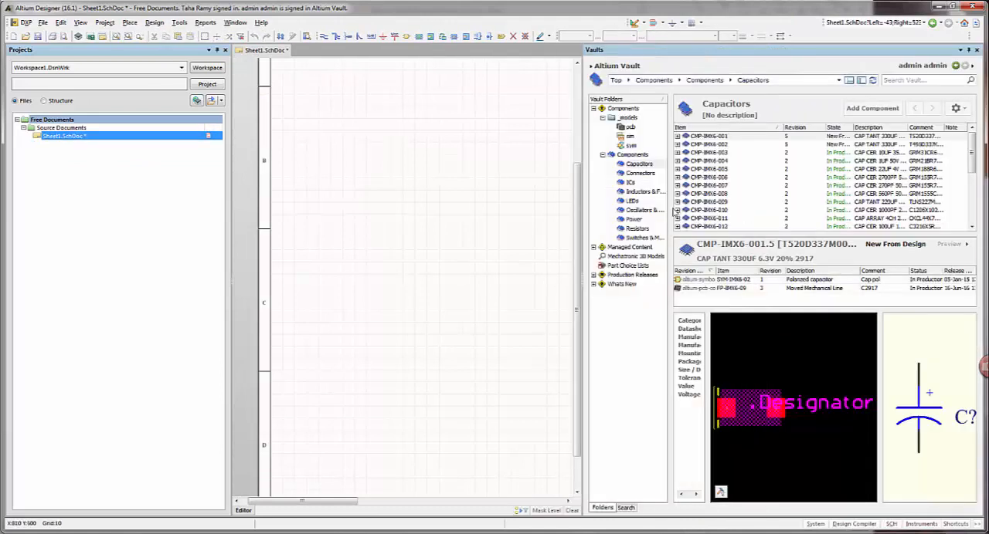
Select capacitor CMP-IMX6-001 showing revisions 001.1–001.5 and switch to the Lifecycle view
click(707, 136)
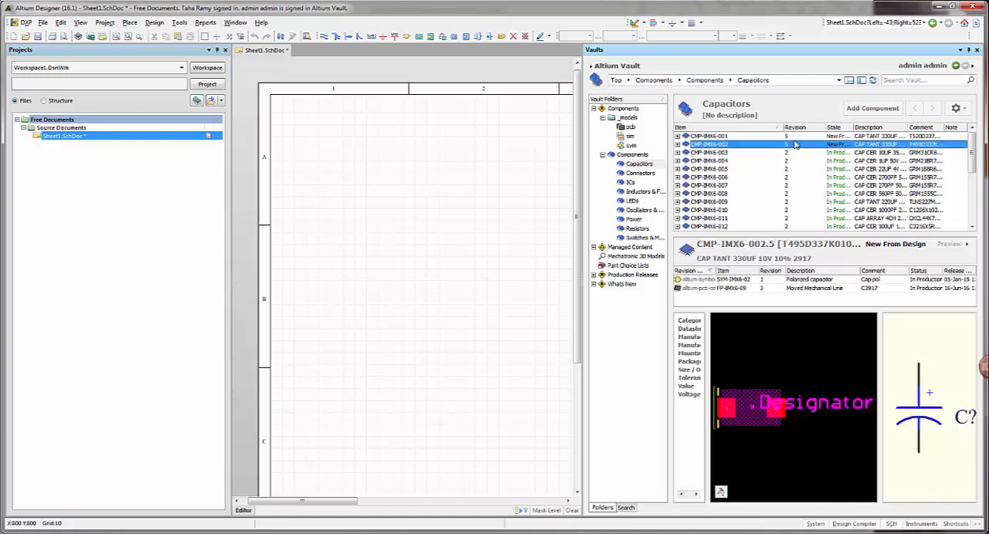
click(707, 136)
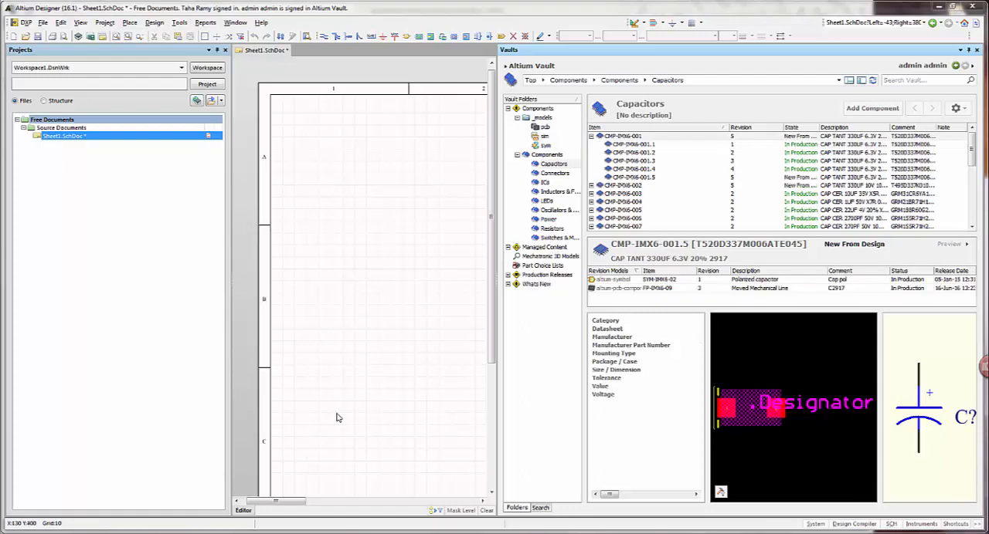
mouse_move(804, 309)
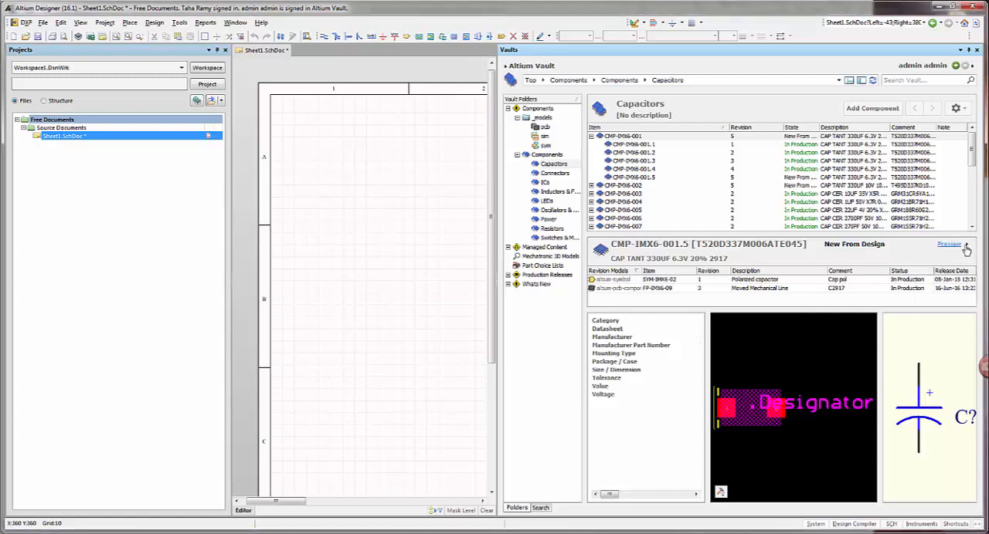
click(948, 244)
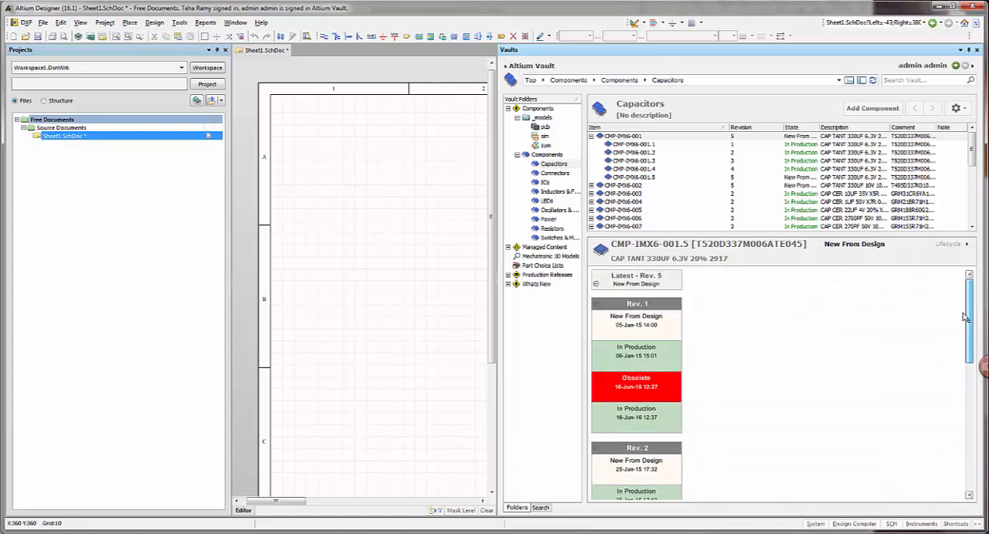
Scroll the lifecycle history to revisions 4 and 5 and bring up the actions for Rev. 4
scroll(down, 3)
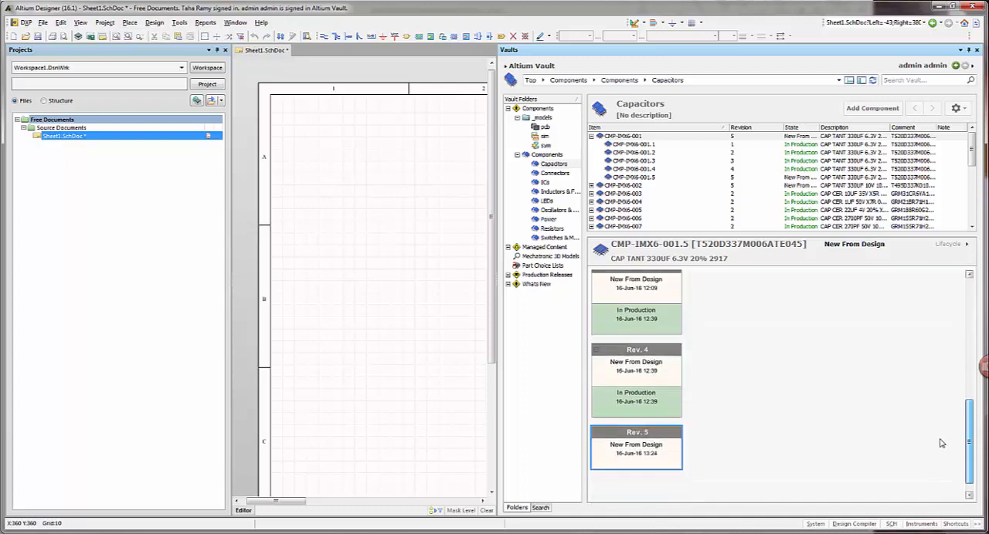
scroll(down, 3)
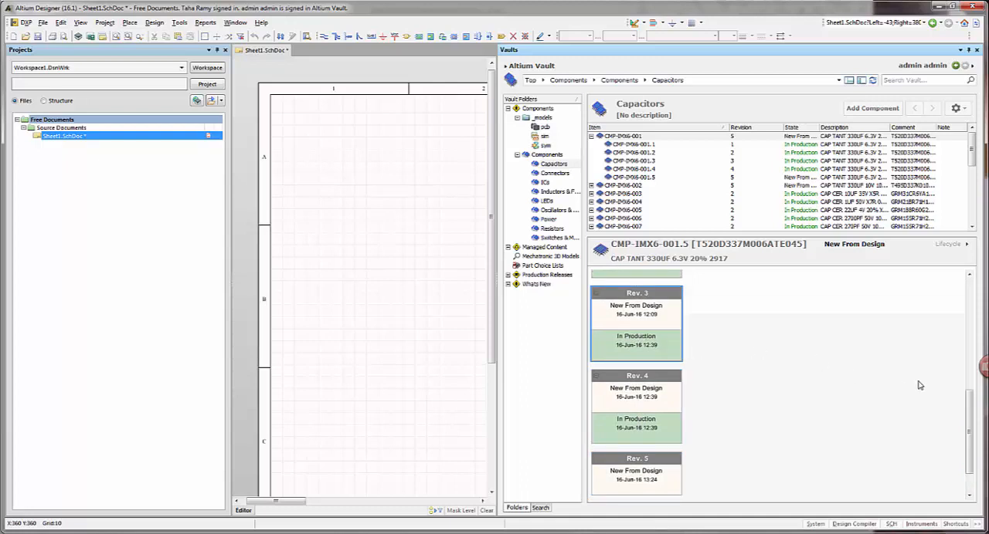
scroll(down, 3)
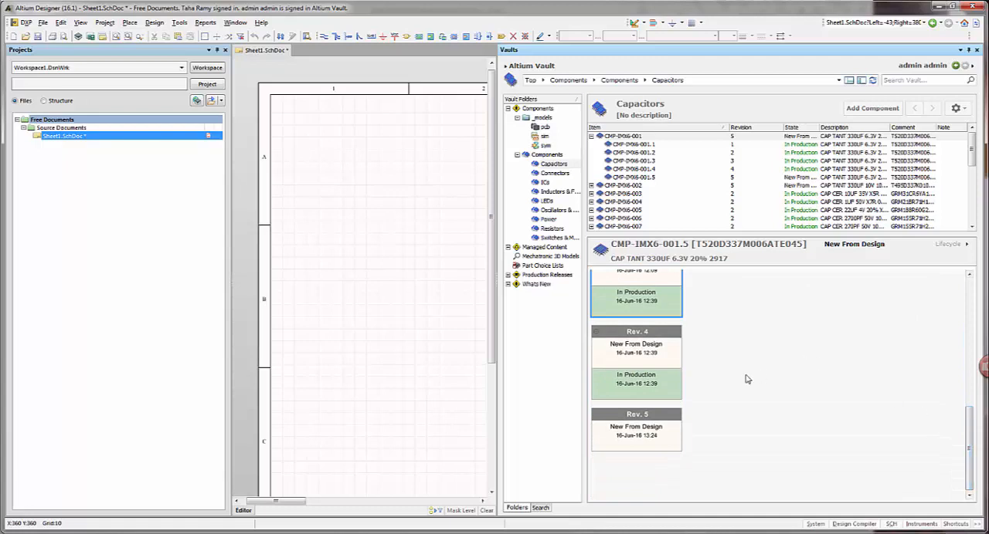
right_click(637, 343)
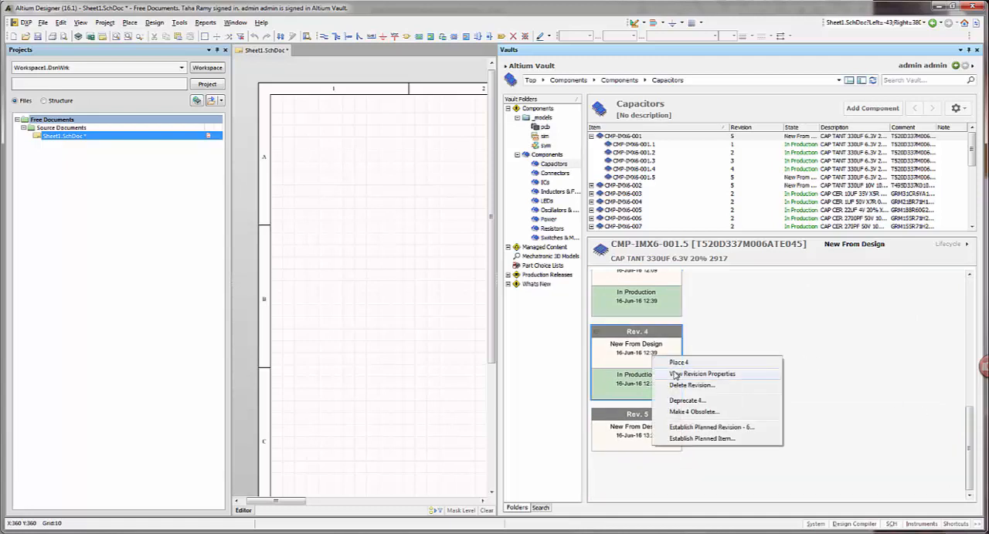
click(702, 374)
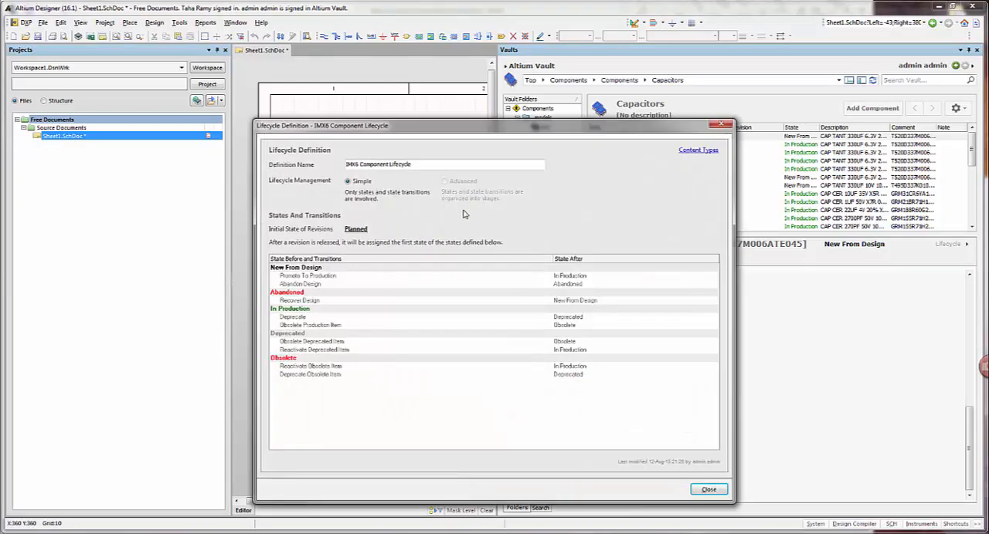
mouse_move(321, 290)
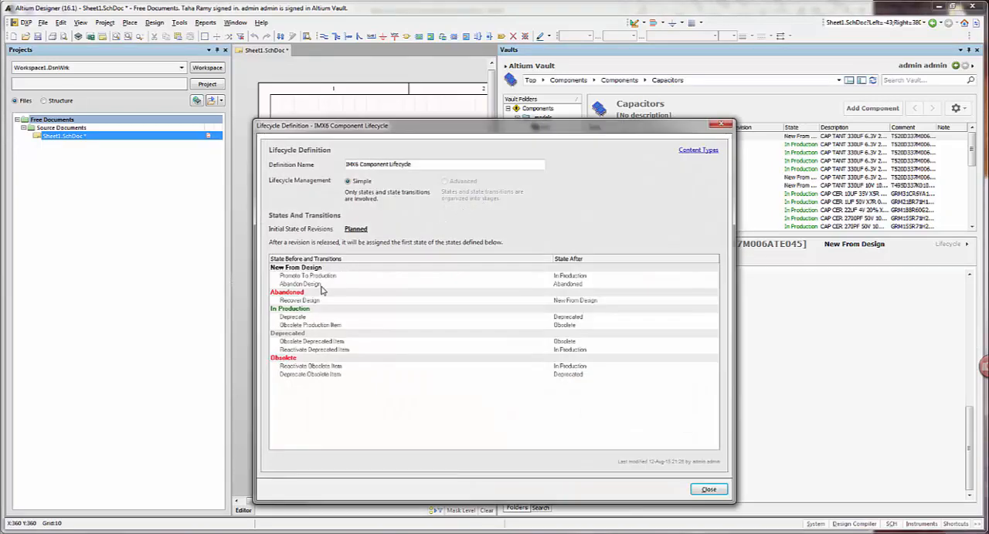
mouse_move(316, 346)
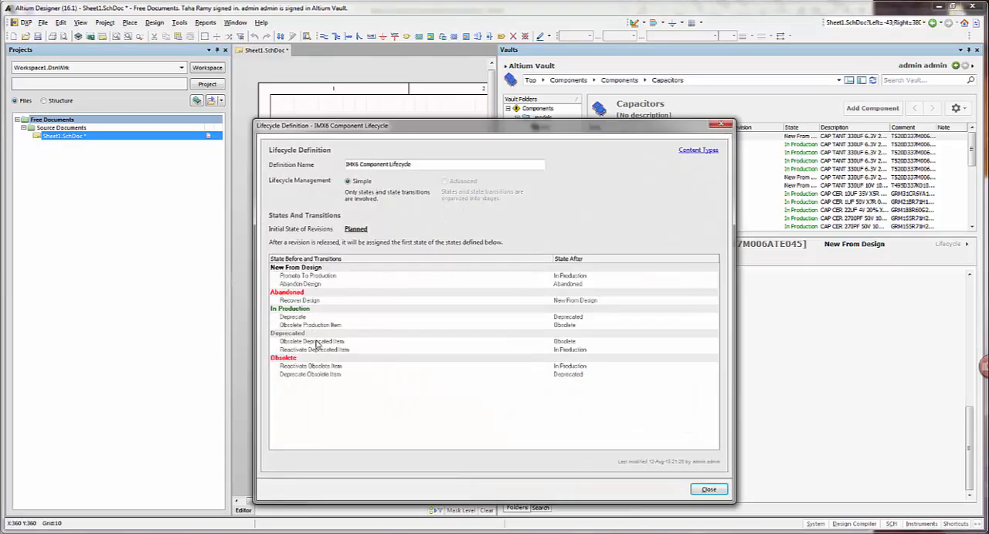
mouse_move(315, 301)
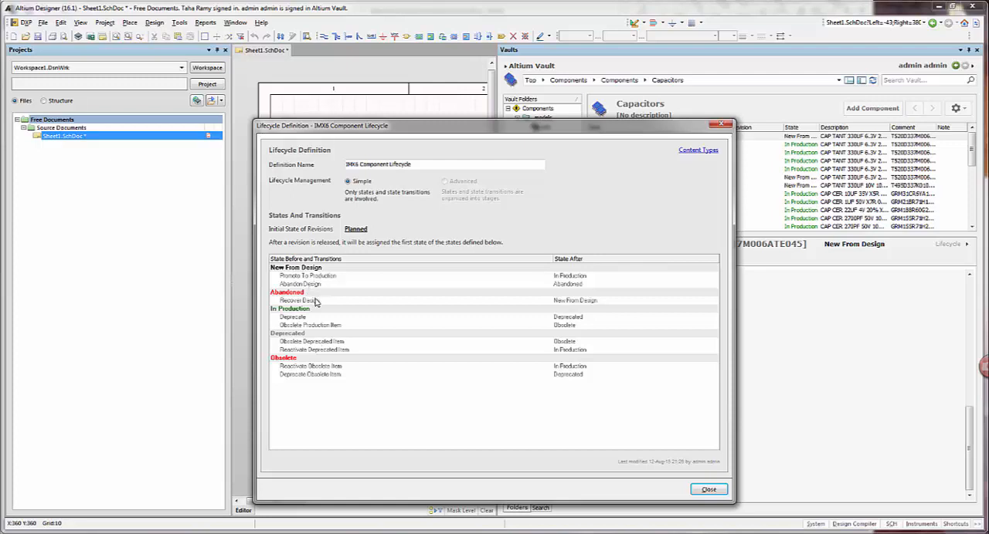
mouse_move(315, 340)
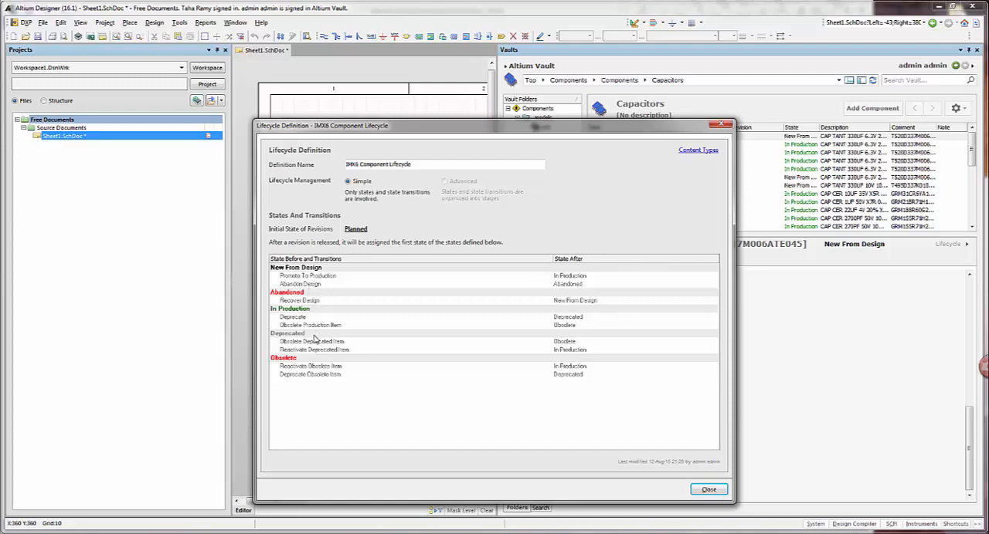
mouse_move(390, 250)
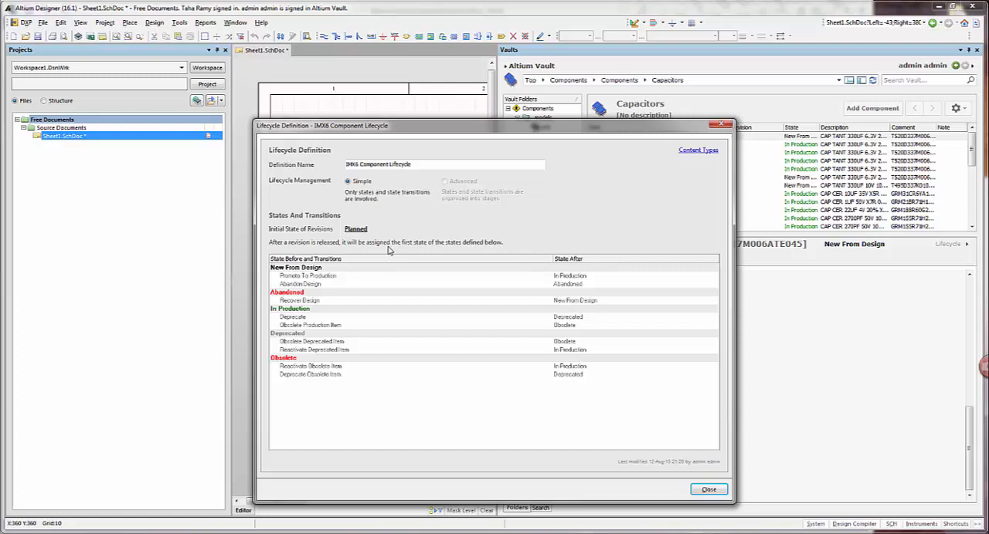
mouse_move(396, 242)
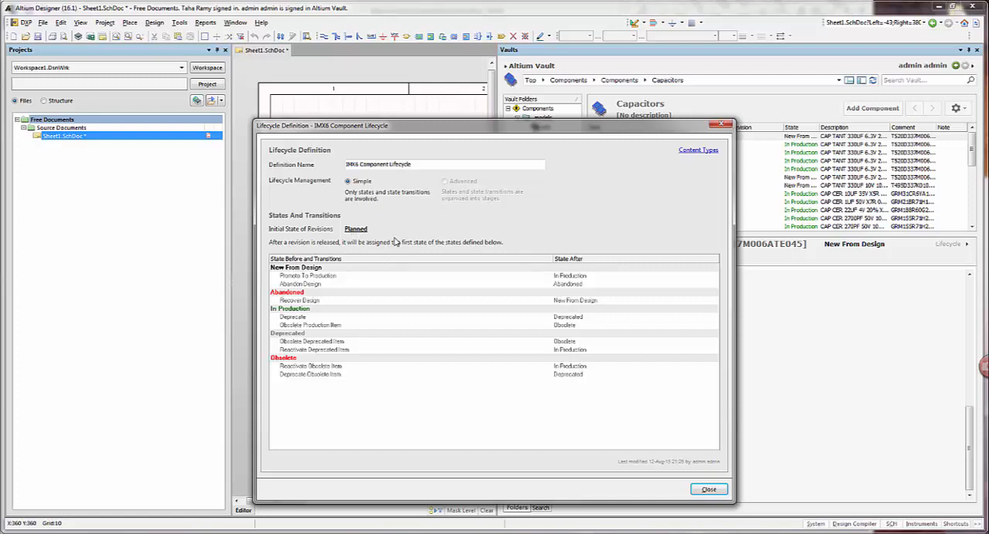
mouse_move(330, 279)
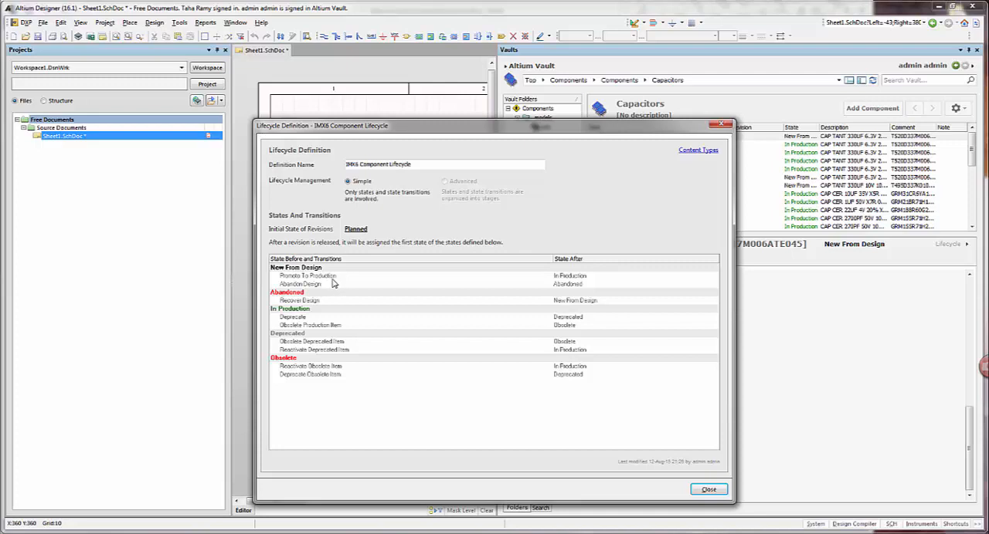
click(300, 284)
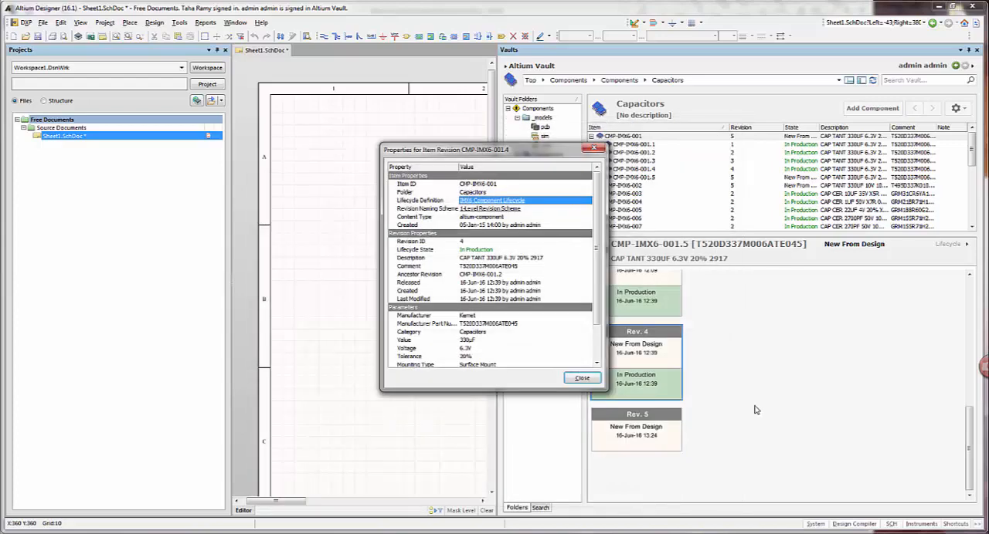
click(580, 379)
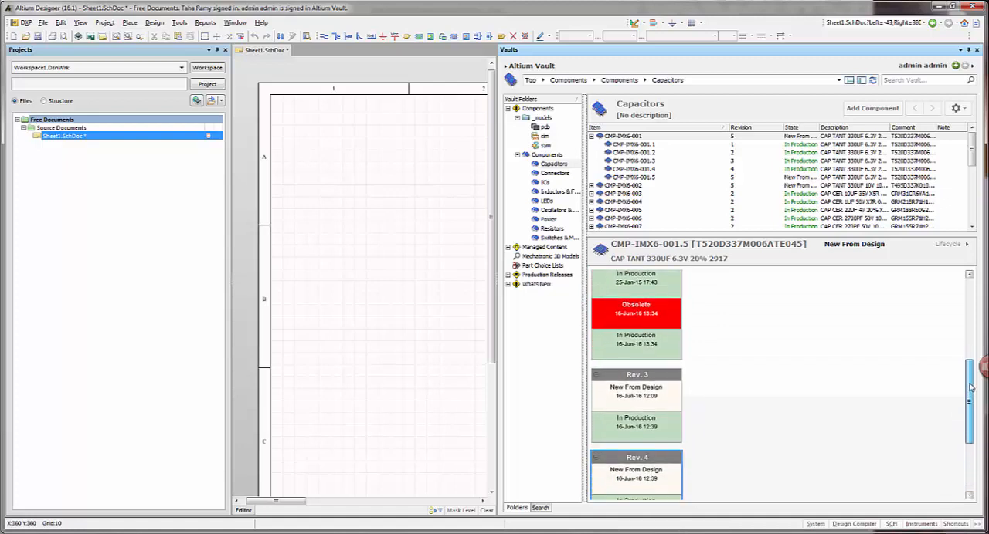
Show the lifecycle actions for Rev. 3 of capacitor CMP-IMX6-001 in the Vaults panel
scroll(down, 3)
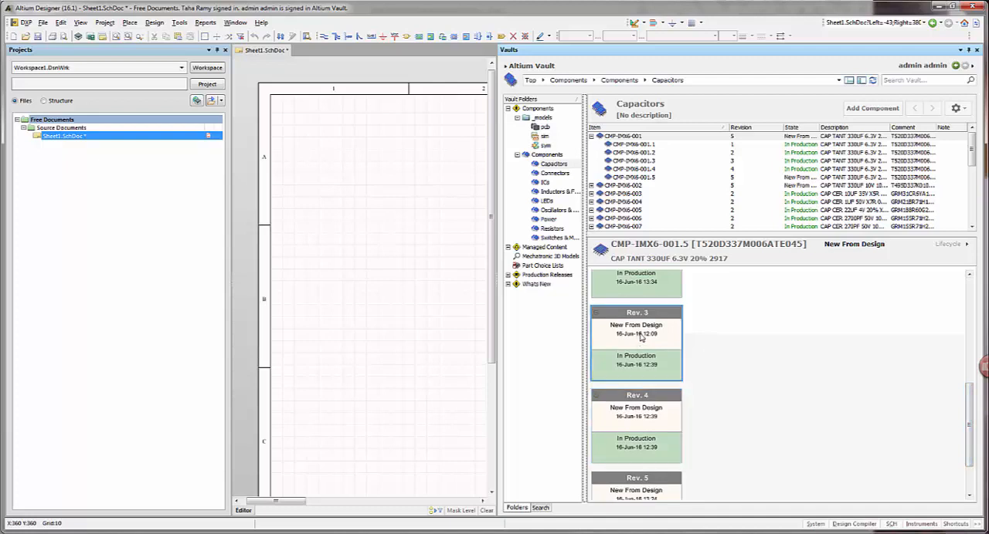
right_click(637, 332)
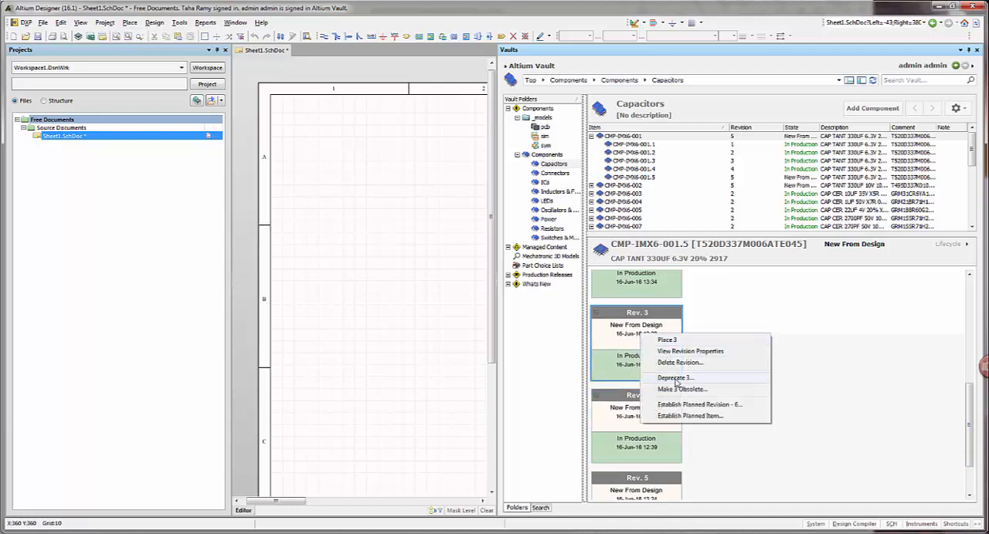
mouse_move(693, 386)
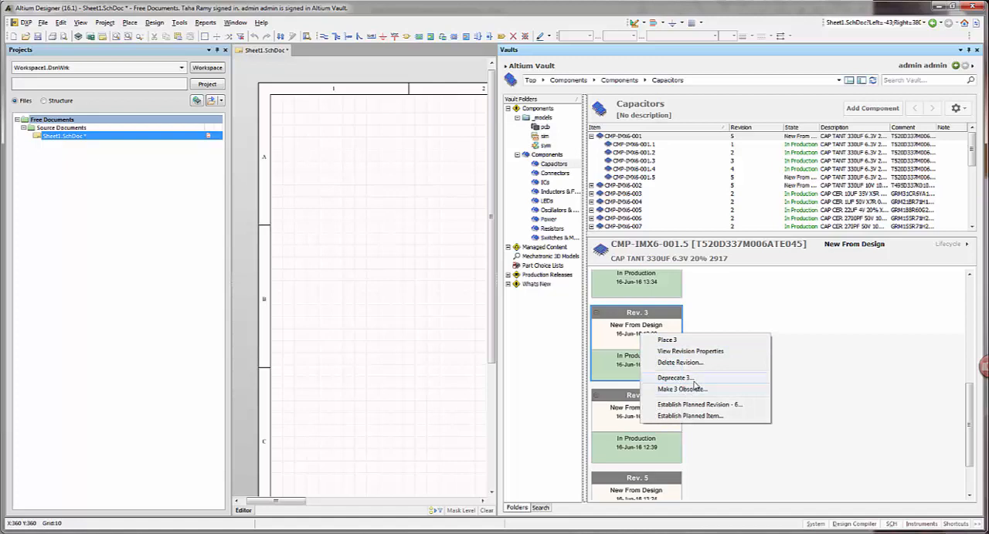
mouse_move(698, 389)
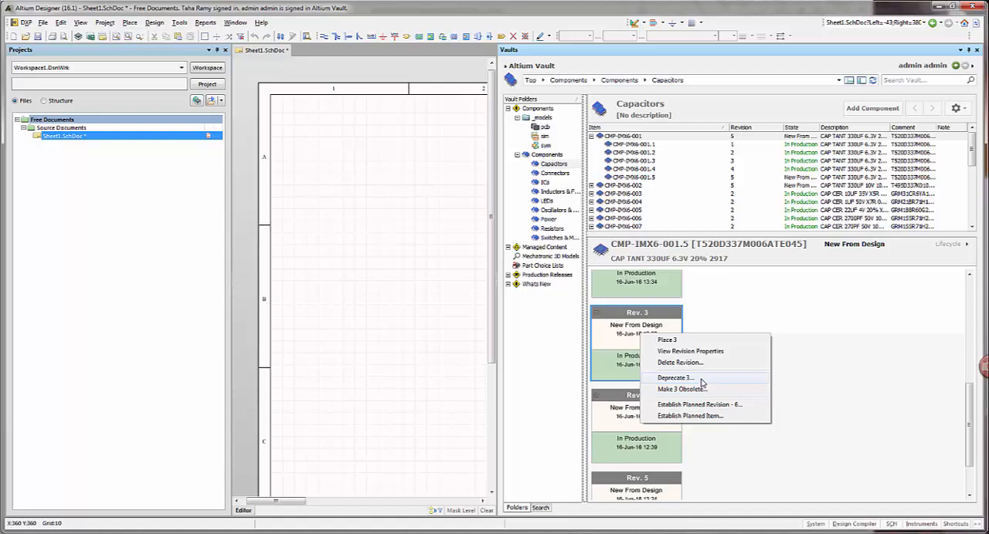
mouse_move(703, 392)
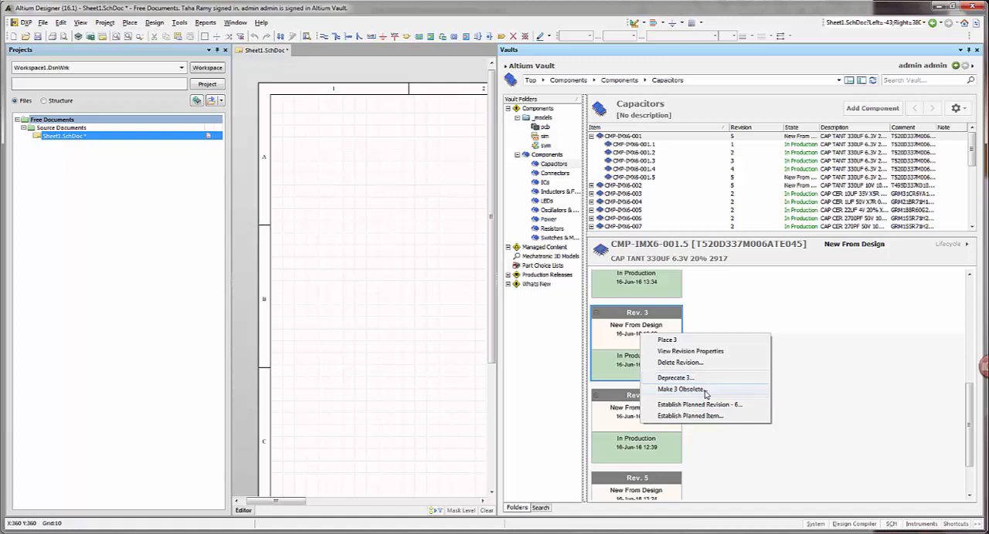
Set capacitor Rev. 3 to Obsolete and confirm the Obsolete Production Item dialog
click(680, 389)
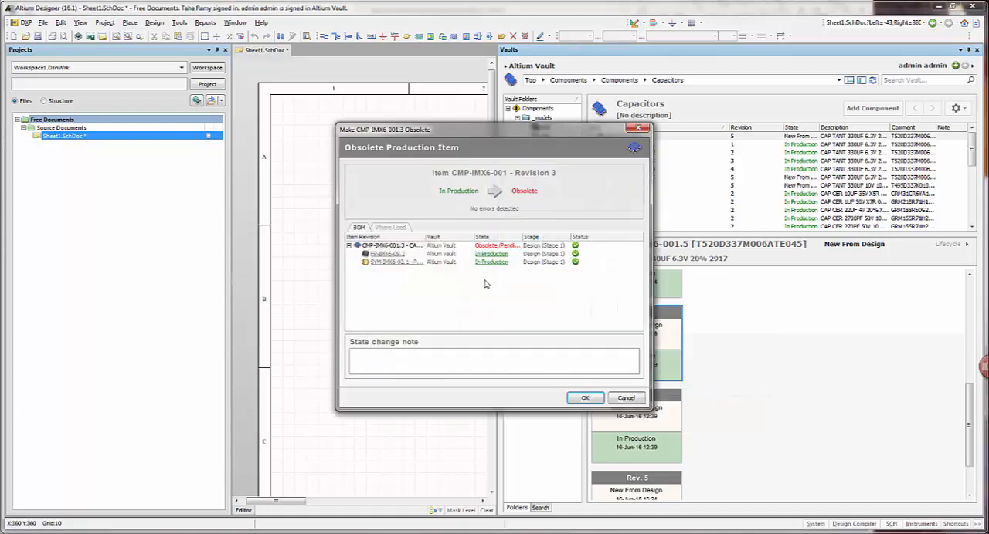
mouse_move(488, 216)
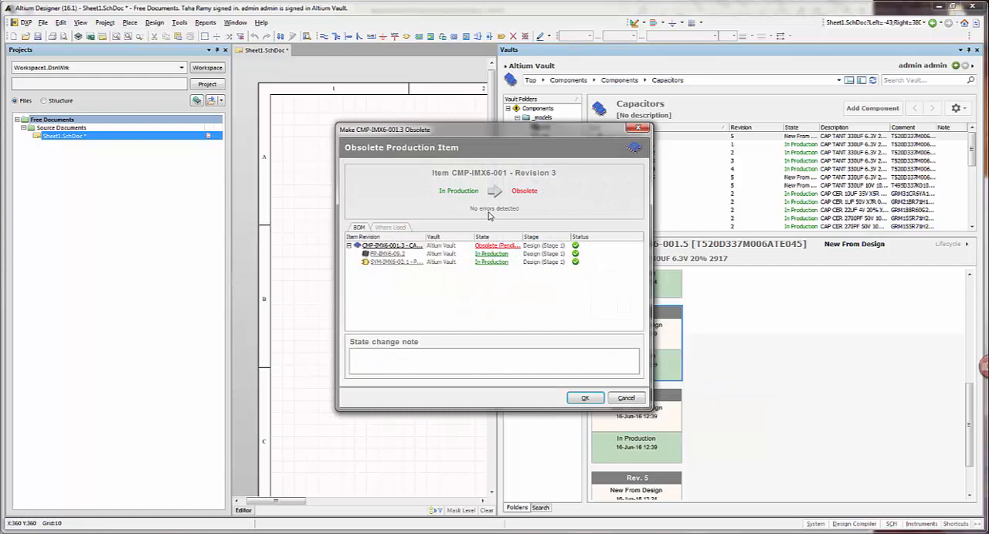
mouse_move(477, 217)
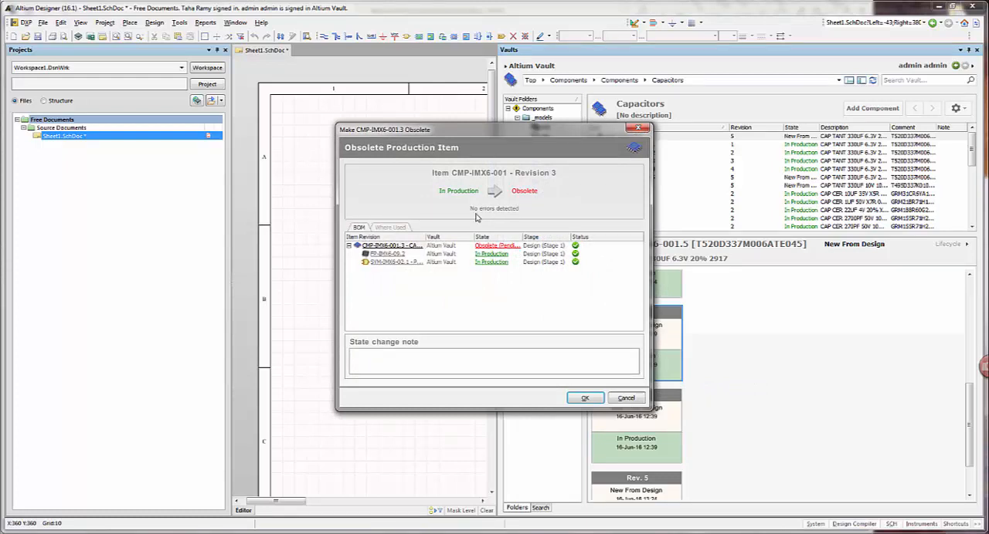
mouse_move(439, 220)
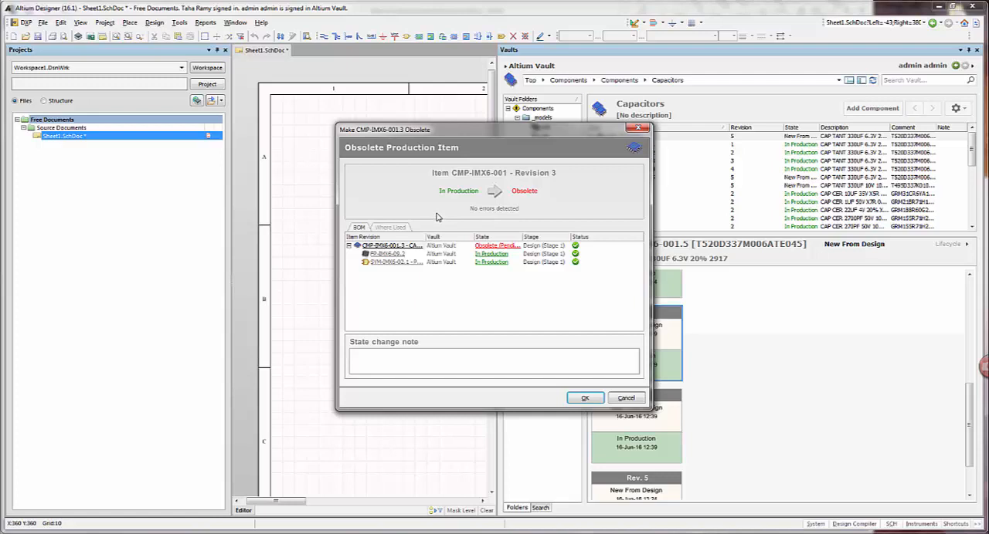
mouse_move(438, 219)
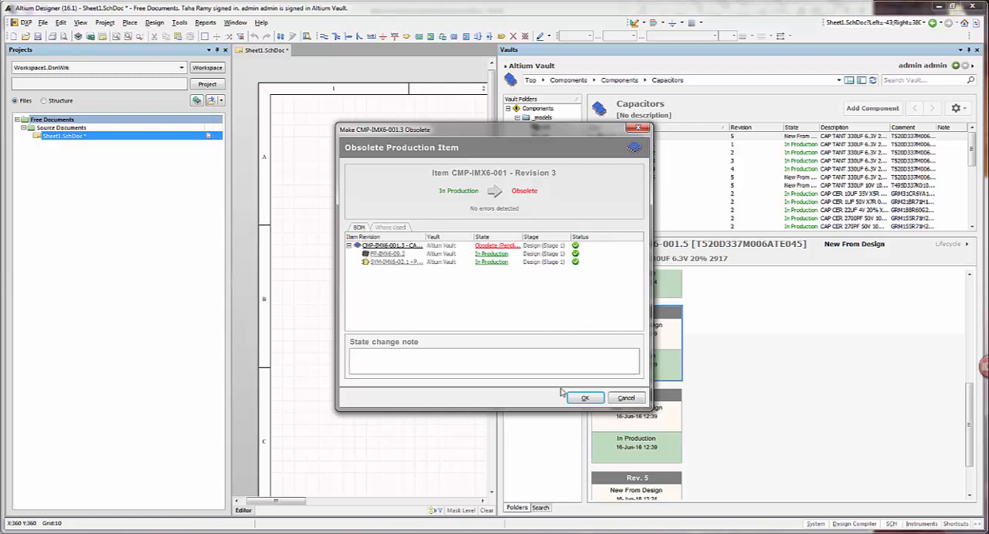
click(584, 399)
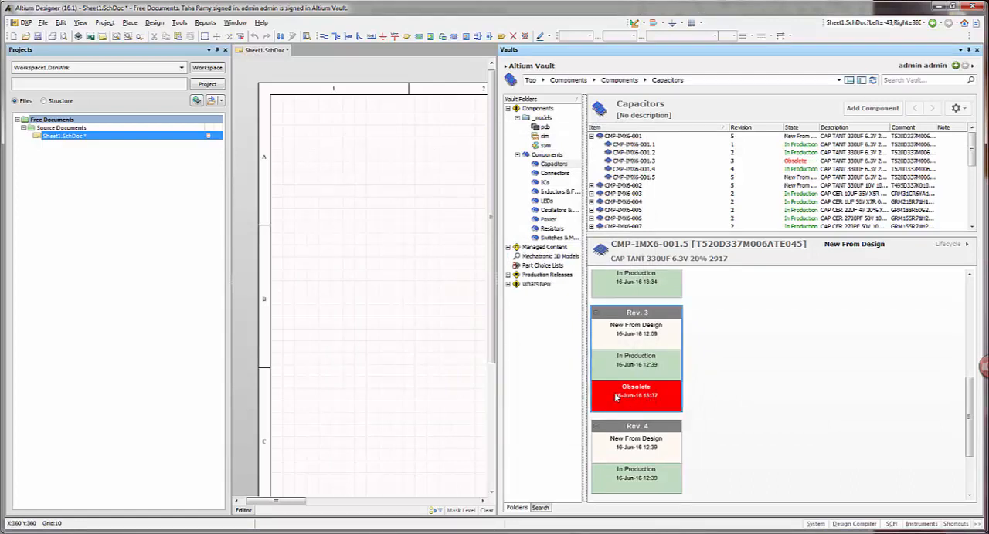
mouse_move(621, 399)
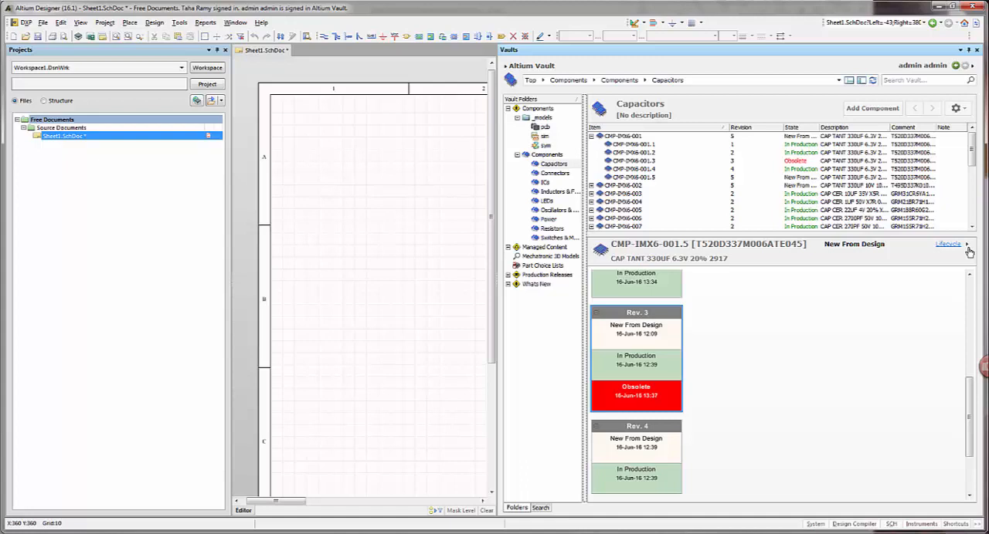
Switch the item view to Supply chain, showing 1.75 USD pricing and 10,266 in stock
click(964, 244)
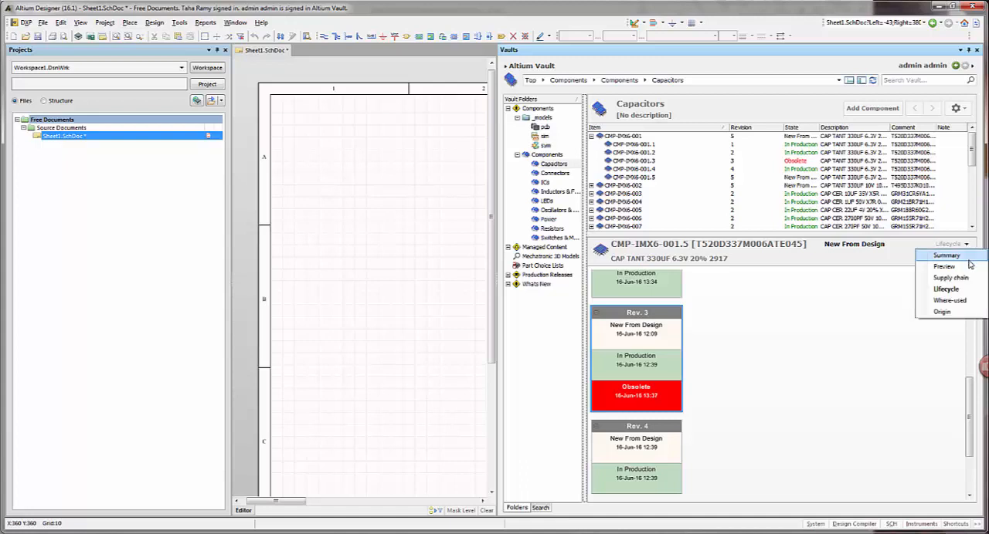
mouse_move(949, 300)
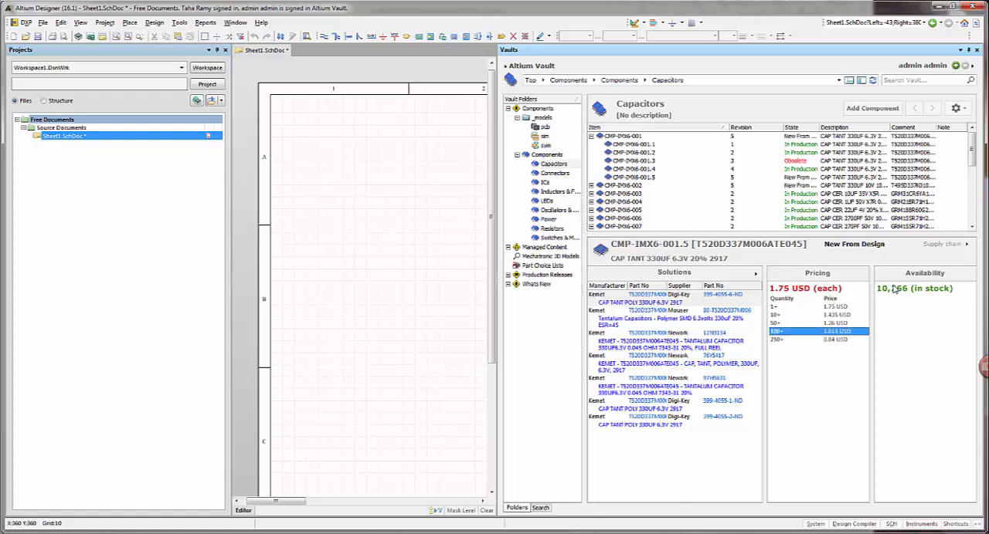
click(672, 297)
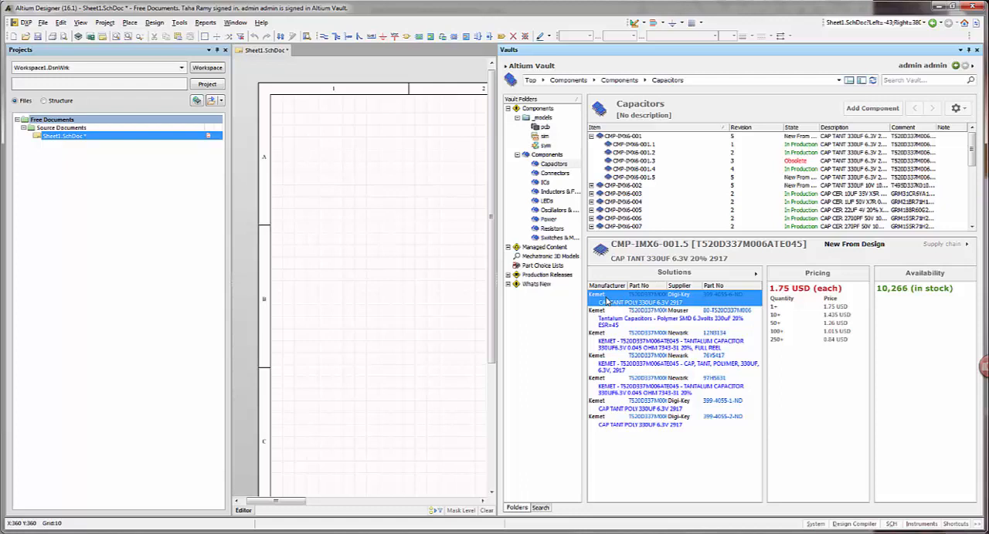
click(657, 315)
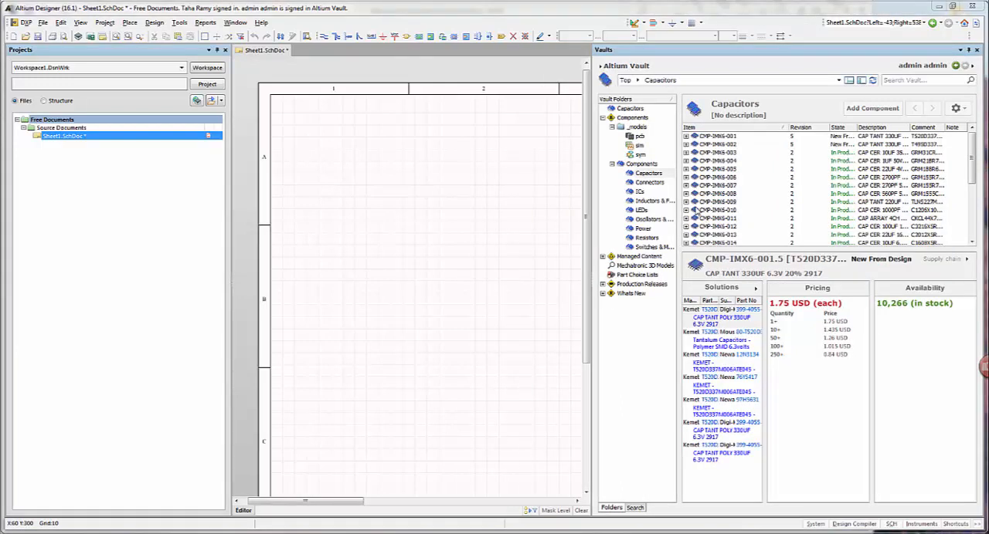
Place the 220pF ceramic capacitor from the Vault onto the schematic sheet
click(716, 170)
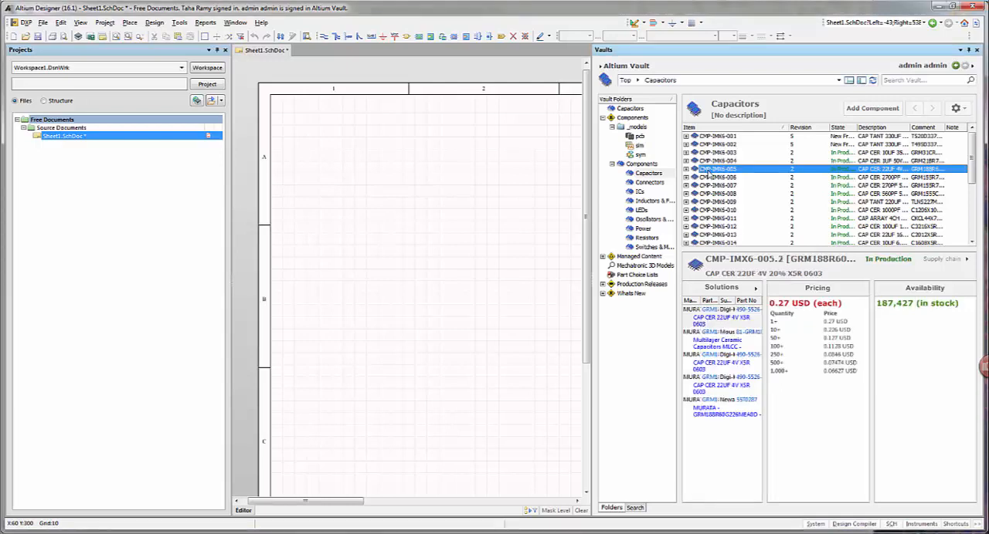
right_click(718, 170)
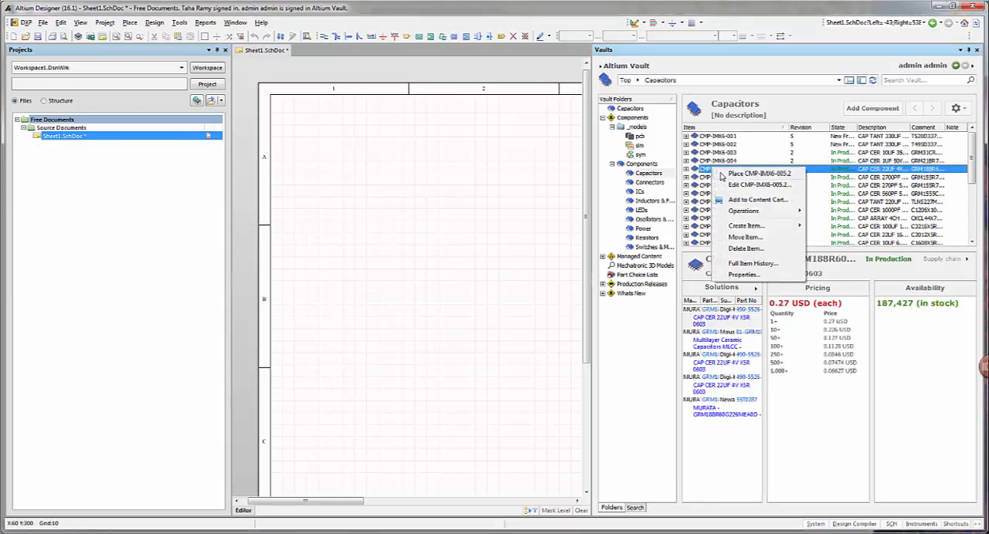
click(757, 173)
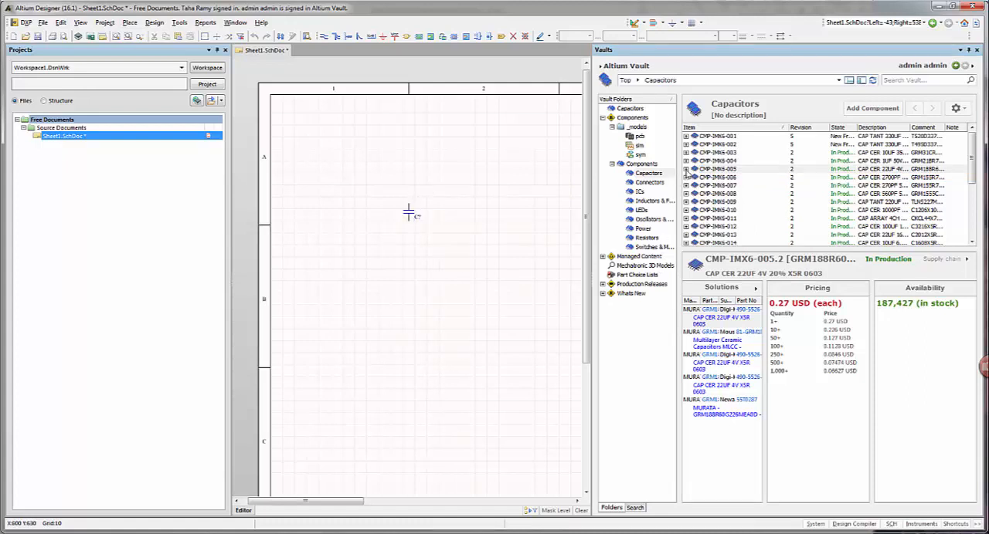
Expand the tantalum capacitor's revisions and select revision 3 for placement
click(686, 170)
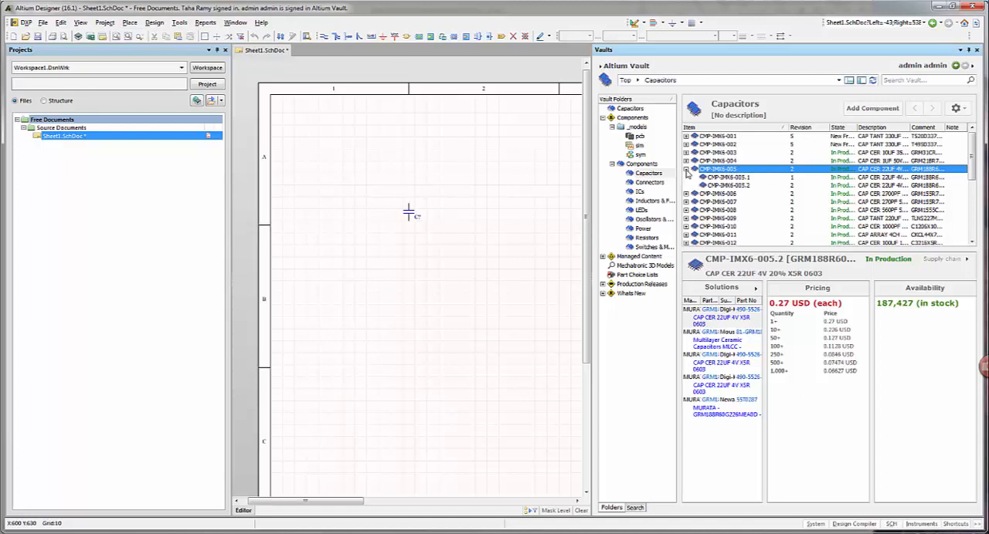
click(726, 185)
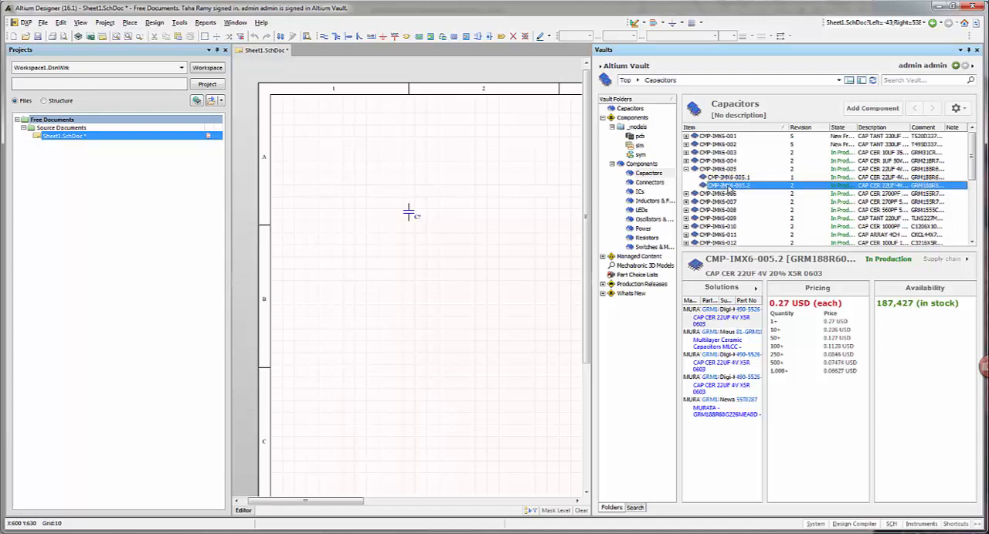
click(726, 176)
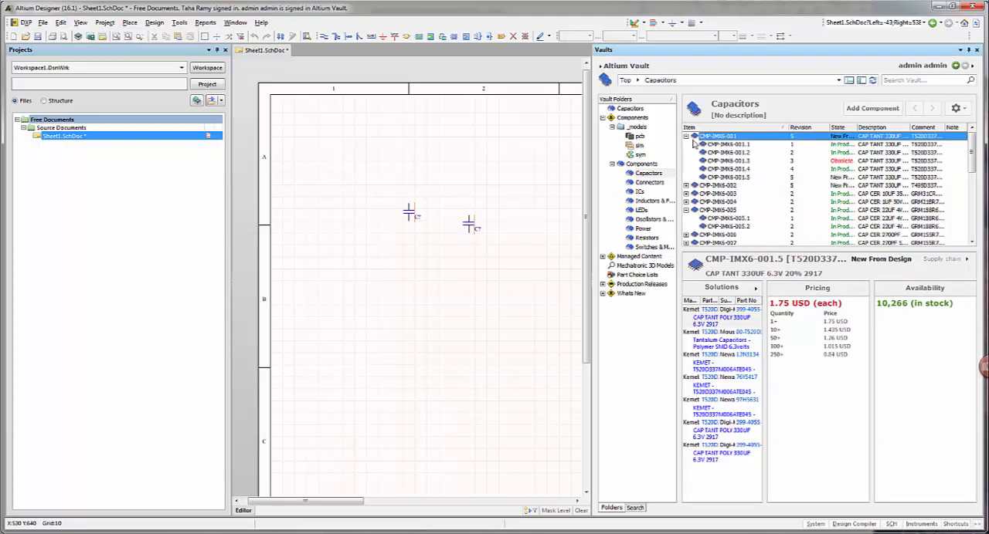
mouse_move(717, 151)
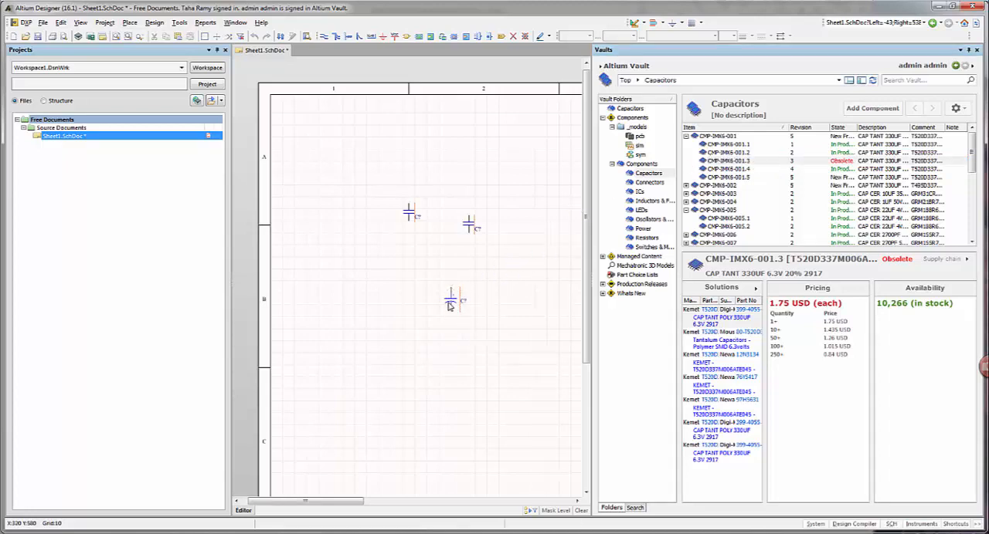
double_click(451, 299)
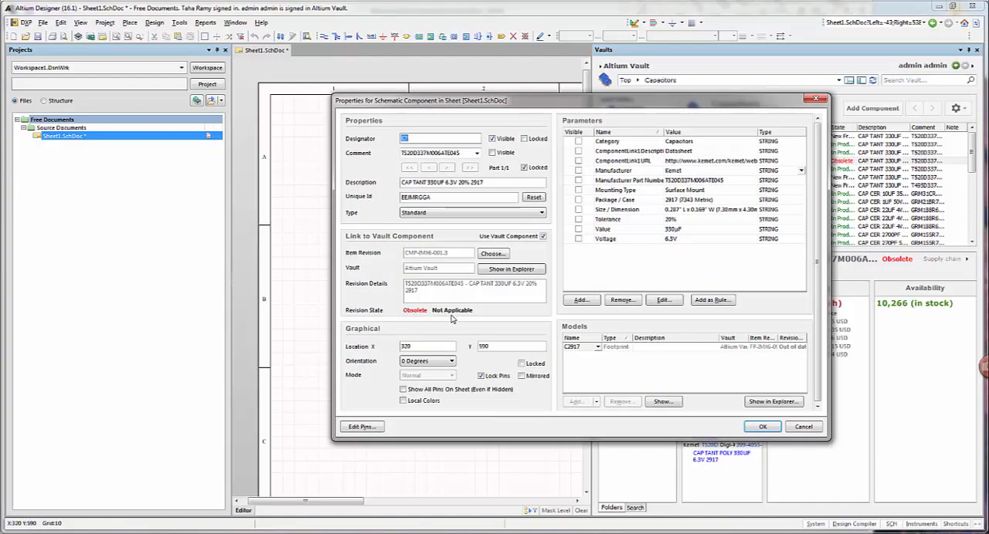
mouse_move(480, 315)
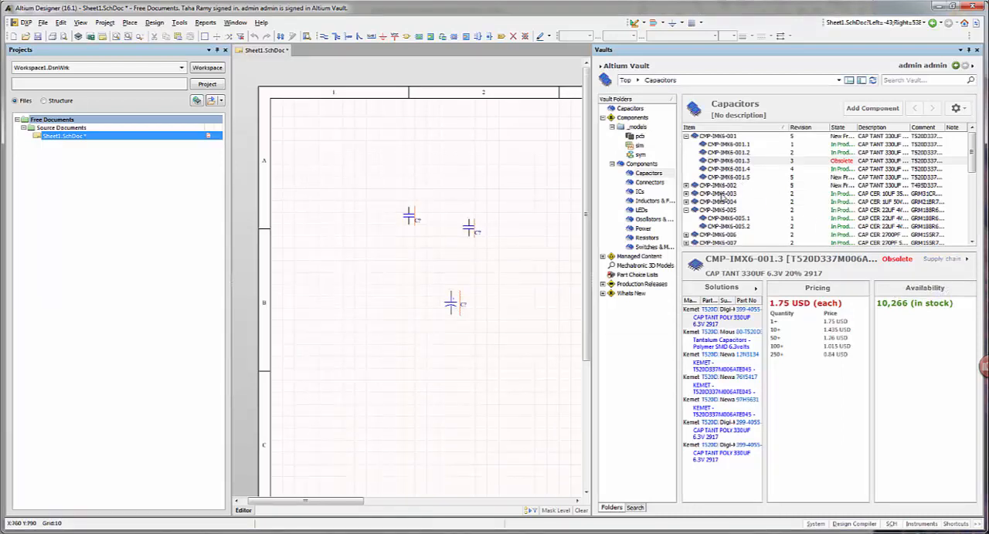
click(718, 186)
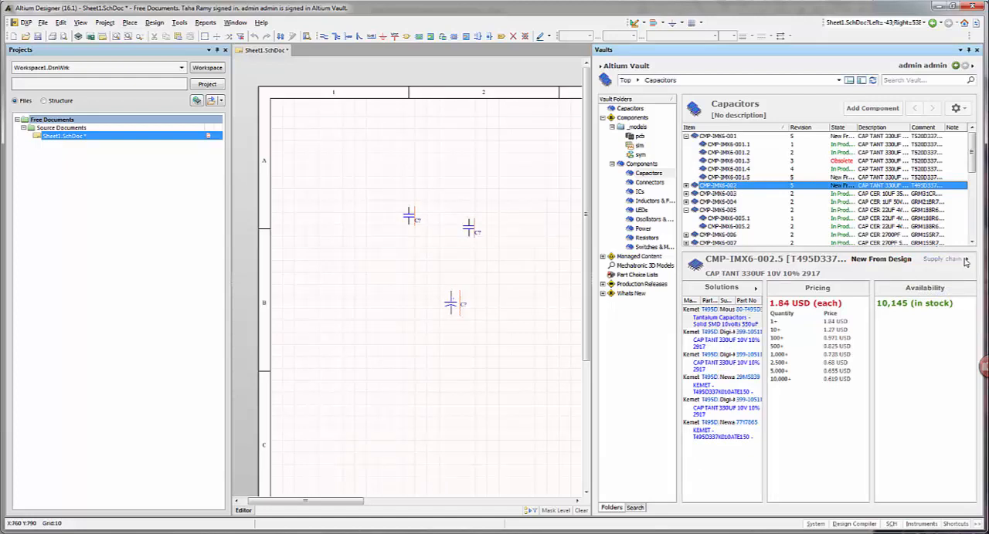
click(942, 260)
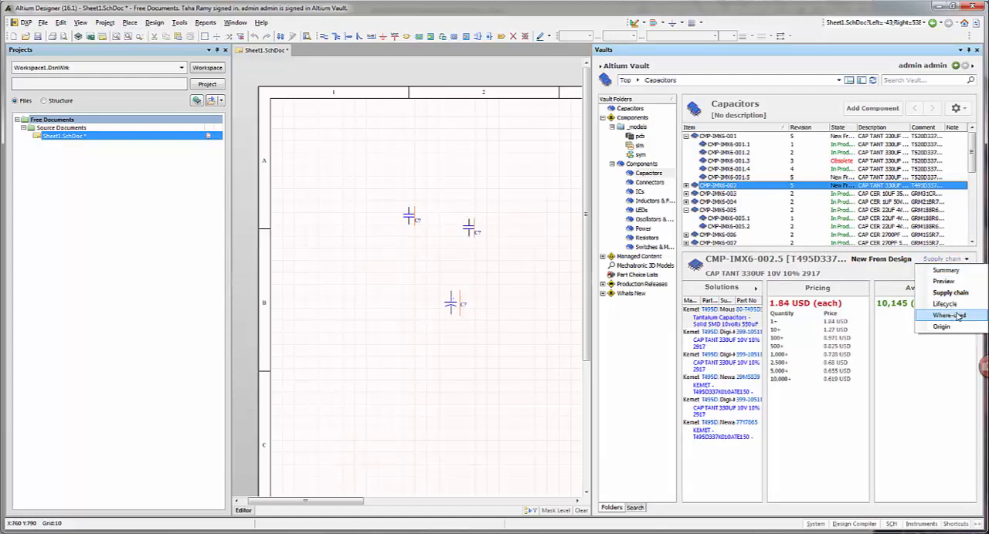
click(948, 315)
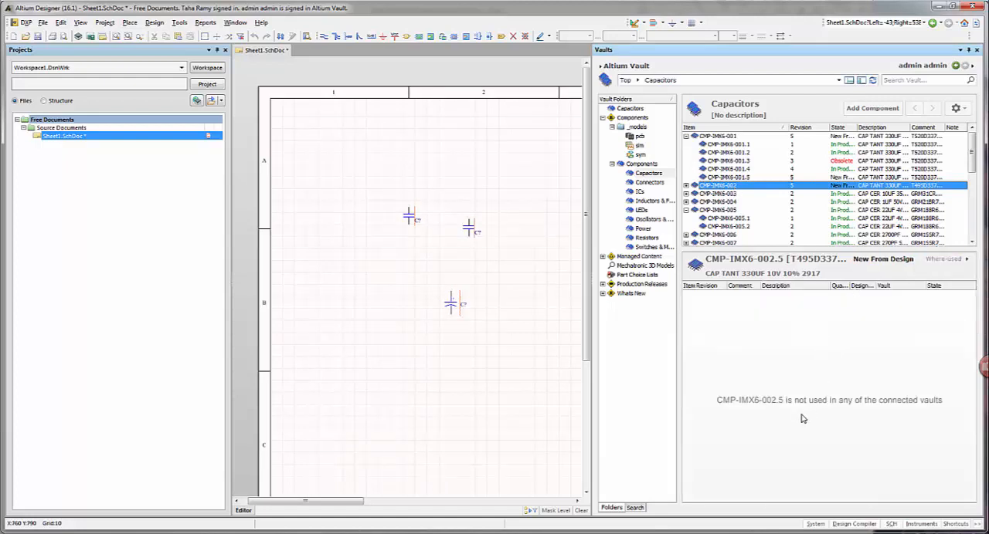
mouse_move(791, 391)
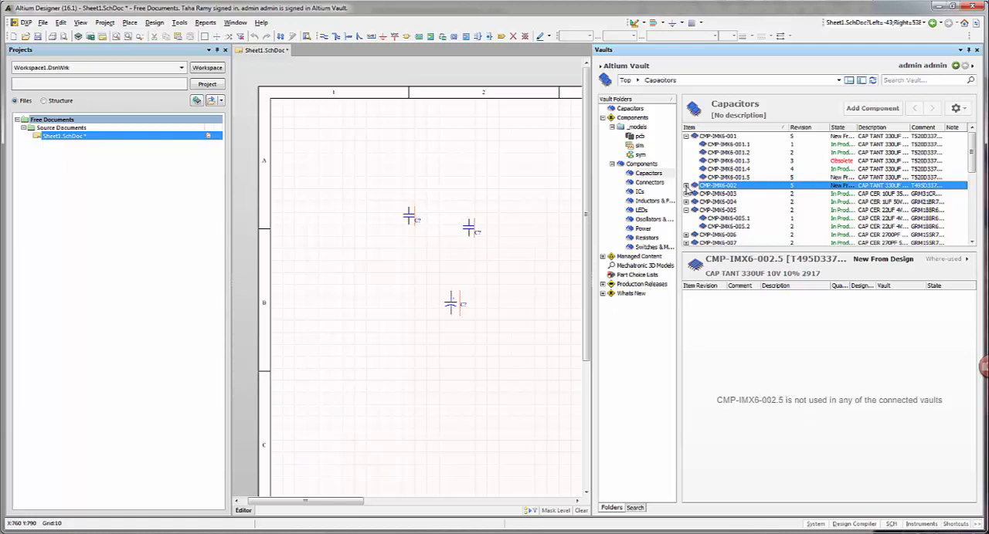
click(685, 185)
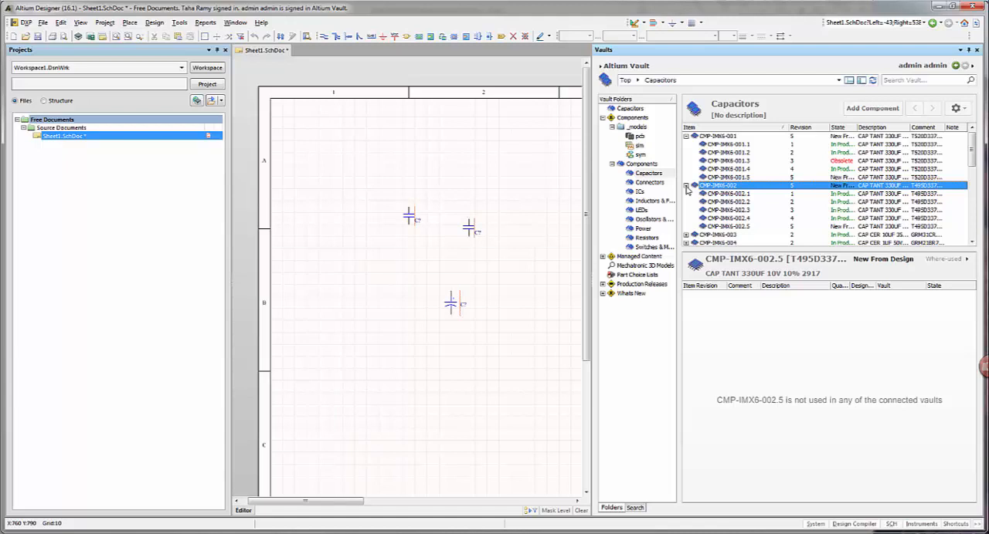
mouse_move(735, 215)
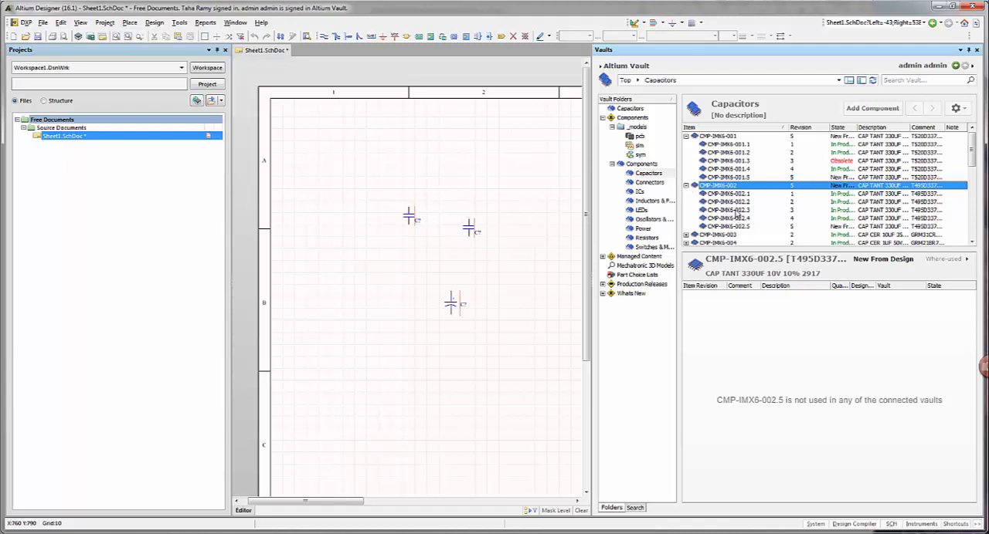
click(726, 200)
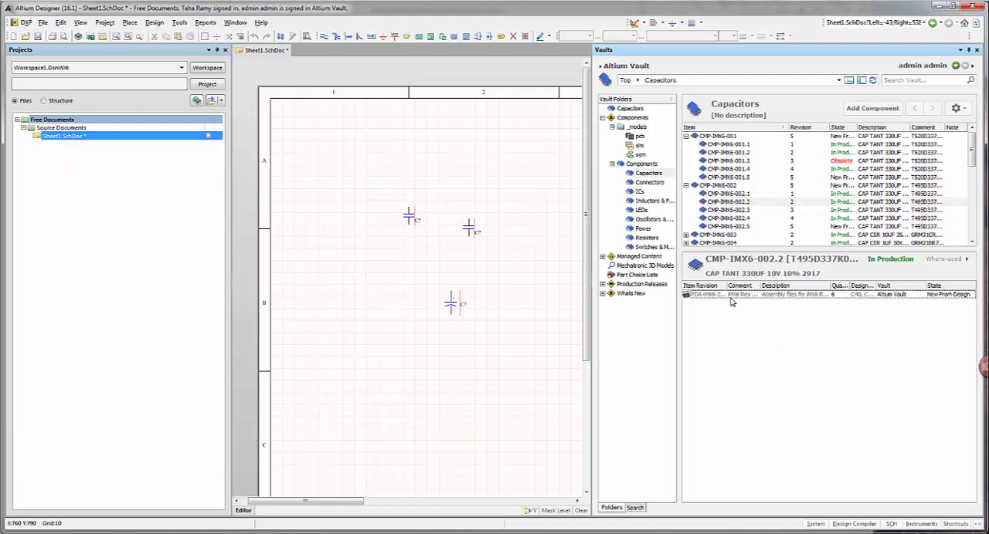
click(773, 294)
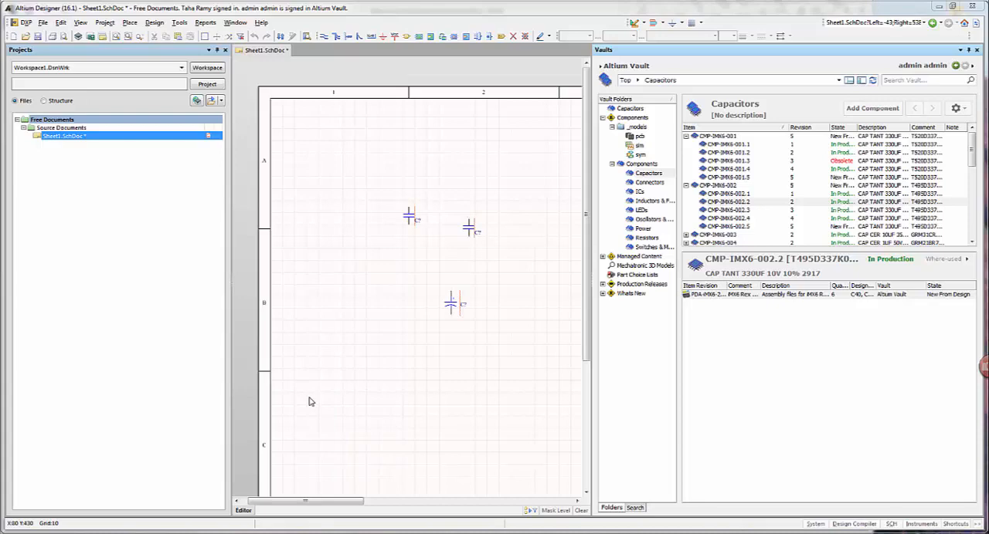
mouse_move(359, 497)
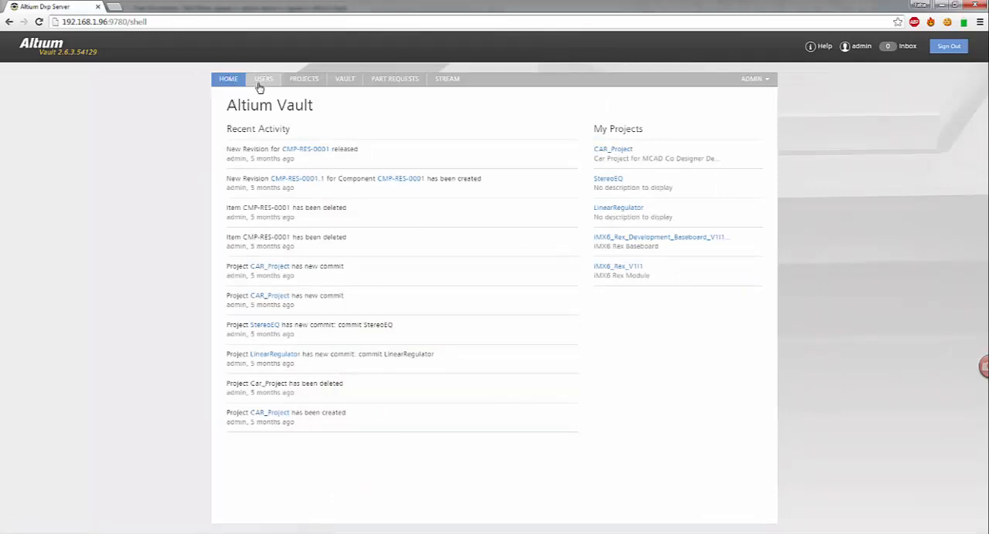
View the vault users list, then the managed projects, then the vault IC components
click(263, 78)
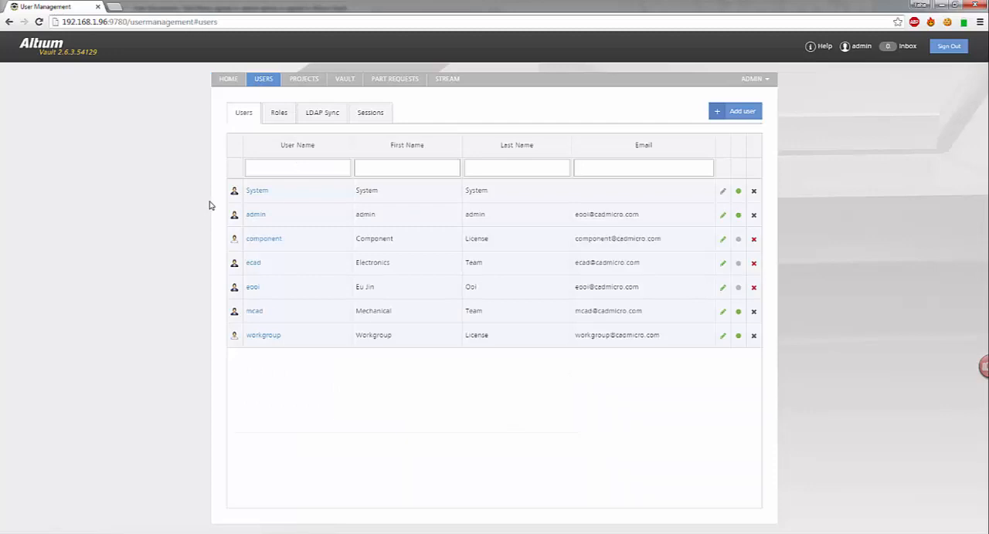
mouse_move(207, 215)
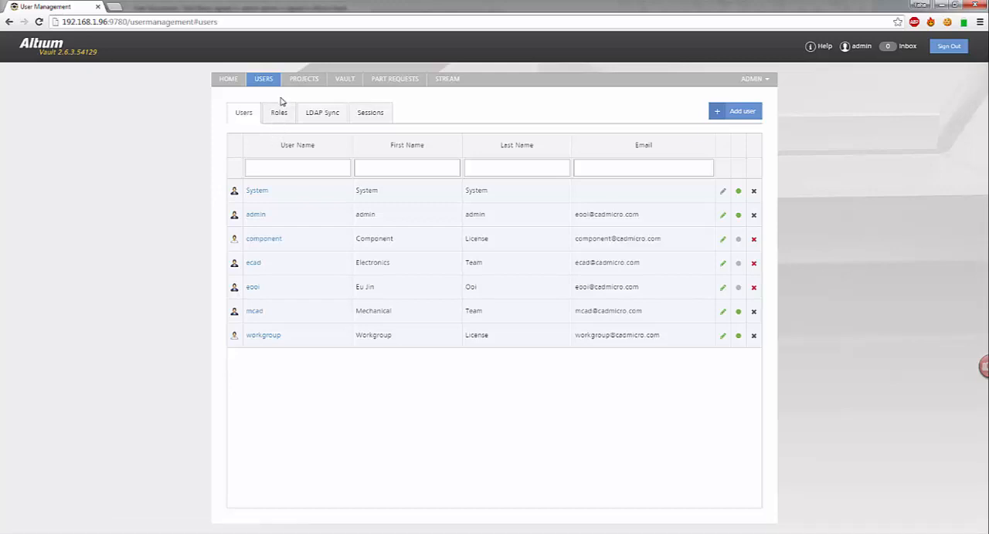
click(303, 78)
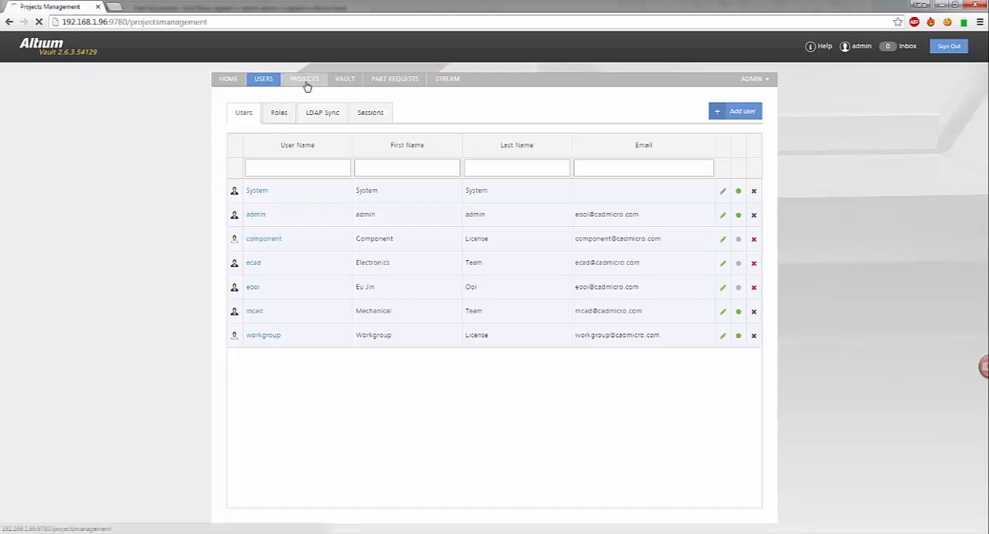
click(302, 78)
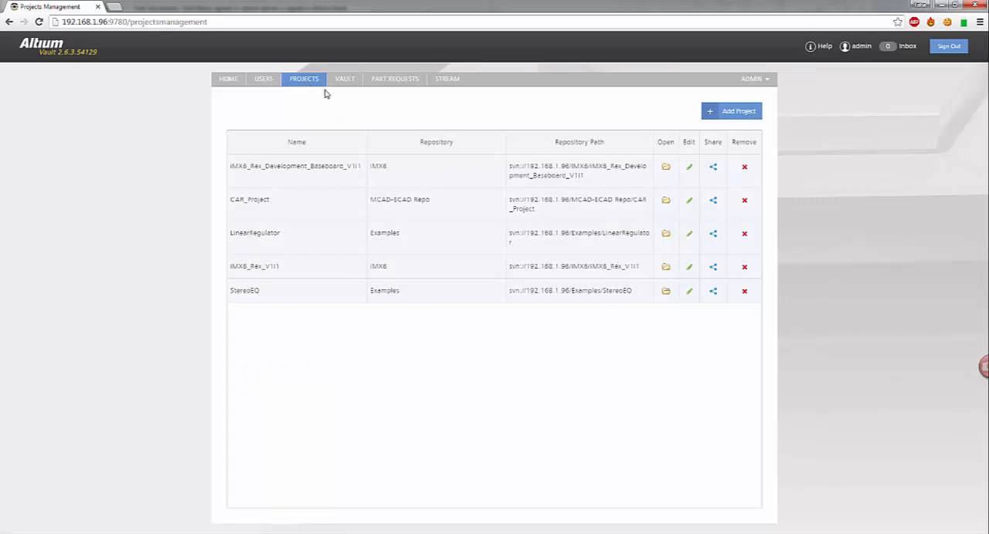
click(343, 79)
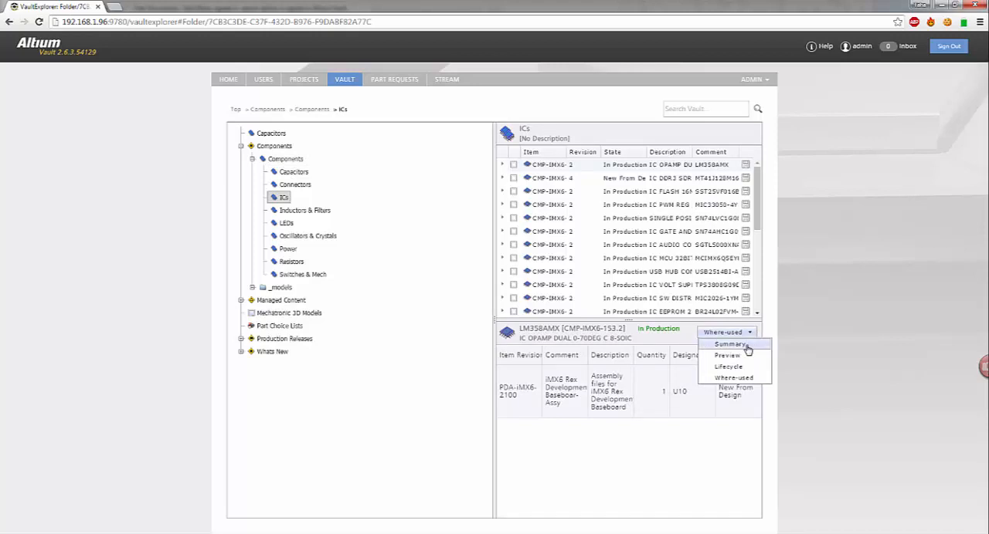
Review the LM358AMX op-amp's Preview, Lifecycle history and Where-used details
click(729, 343)
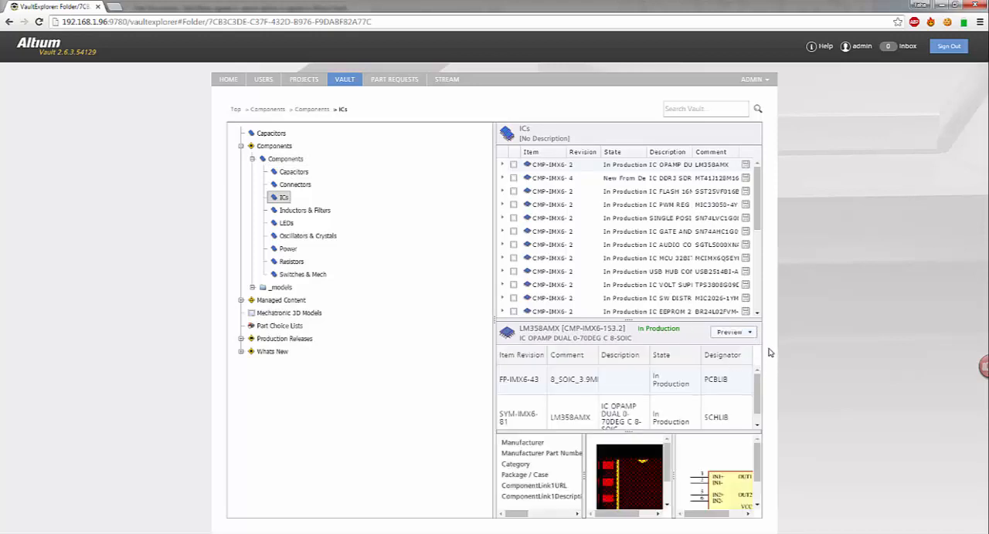
click(745, 332)
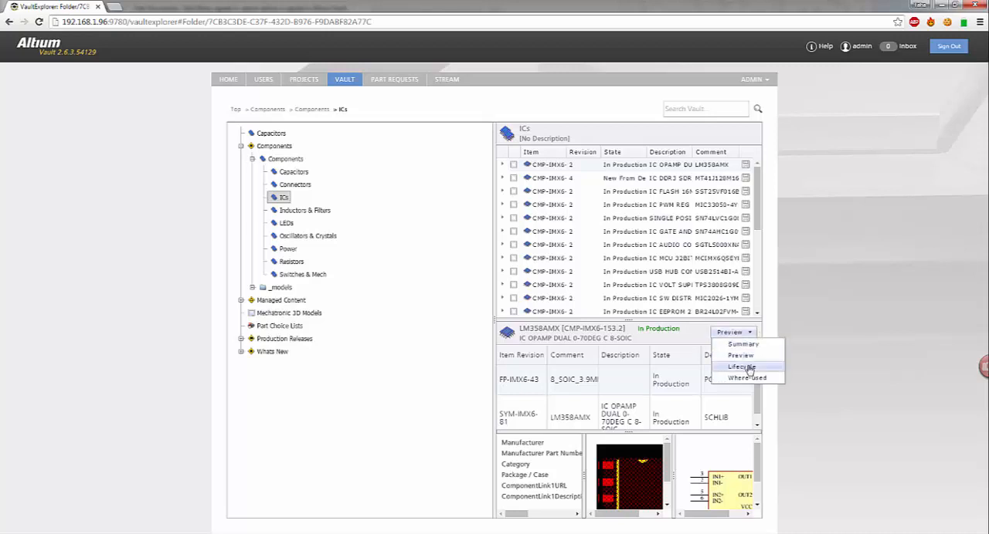
click(742, 366)
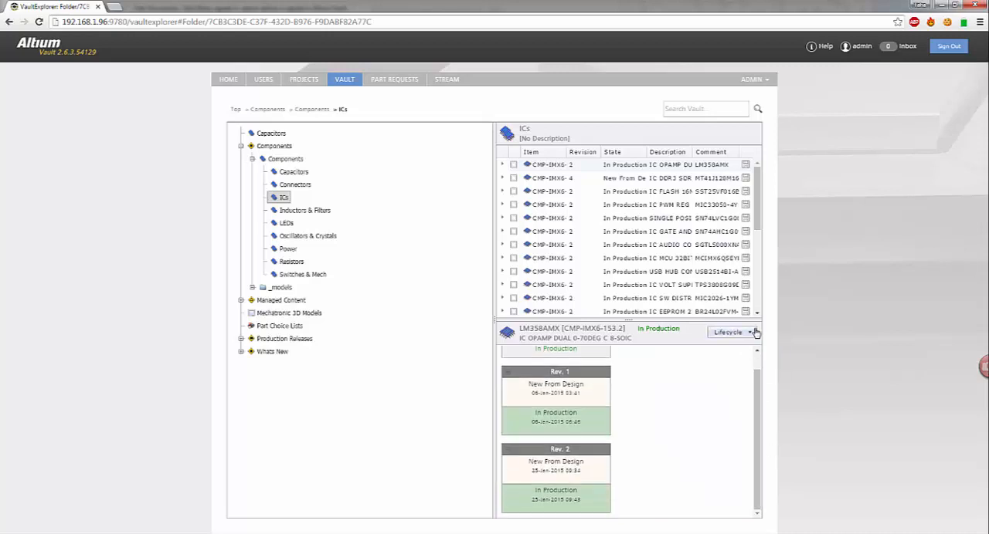
click(726, 332)
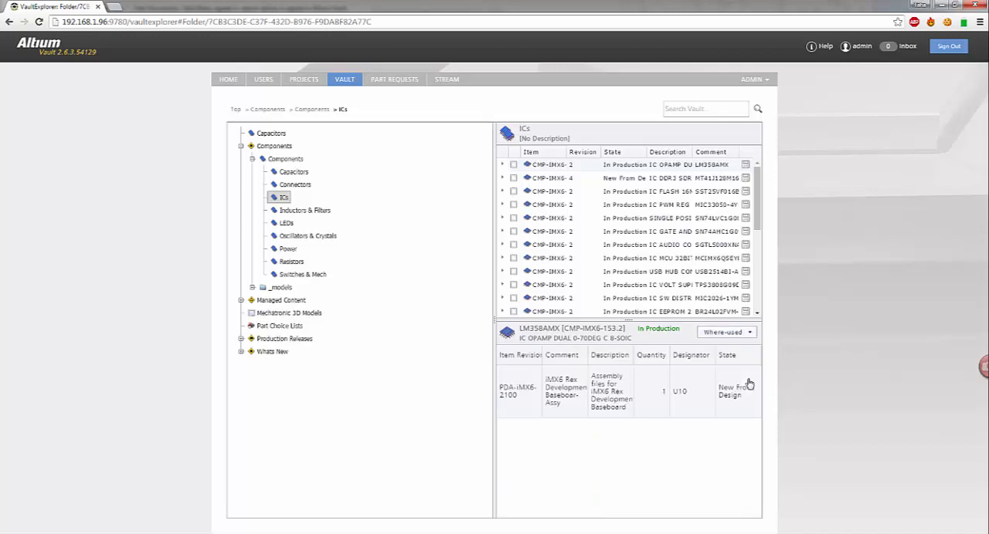
mouse_move(635, 436)
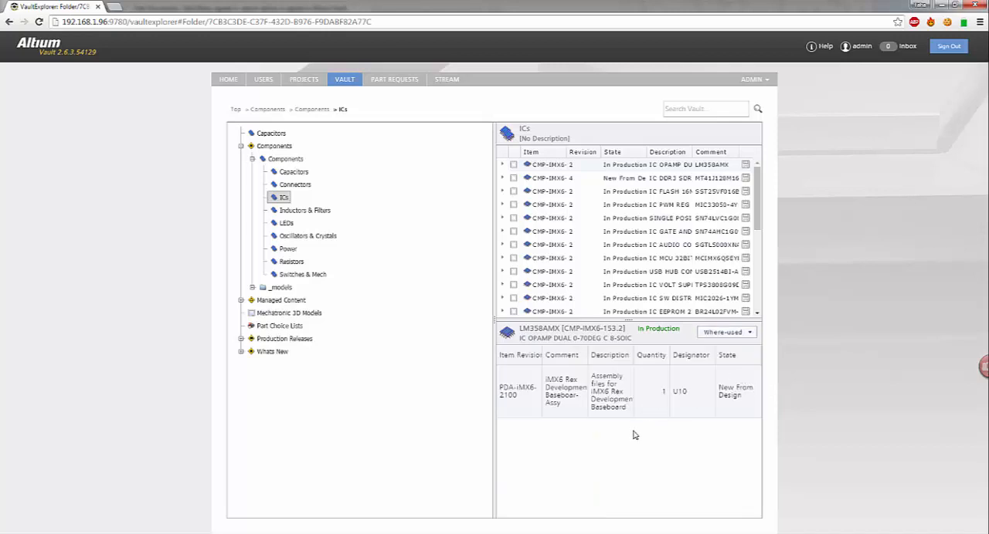
mouse_move(761, 257)
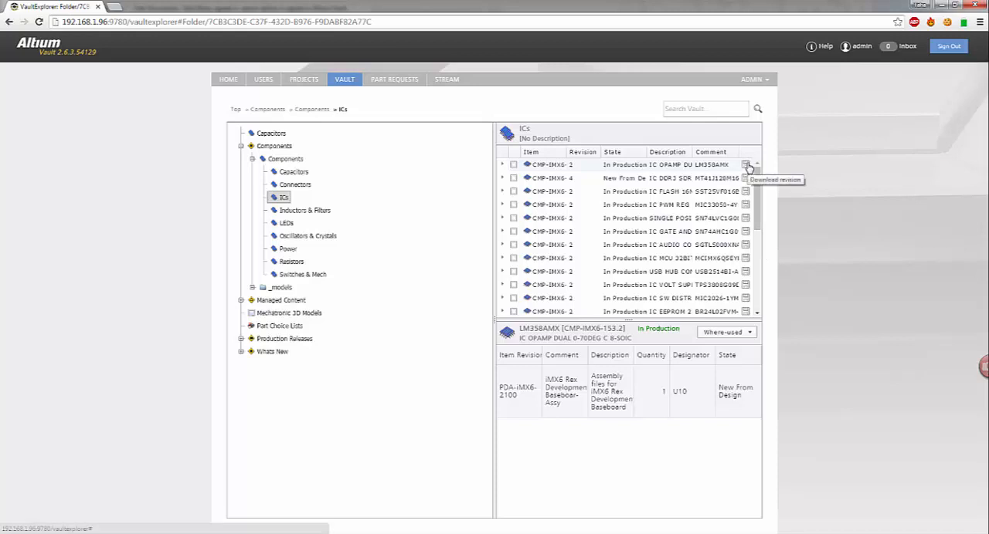
mouse_move(508, 167)
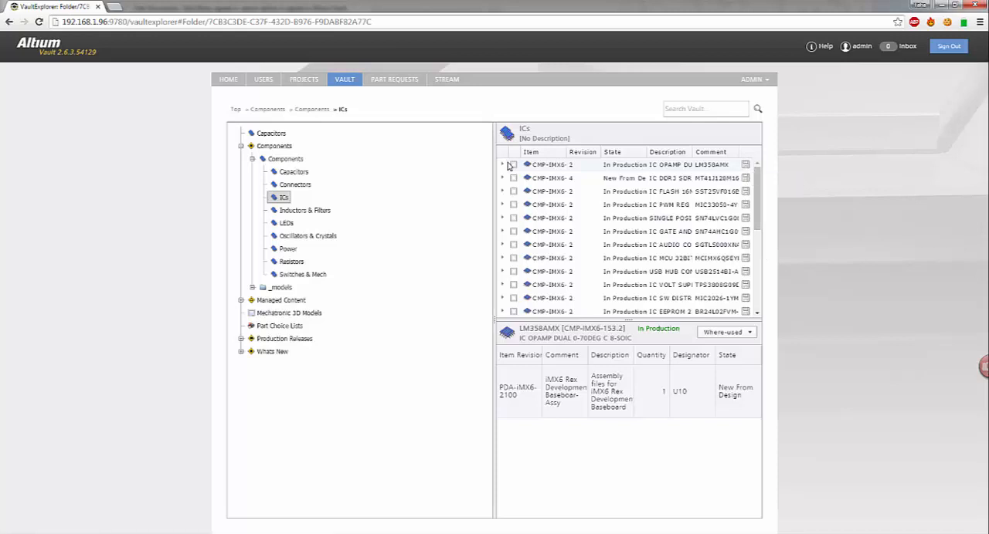
Expand the first IC's revisions, then move to the Part Requests page
click(502, 166)
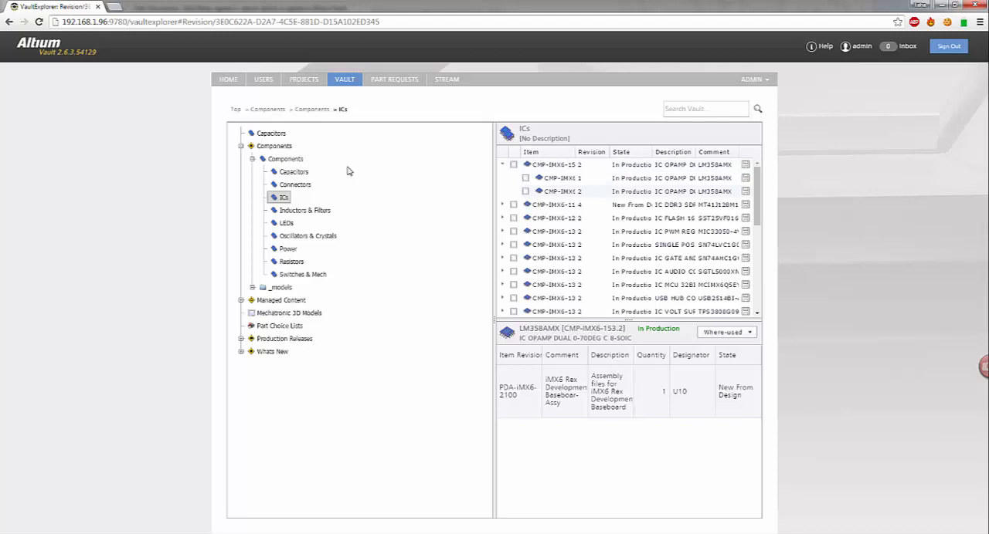
mouse_move(390, 105)
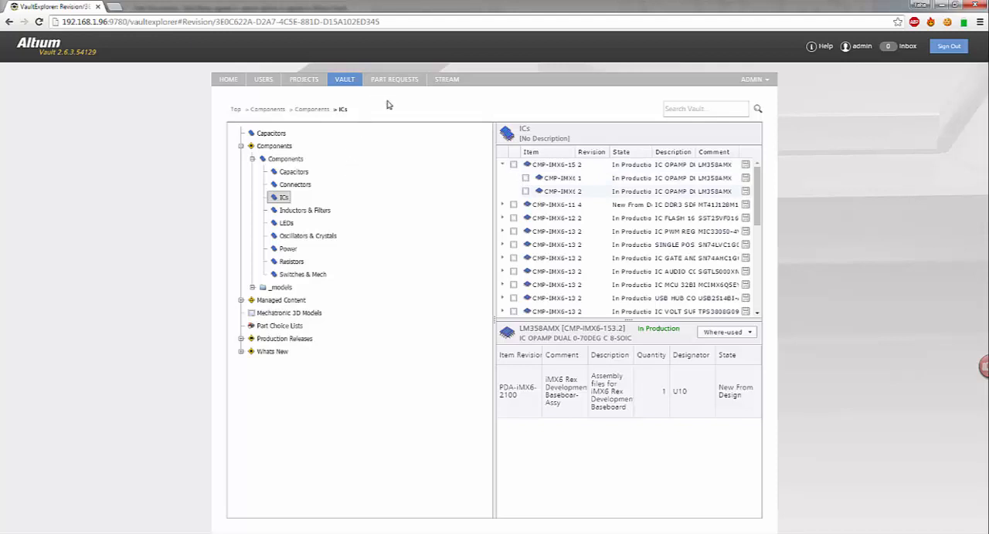
click(394, 79)
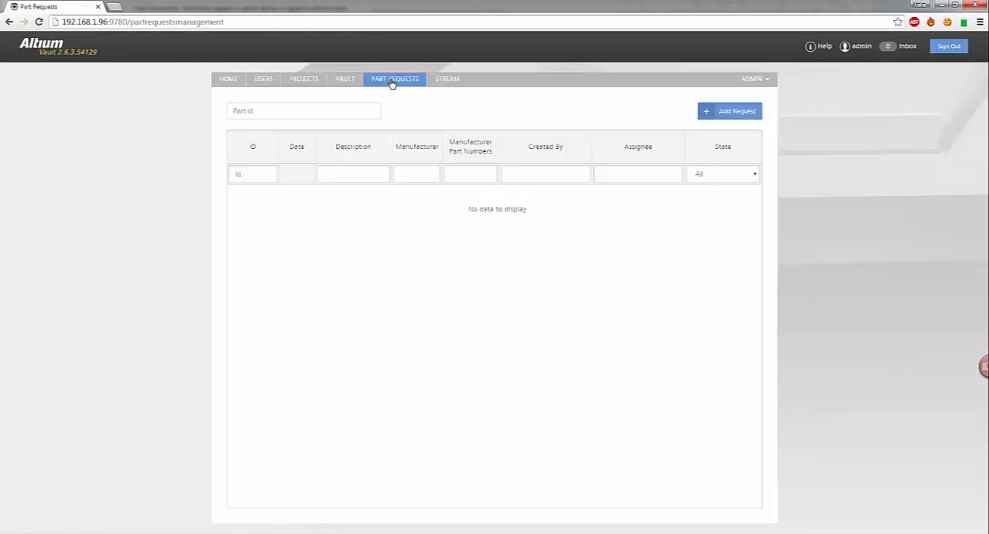
mouse_move(599, 300)
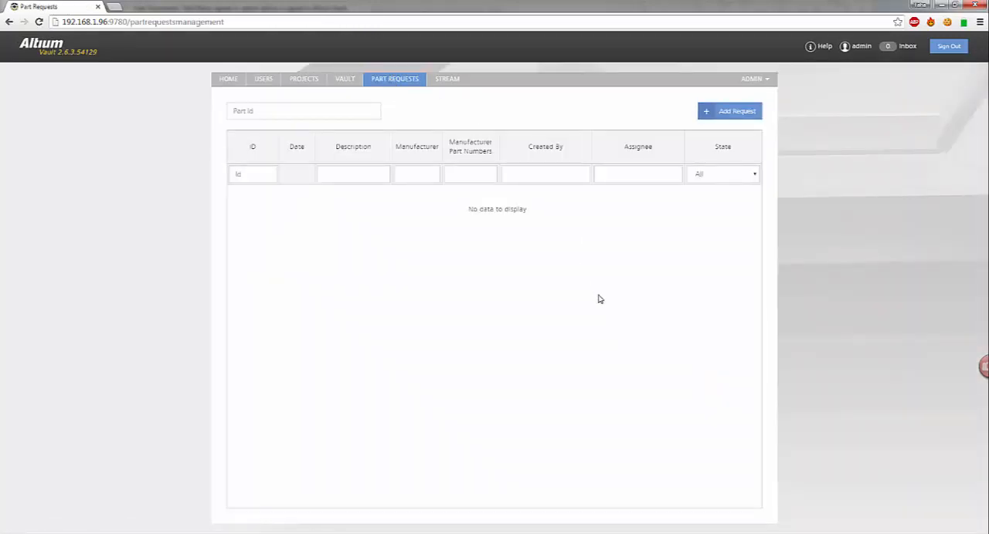
Start a new part request via Add Request and position in the blank form fields
click(729, 111)
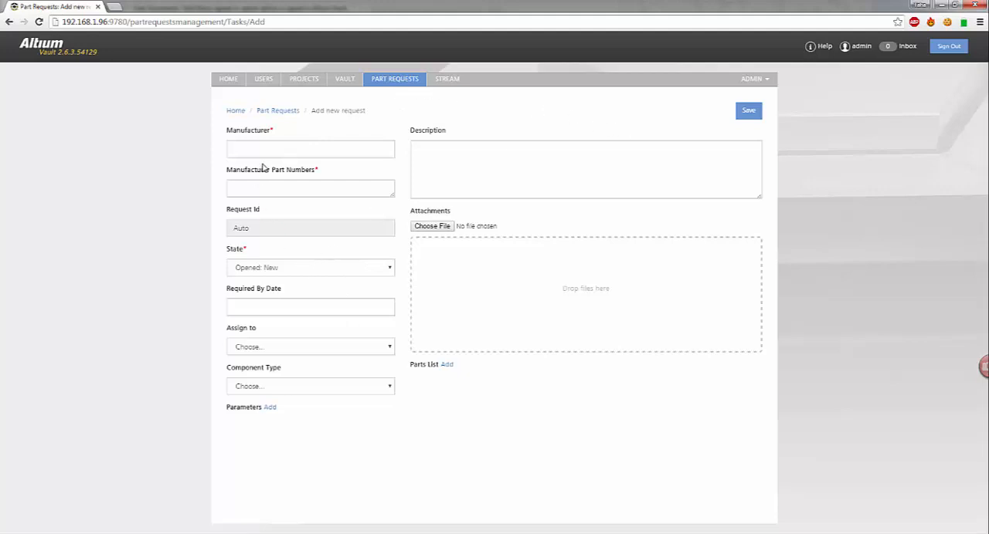
click(309, 187)
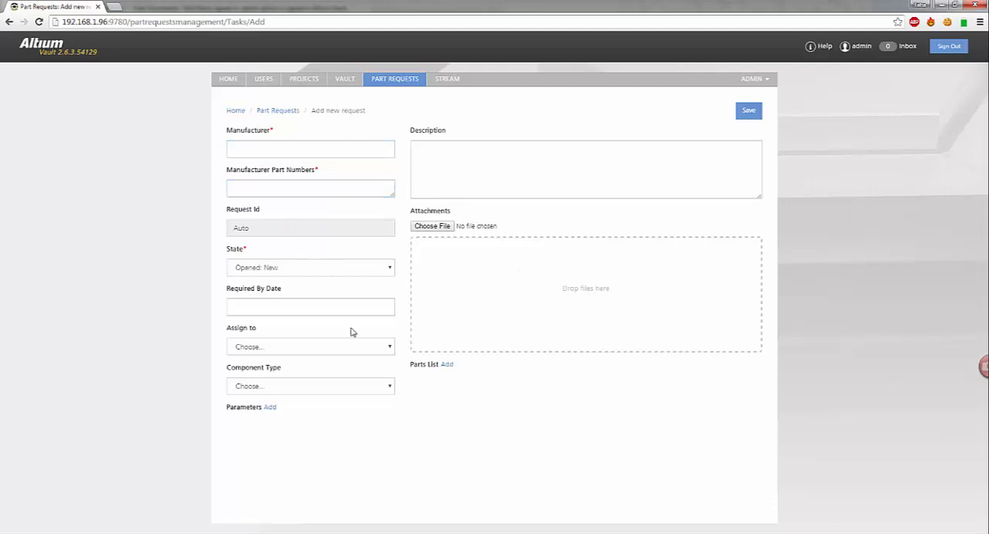
click(309, 346)
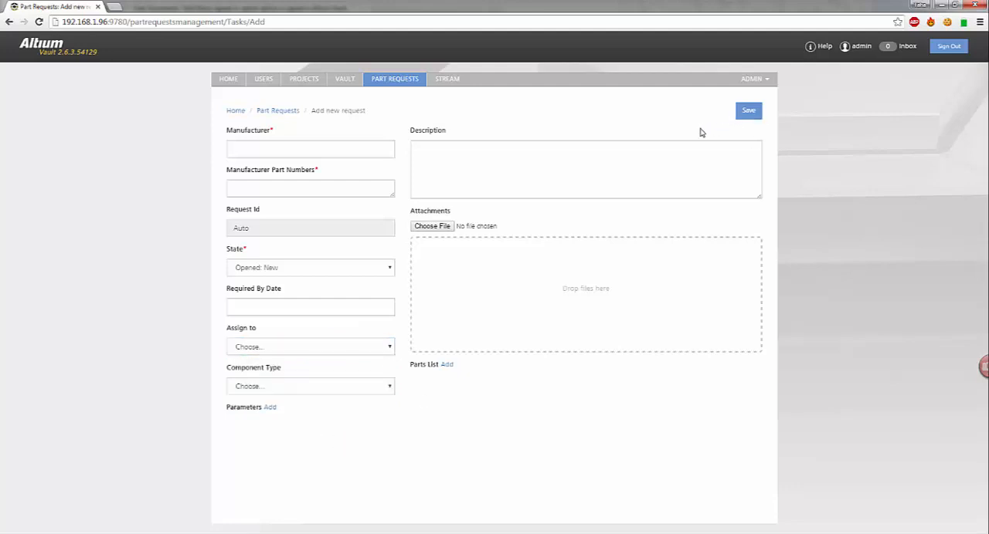
mouse_move(402, 417)
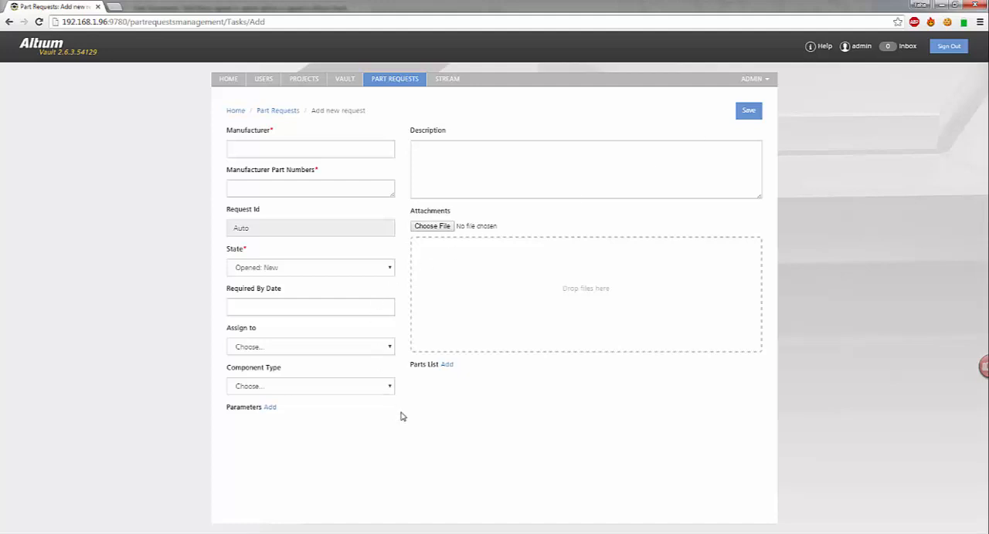
mouse_move(633, 184)
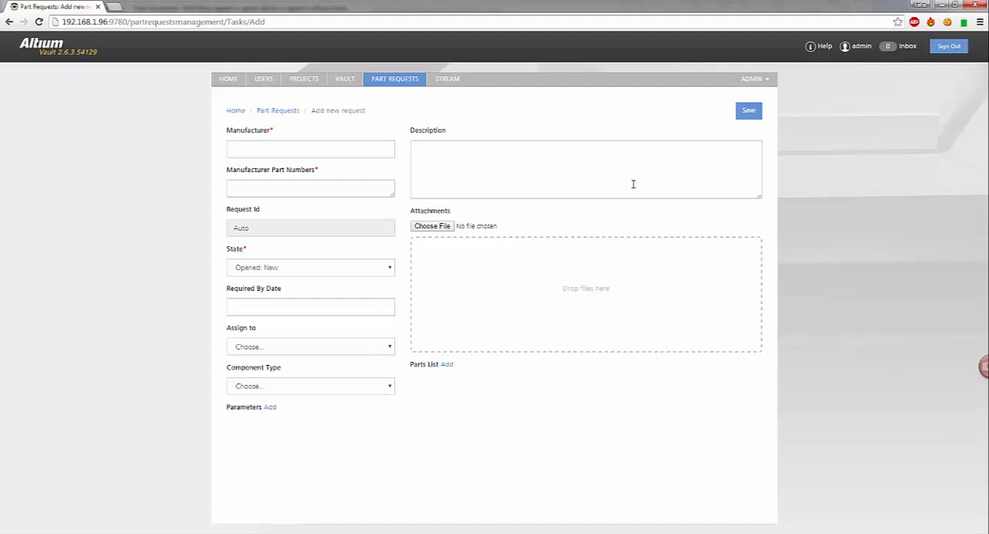